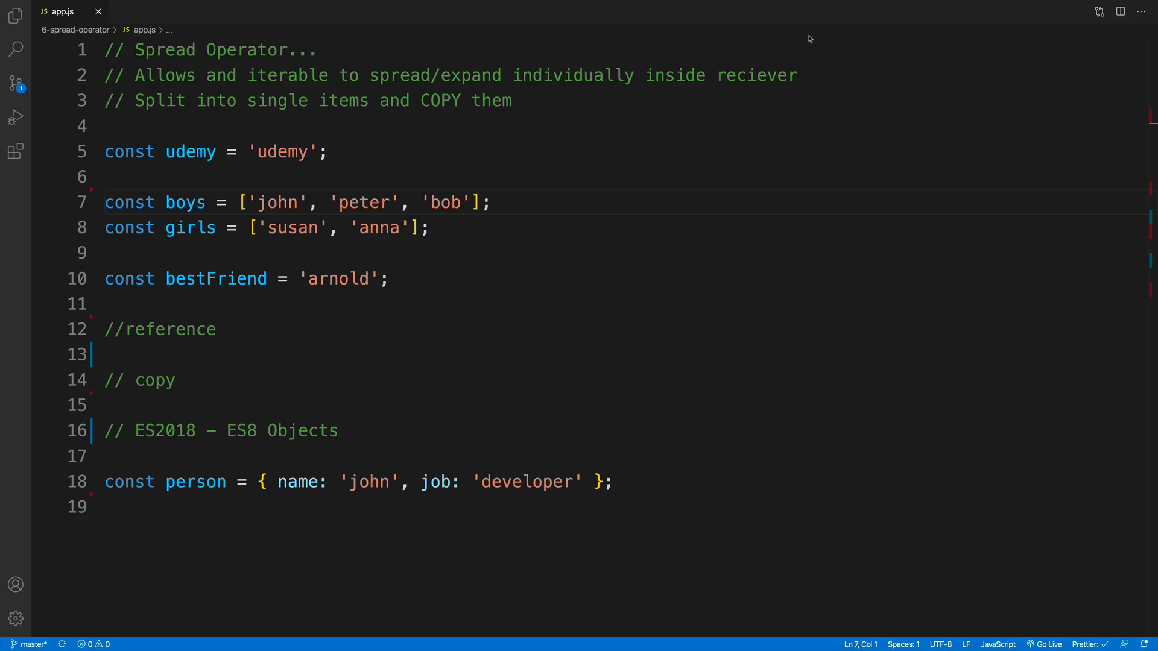
# Review the Spread Operator comments, highlighting 'Split into single items' and COPY.
pyautogui.click(105, 202)
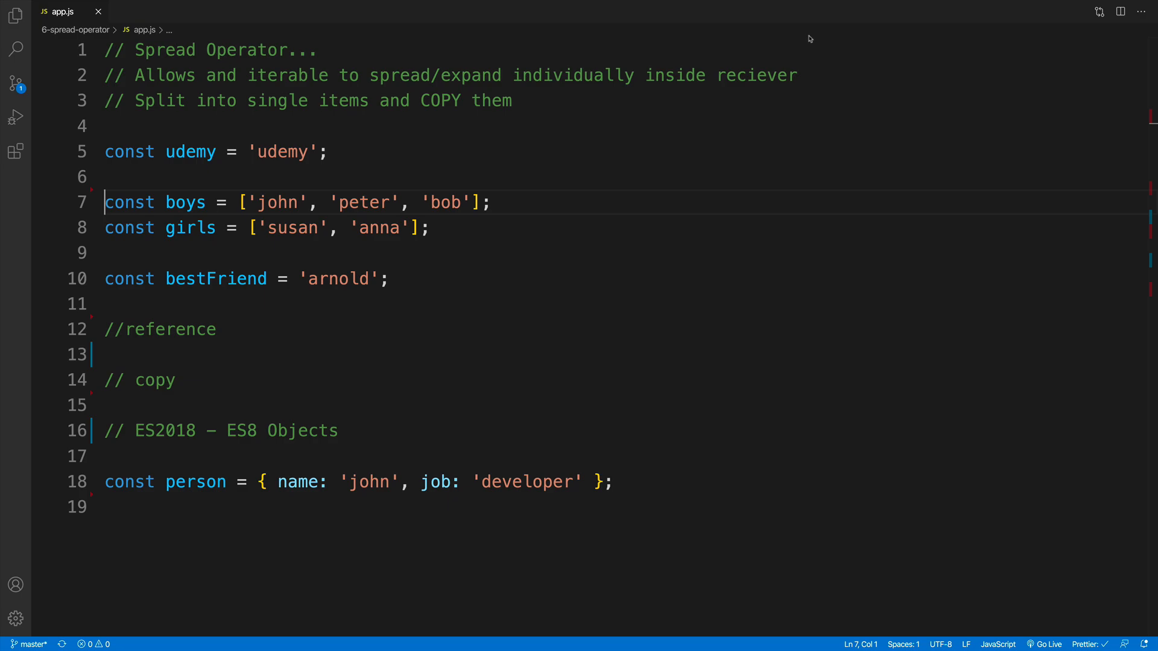
pyautogui.moveTo(386, 59)
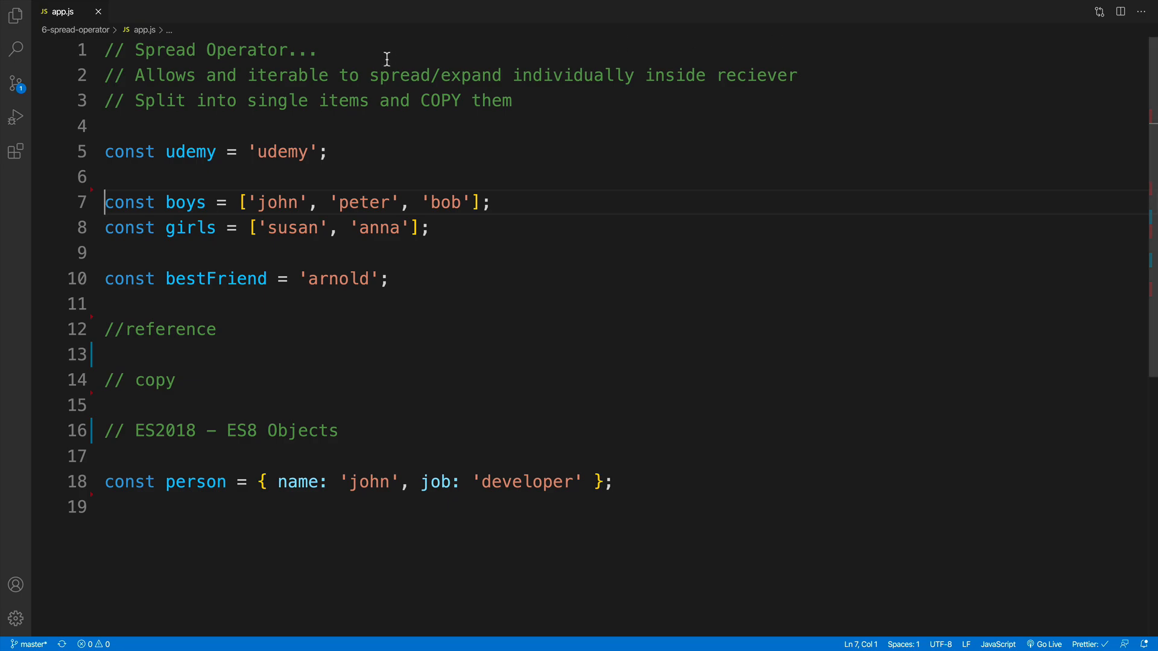
pyautogui.click(375, 49)
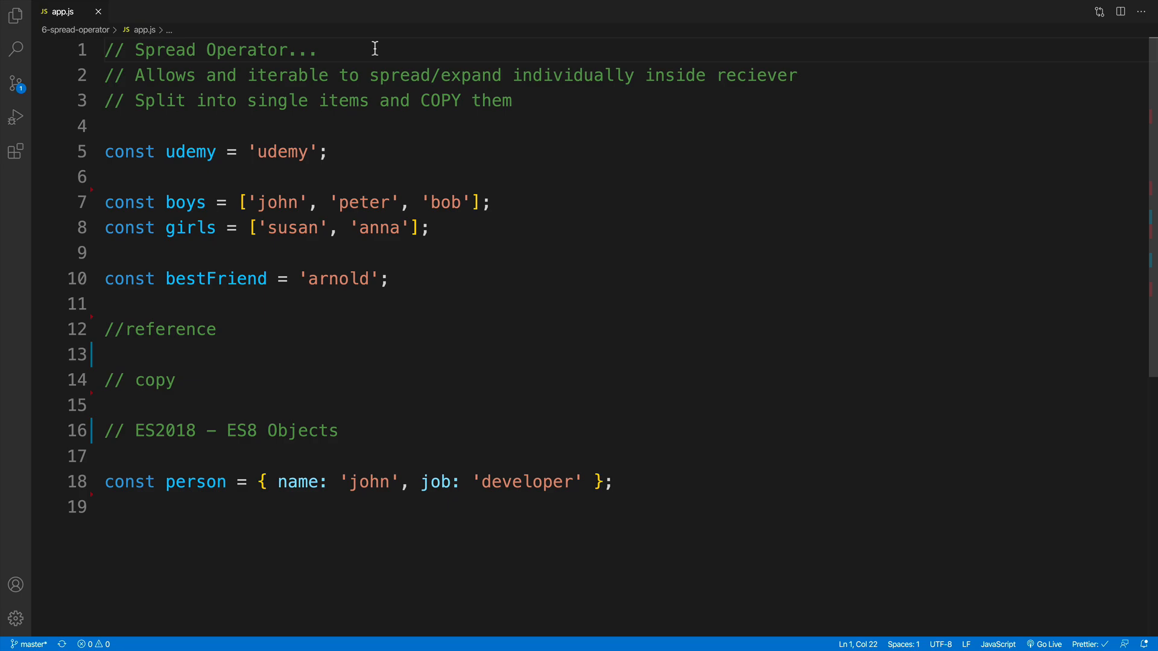
pyautogui.click(471, 101)
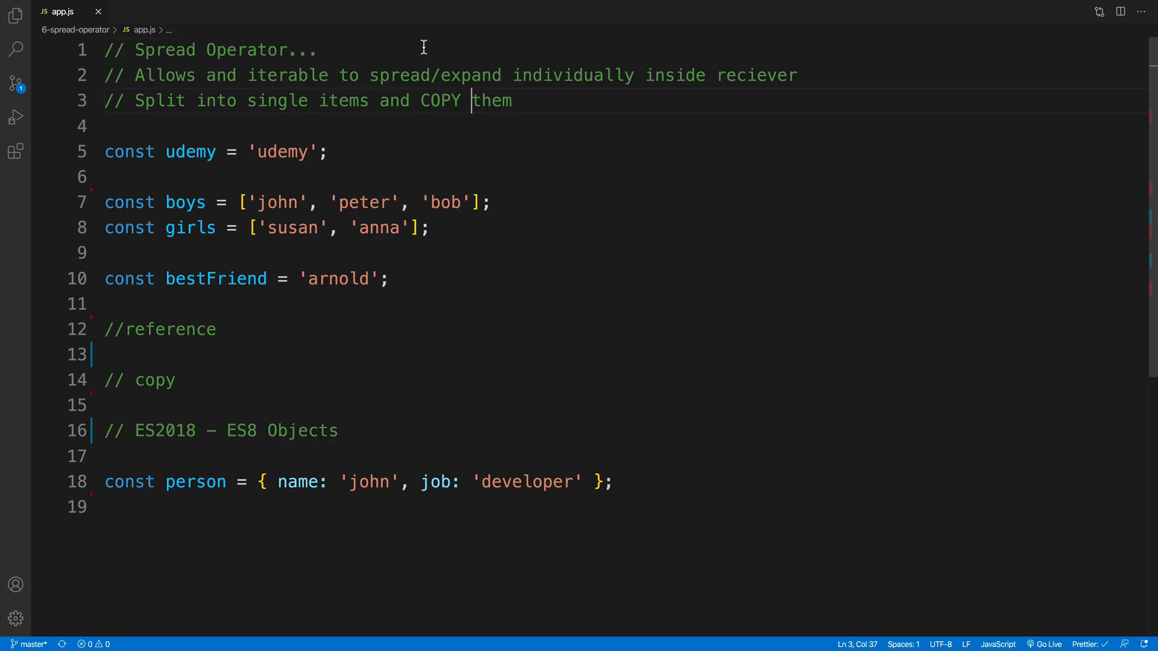
pyautogui.click(205, 50)
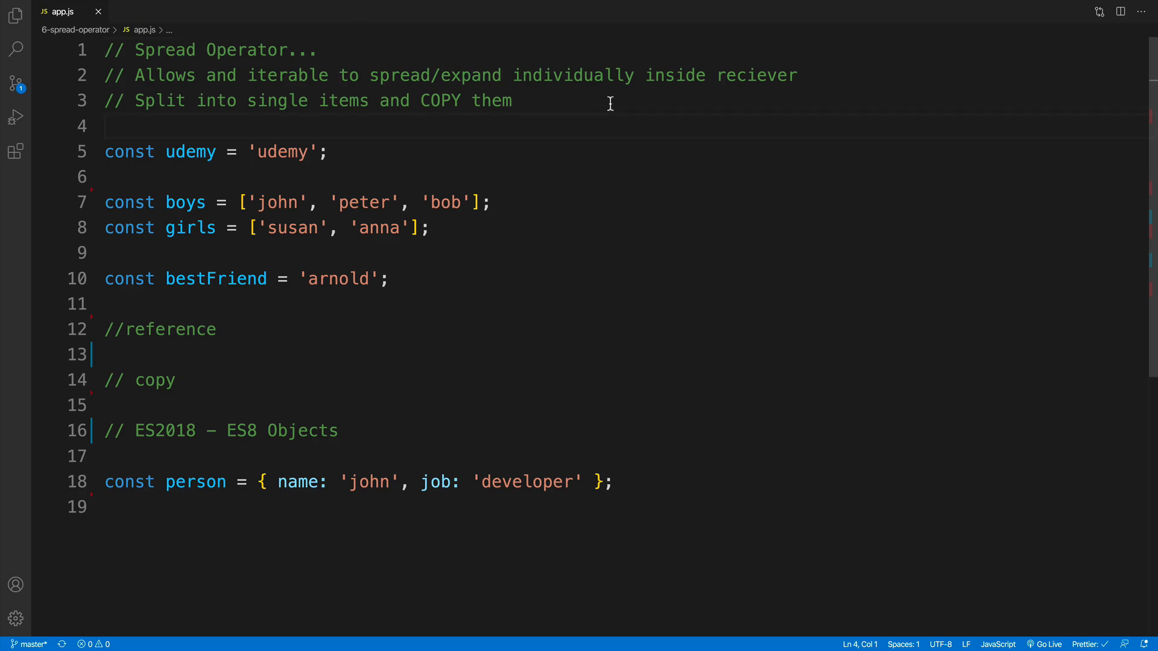
pyautogui.click(331, 101)
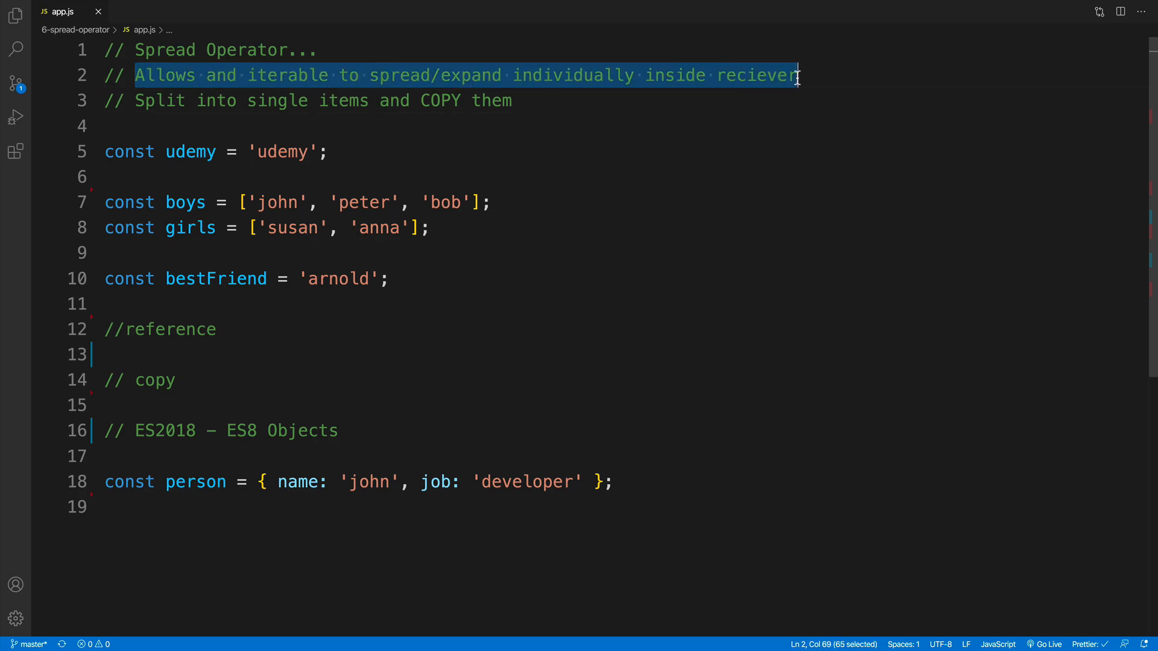
pyautogui.moveTo(566, 132)
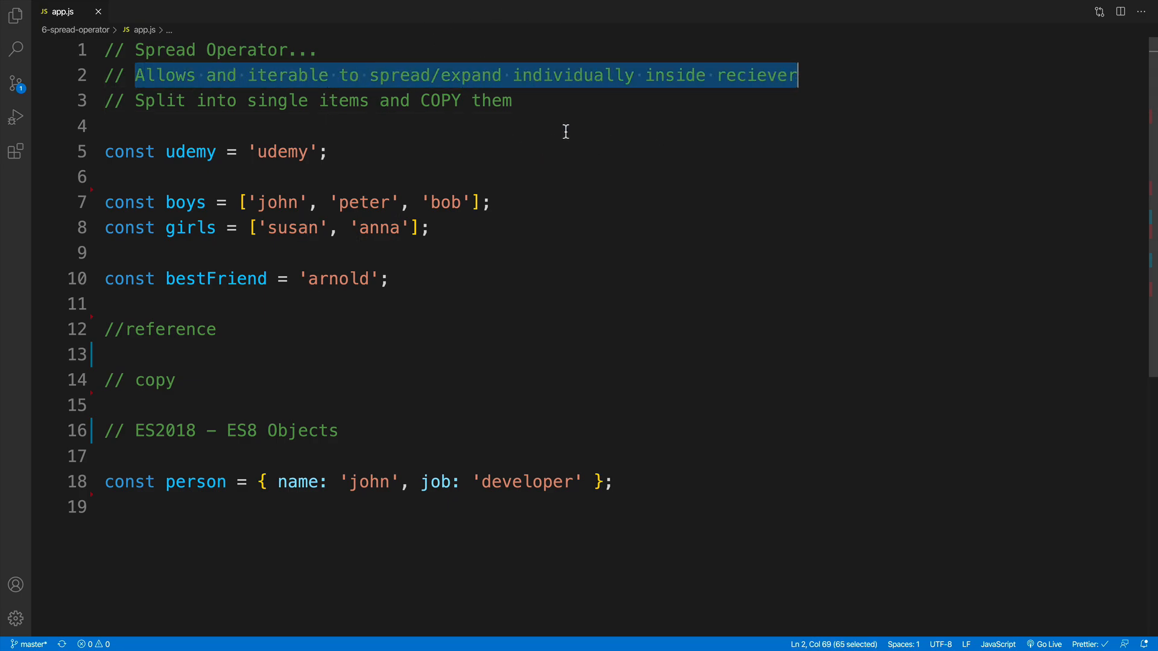
pyautogui.click(342, 126)
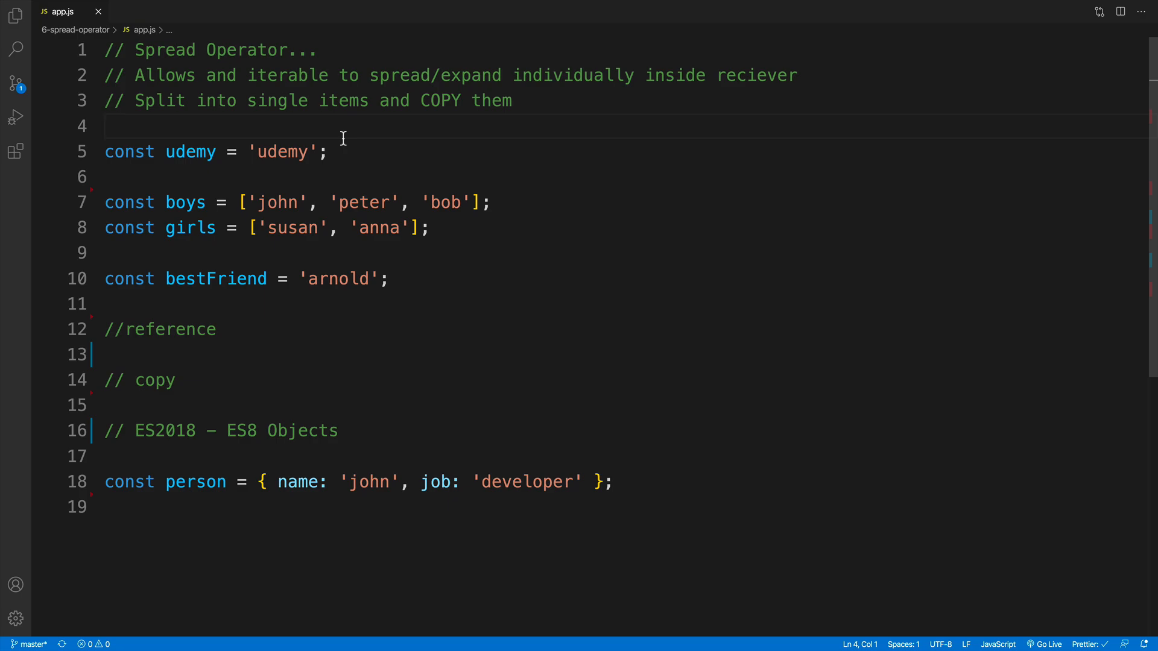
pyautogui.moveTo(137, 109)
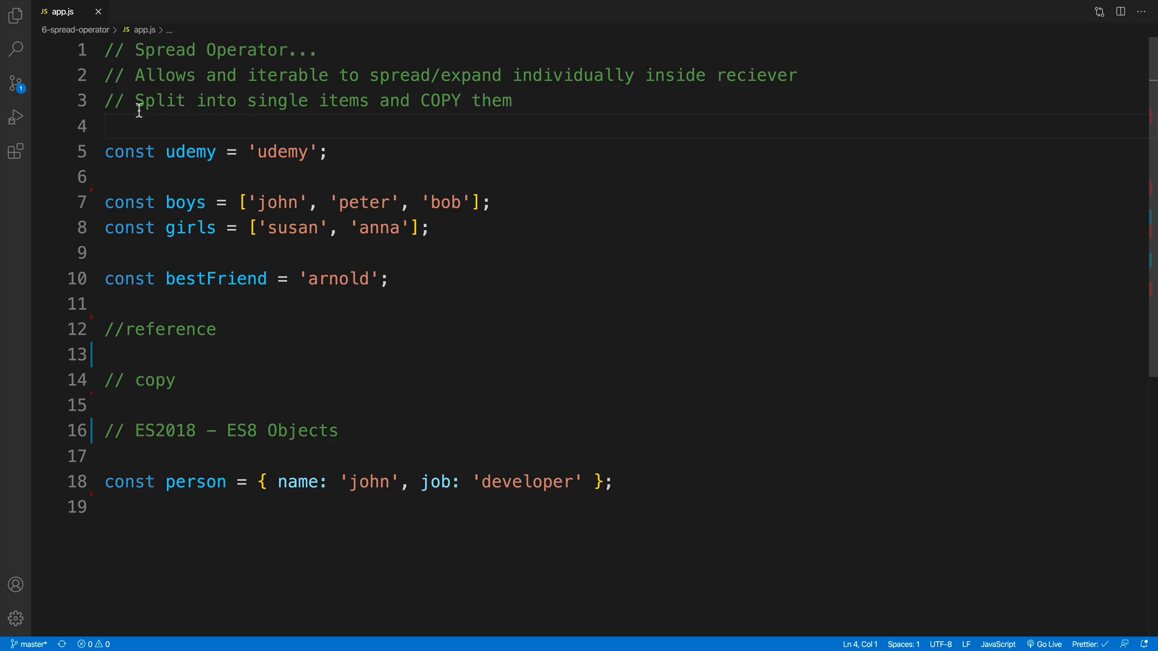
pyautogui.moveTo(134, 100); pyautogui.dragTo(369, 100)
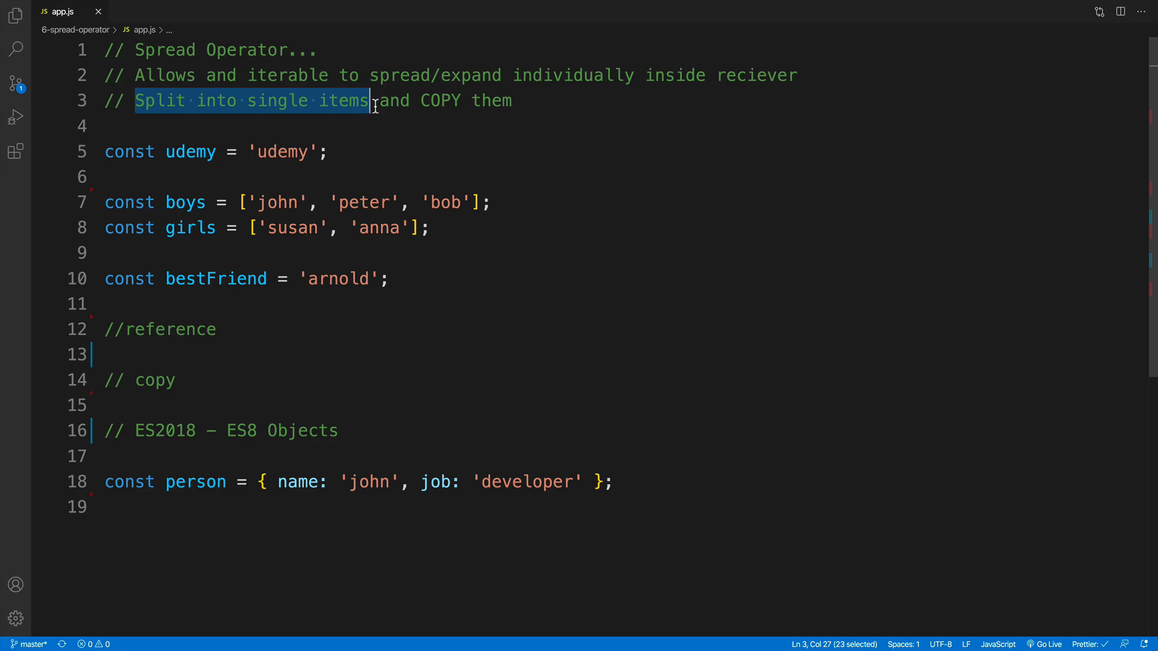
pyautogui.click(420, 109)
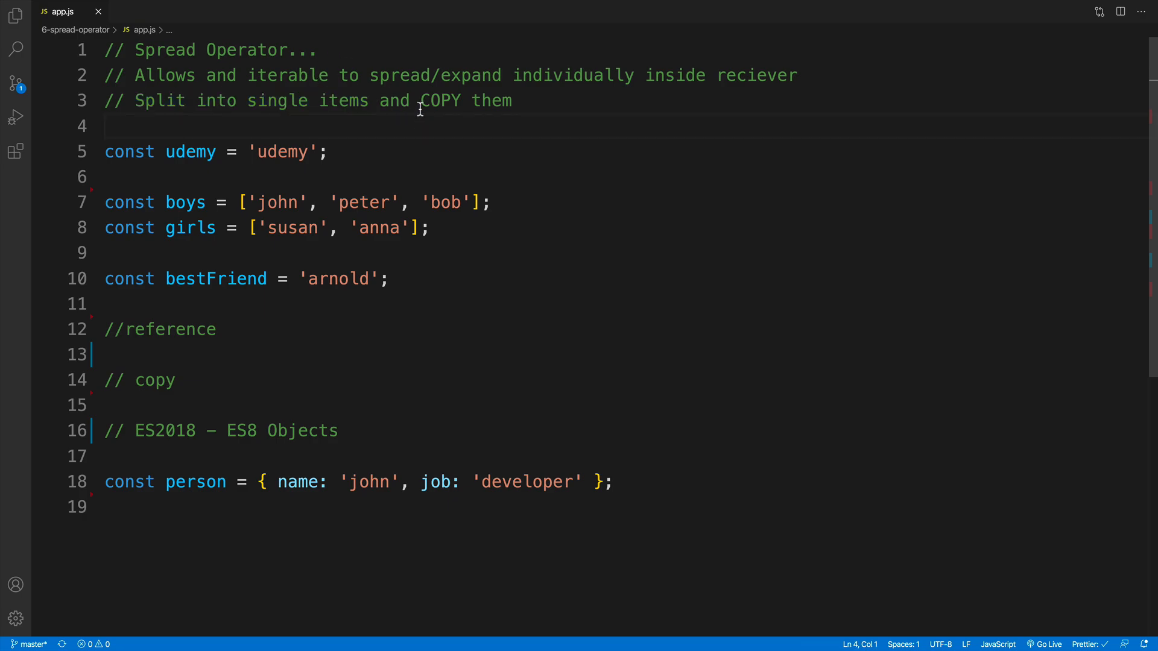
pyautogui.doubleClick(440, 101)
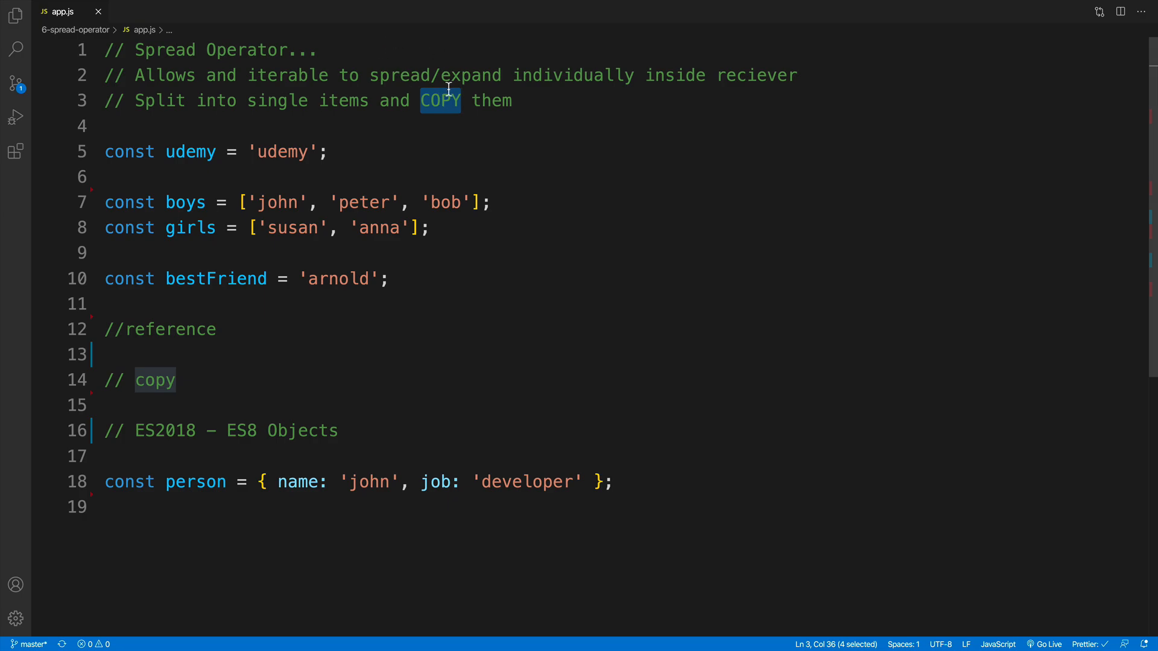
pyautogui.moveTo(448, 126)
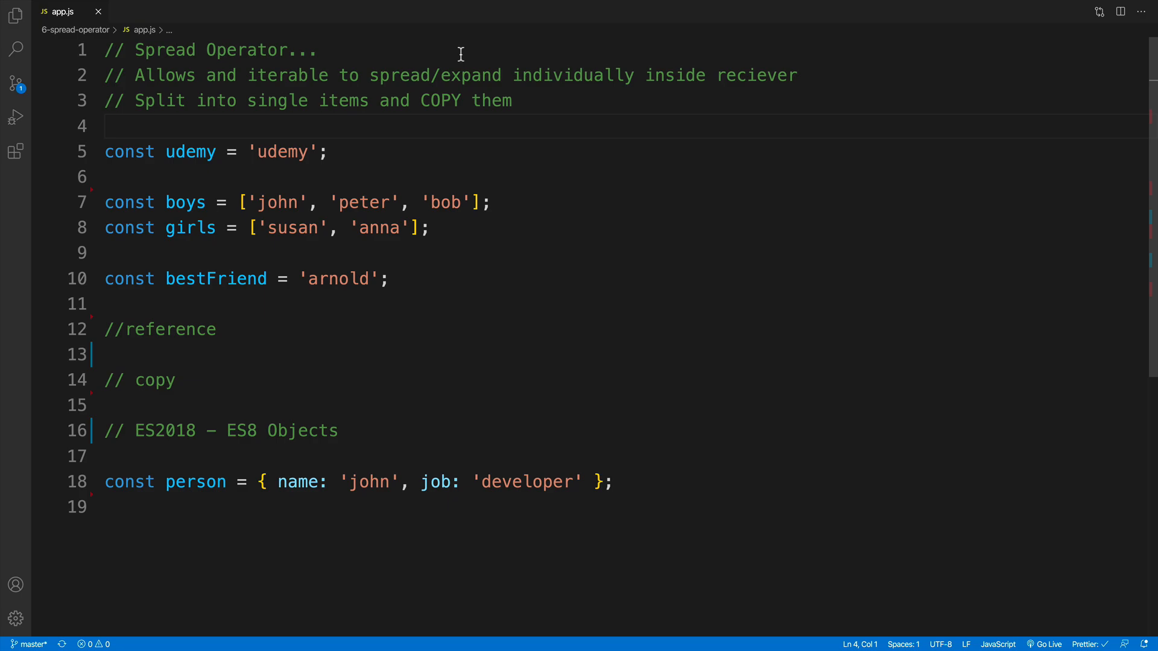
pyautogui.moveTo(314, 135)
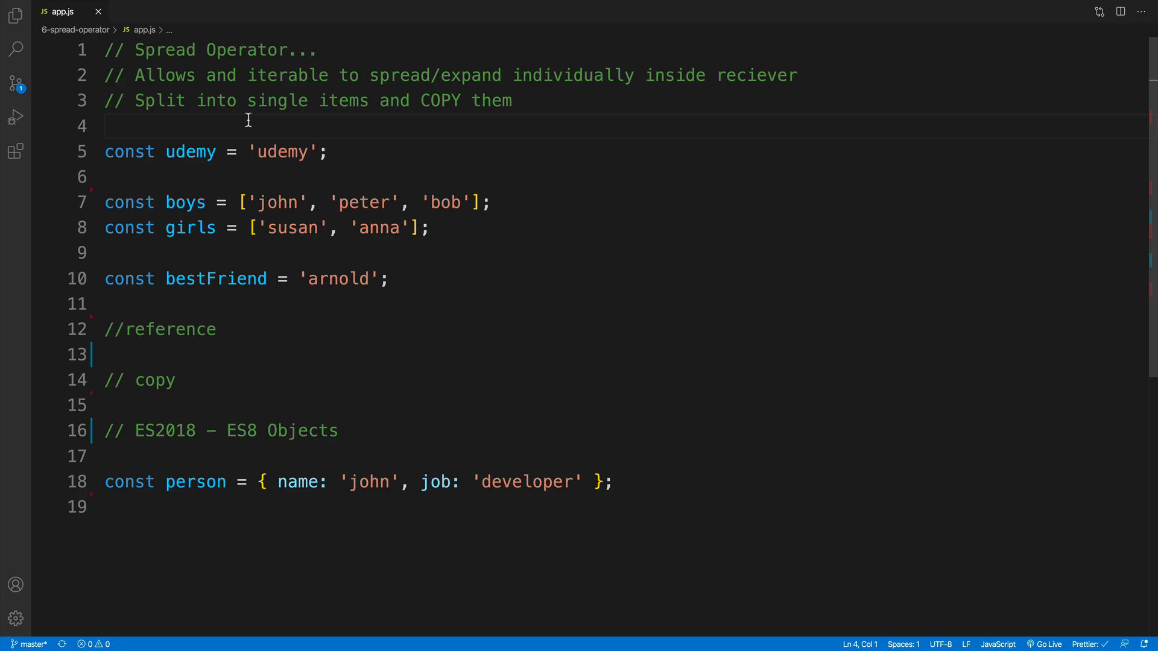
pyautogui.moveTo(205, 171)
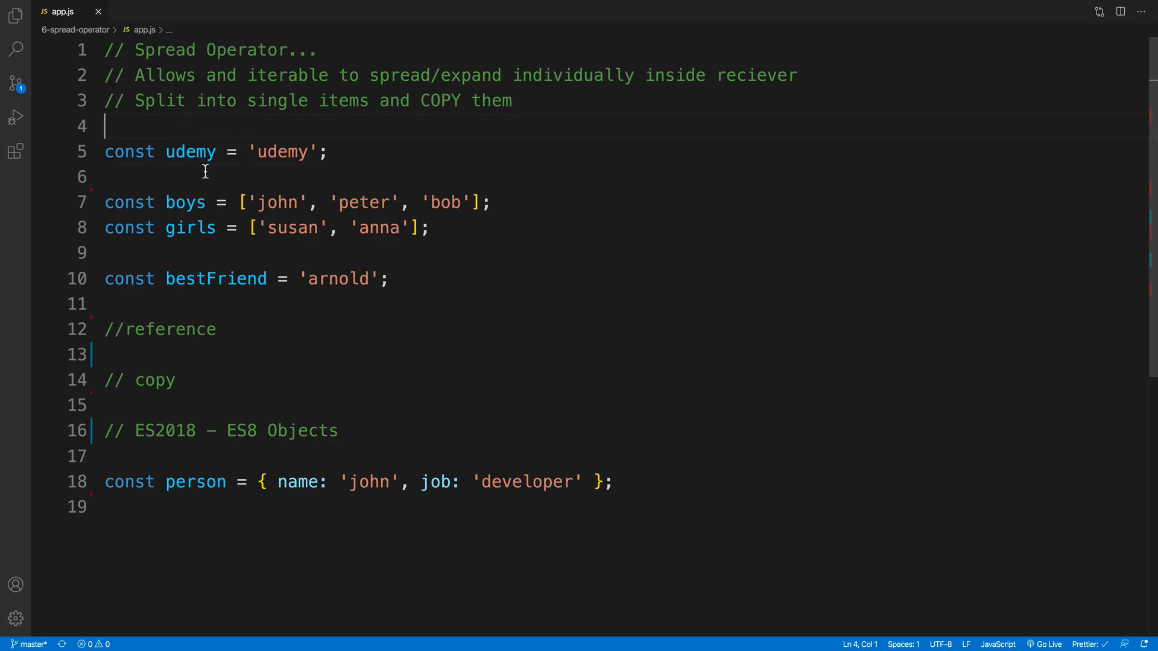
pyautogui.moveTo(259, 164)
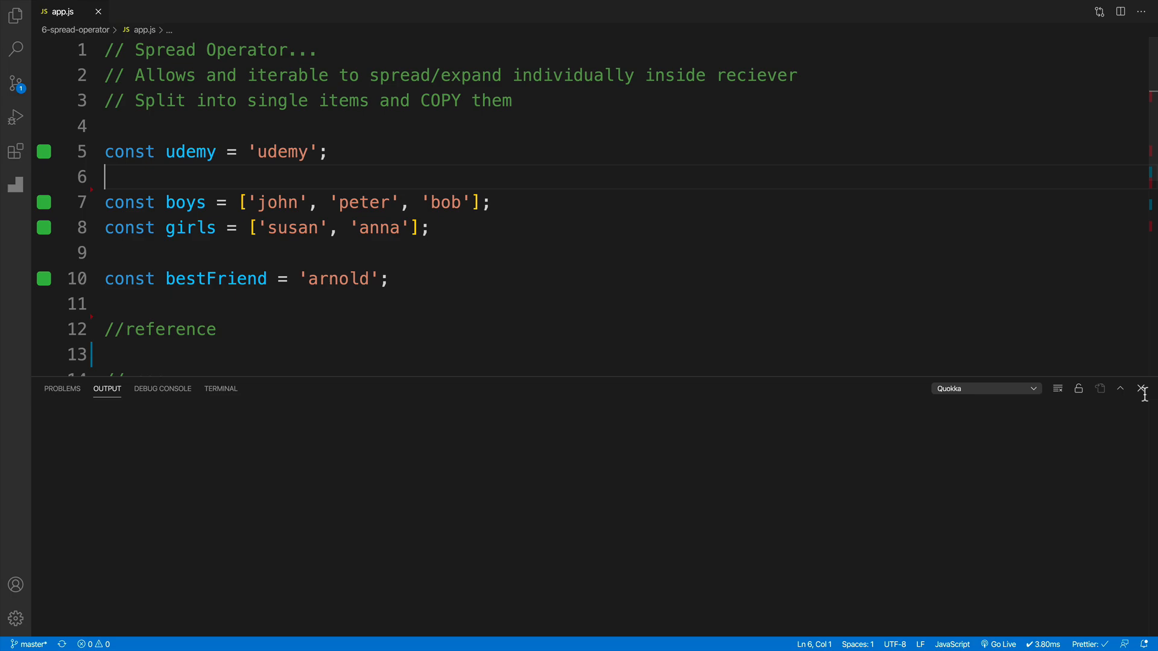
# Write const letters = [...udemy] and log letters, showing [ 'u','d','e','m','y' ].
pyautogui.write('const')
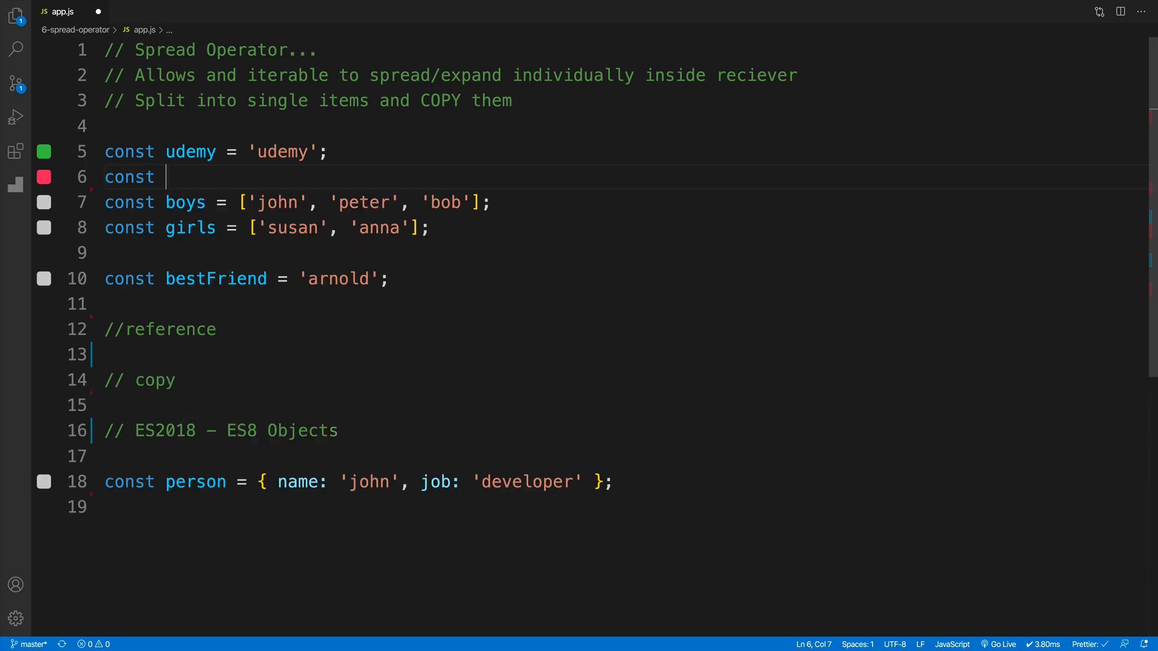
pyautogui.write('letters =')
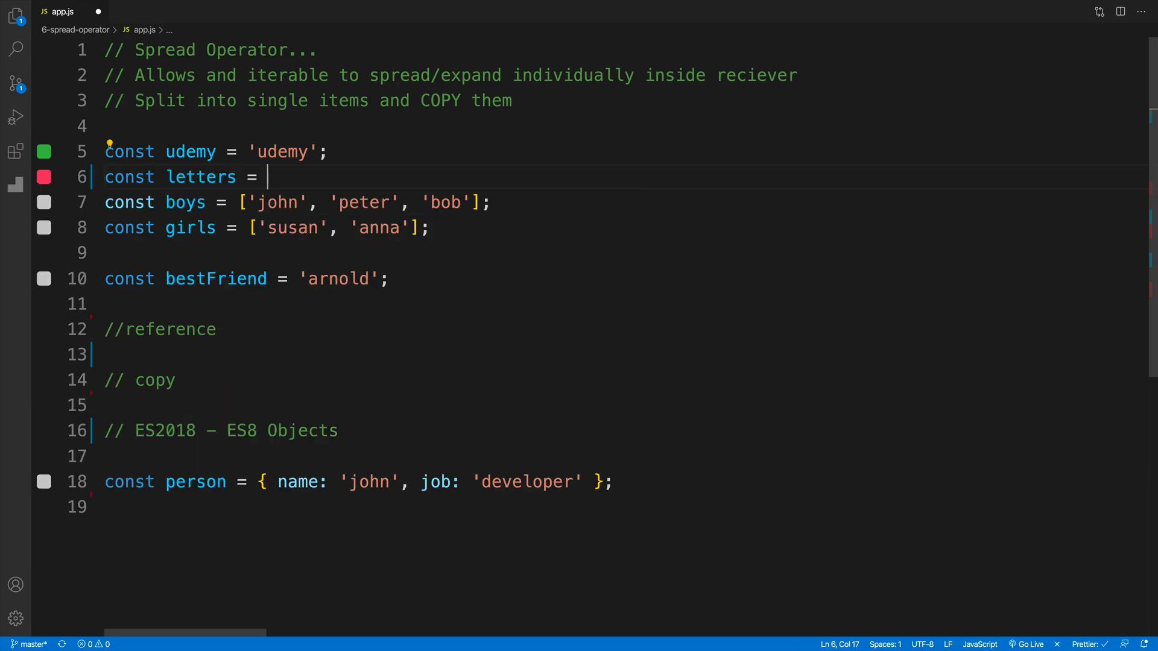
pyautogui.write('[')
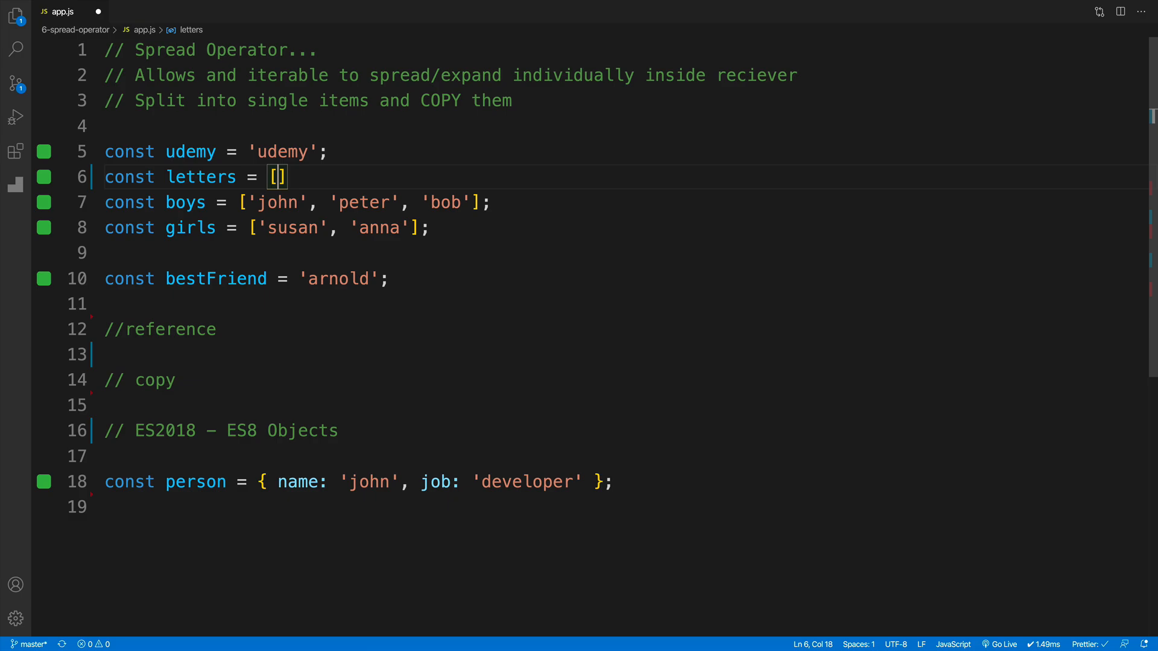
pyautogui.write('...udemy')
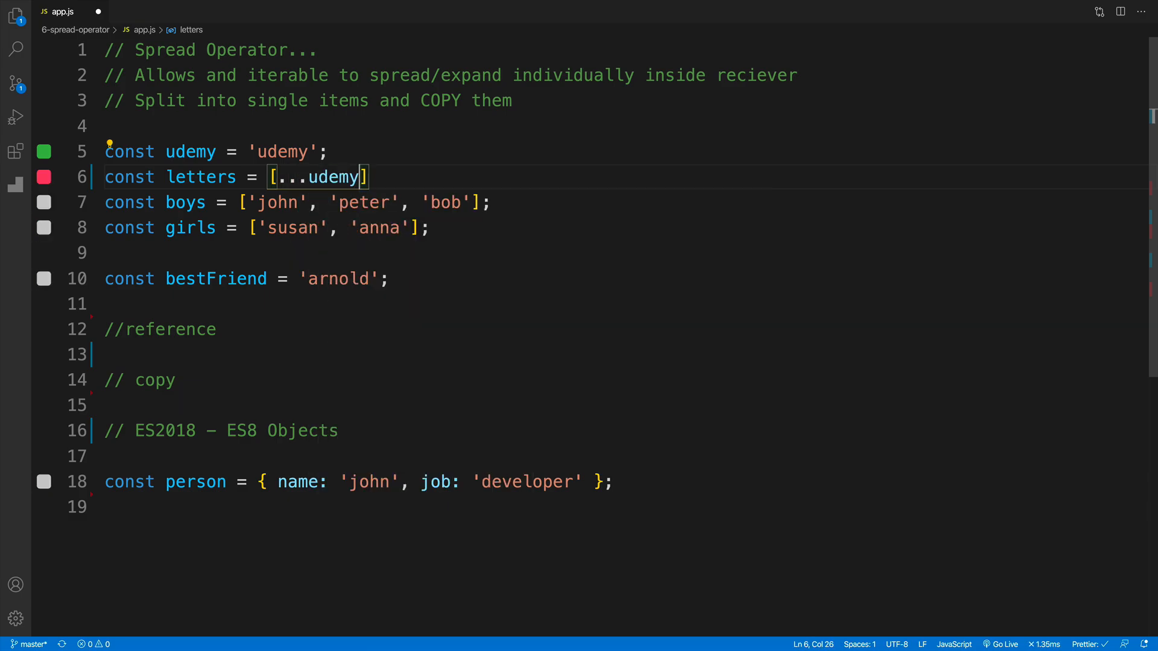
pyautogui.write('console.log();')
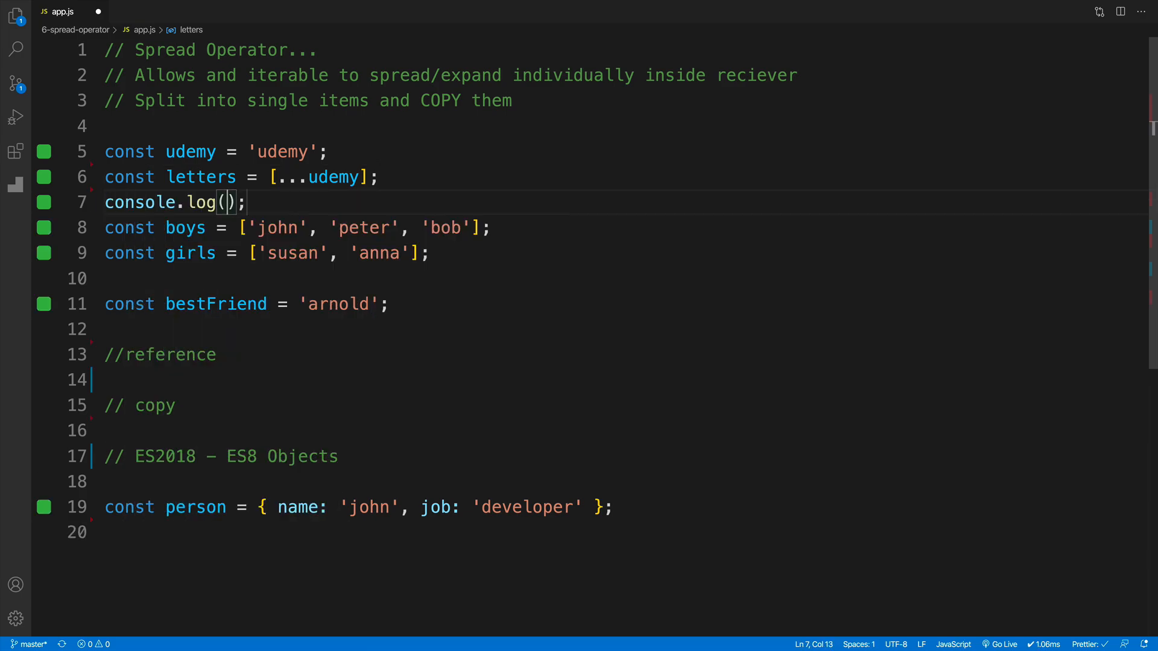
pyautogui.write('letters')
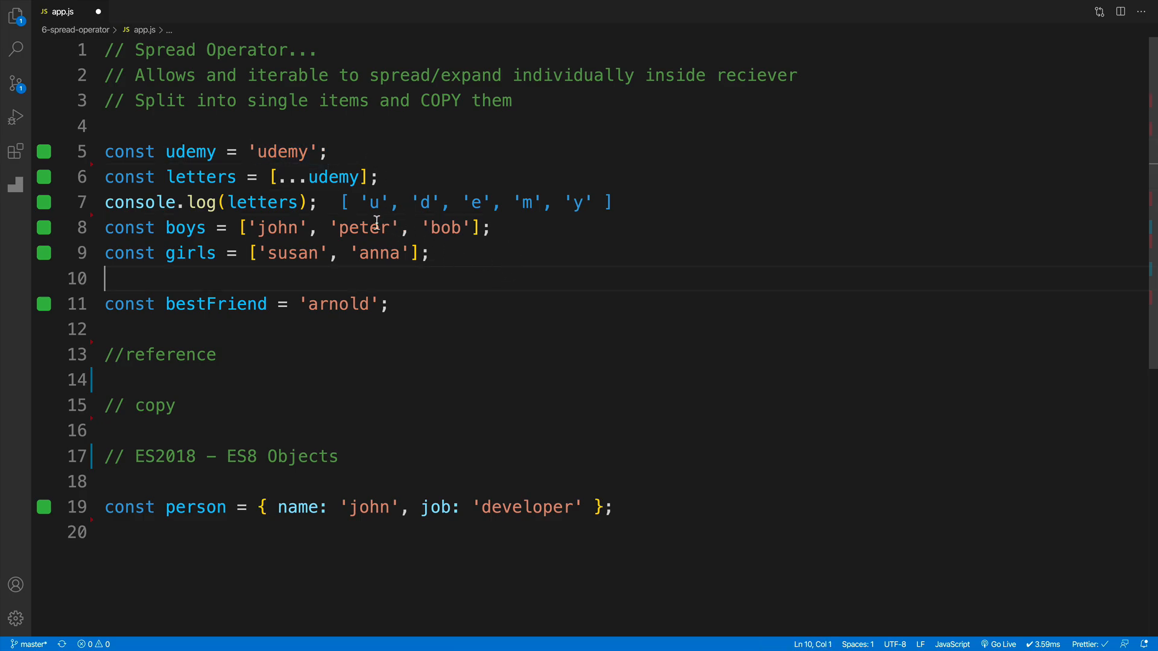
pyautogui.moveTo(509, 138)
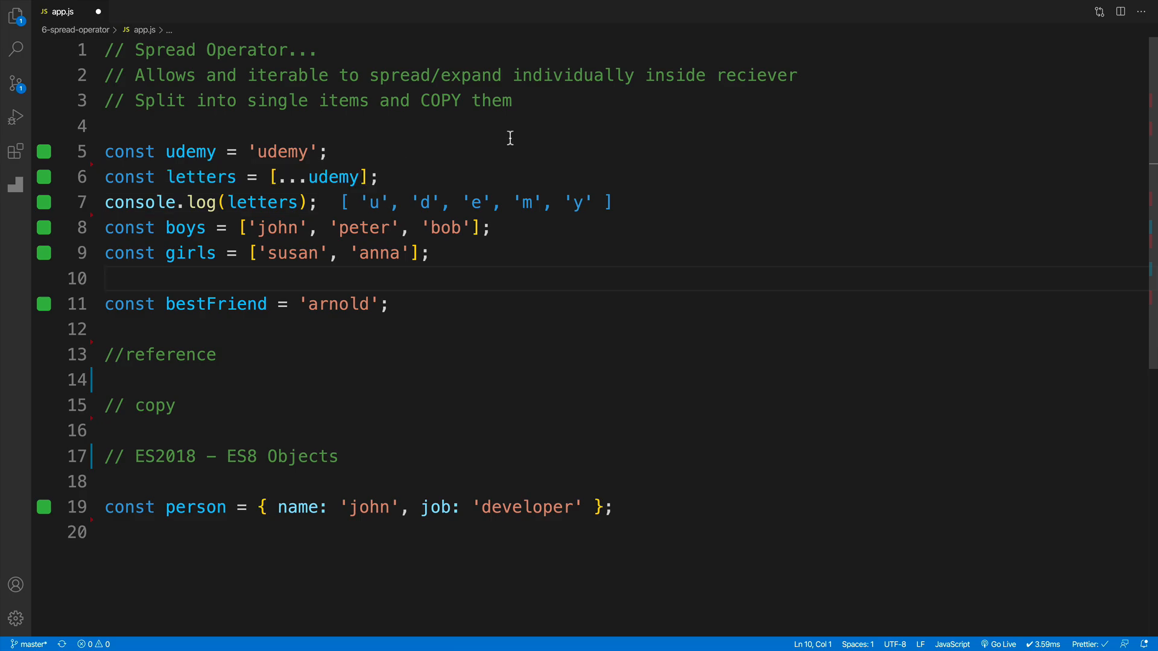
pyautogui.click(319, 203)
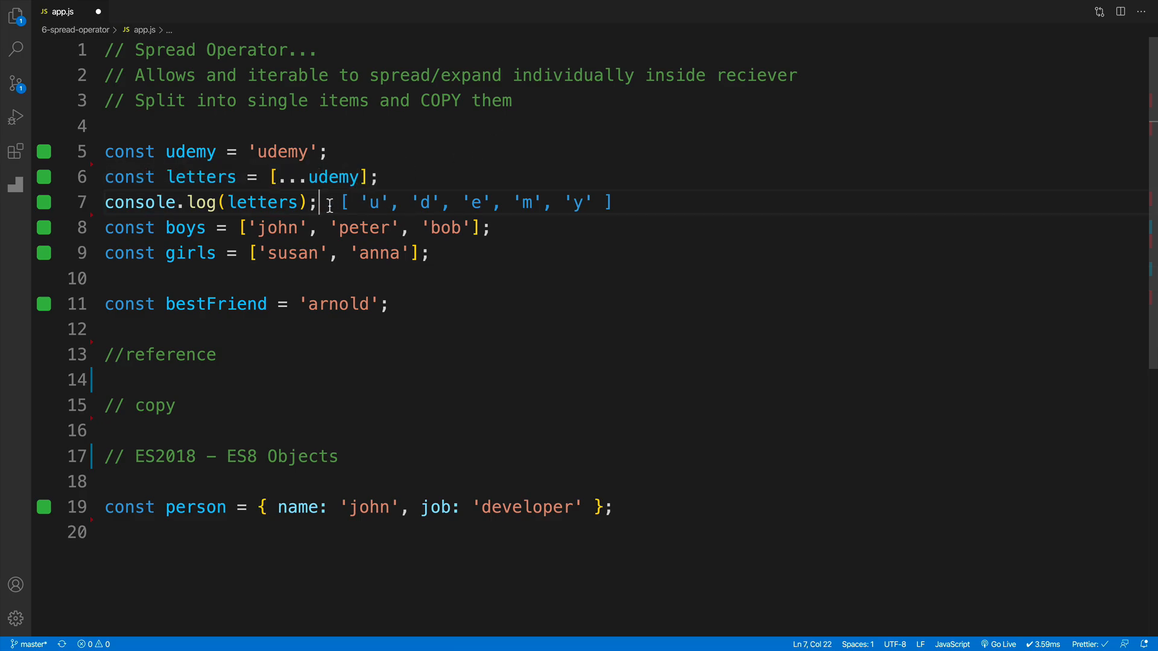
# Insert blank lines below the letters log and below bestFriend = 'arnold'.
pyautogui.press('Enter')
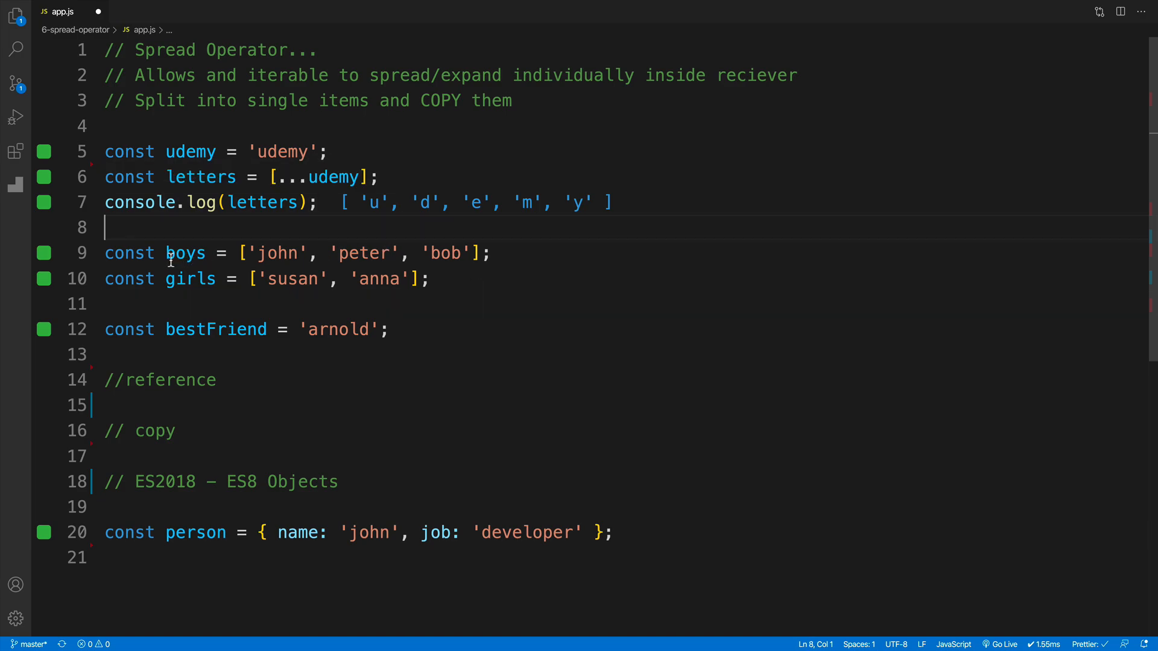
pyautogui.click(286, 303)
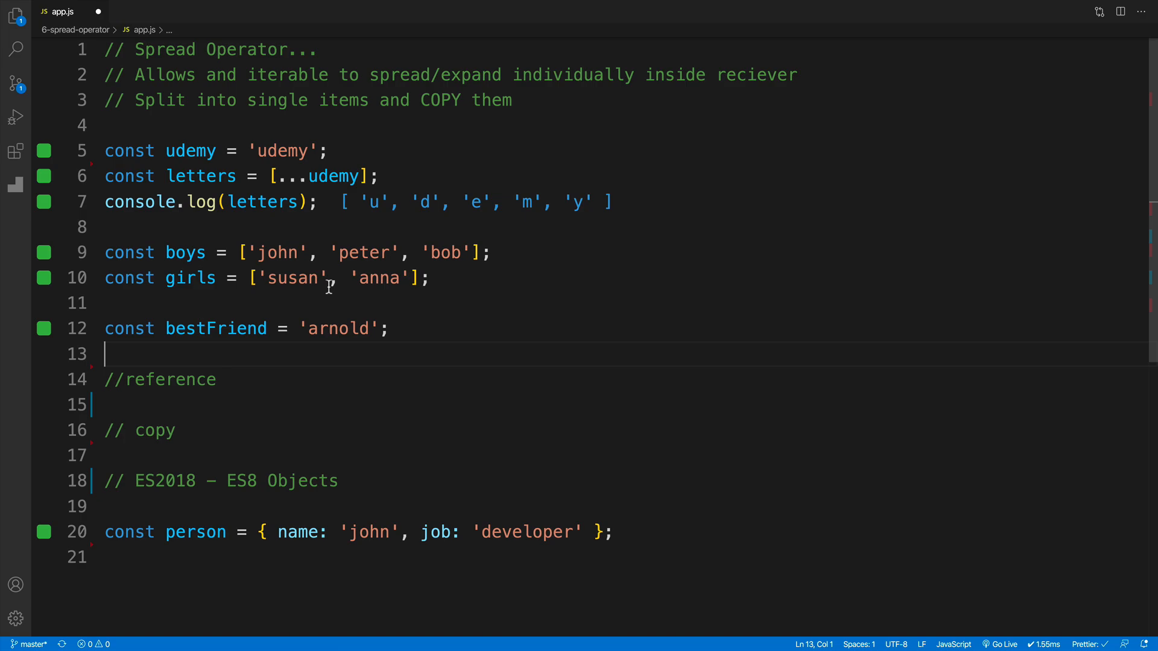
pyautogui.press('Enter')
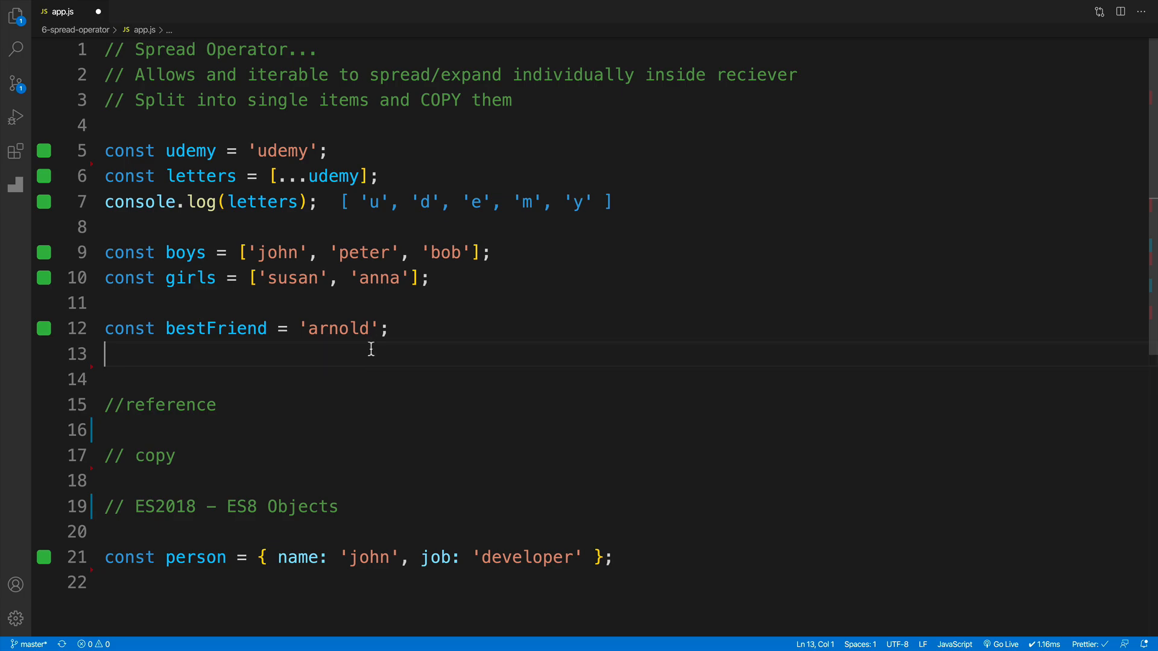
pyautogui.click(296, 227)
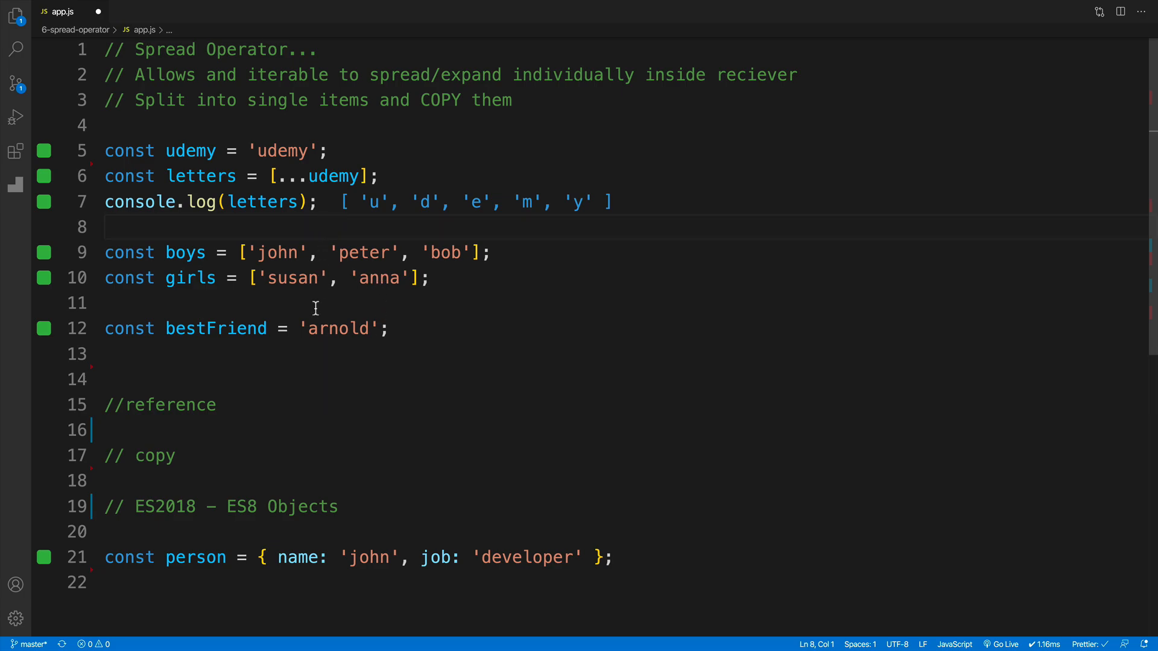
pyautogui.click(224, 334)
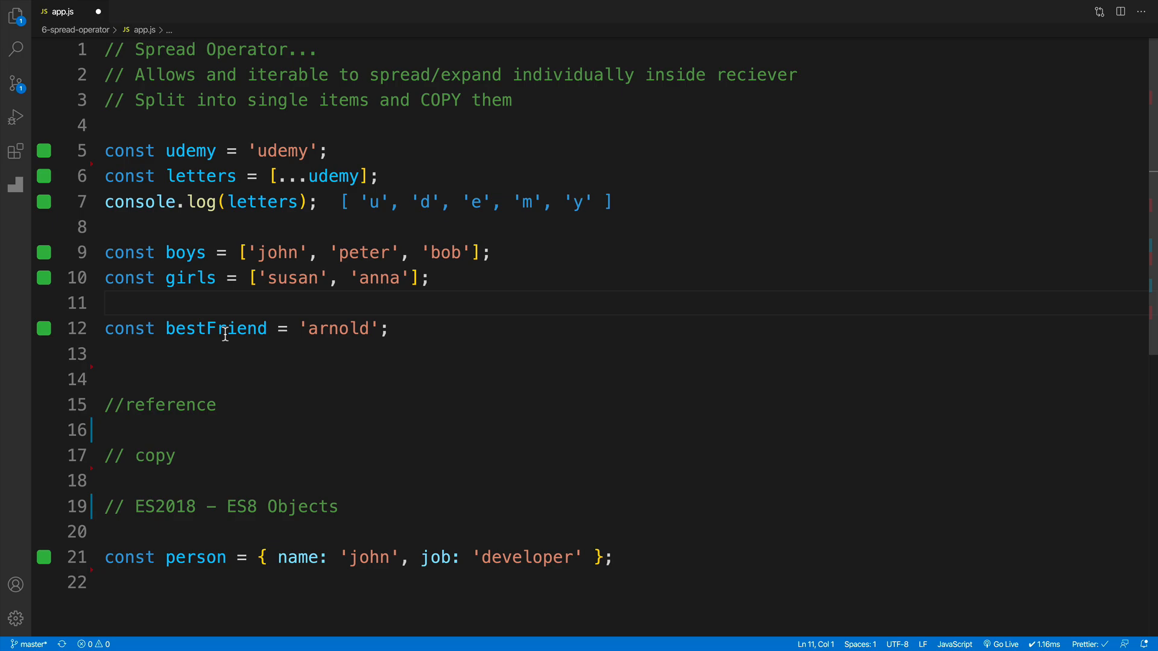
pyautogui.moveTo(339, 329)
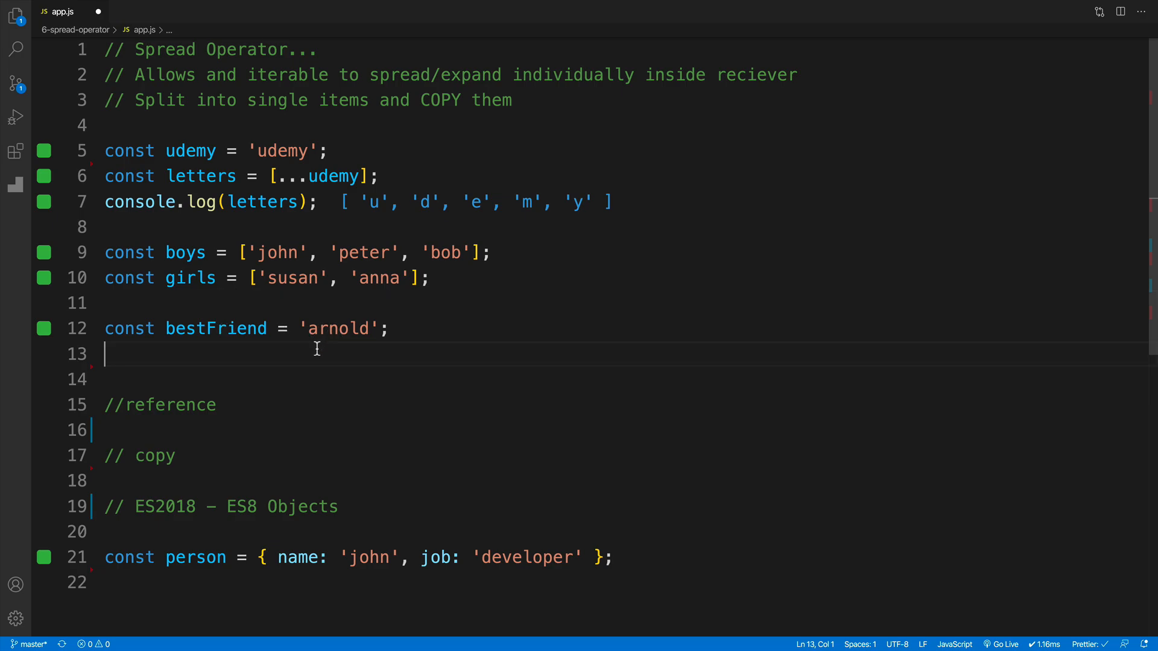
pyautogui.press('Enter')
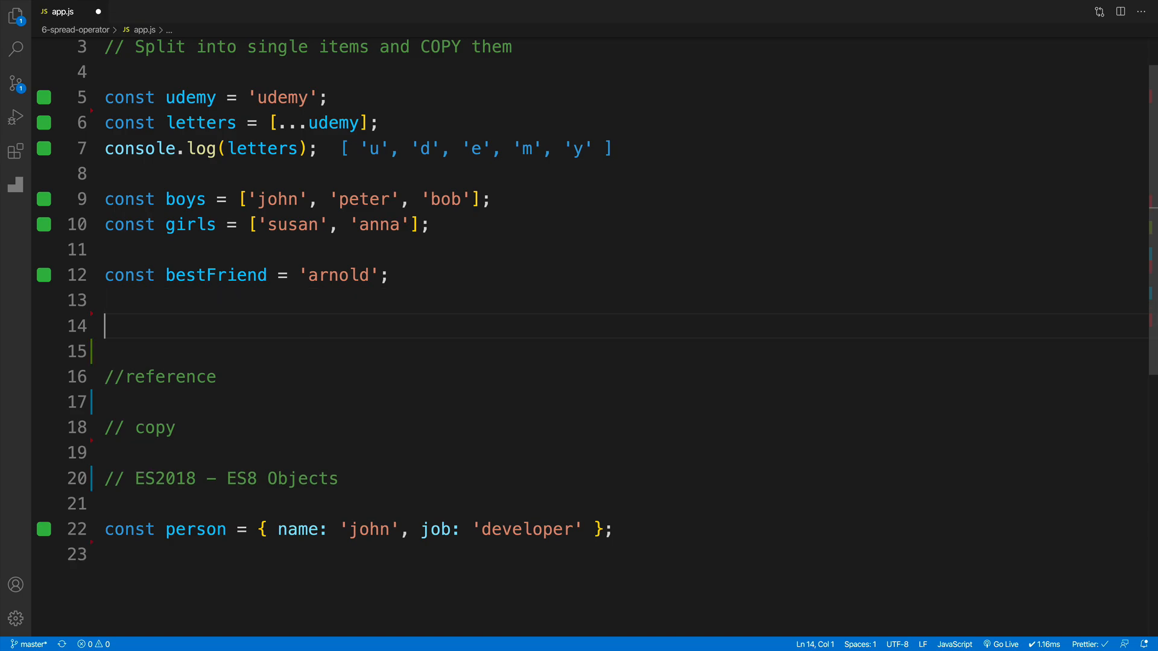
pyautogui.click(308, 275)
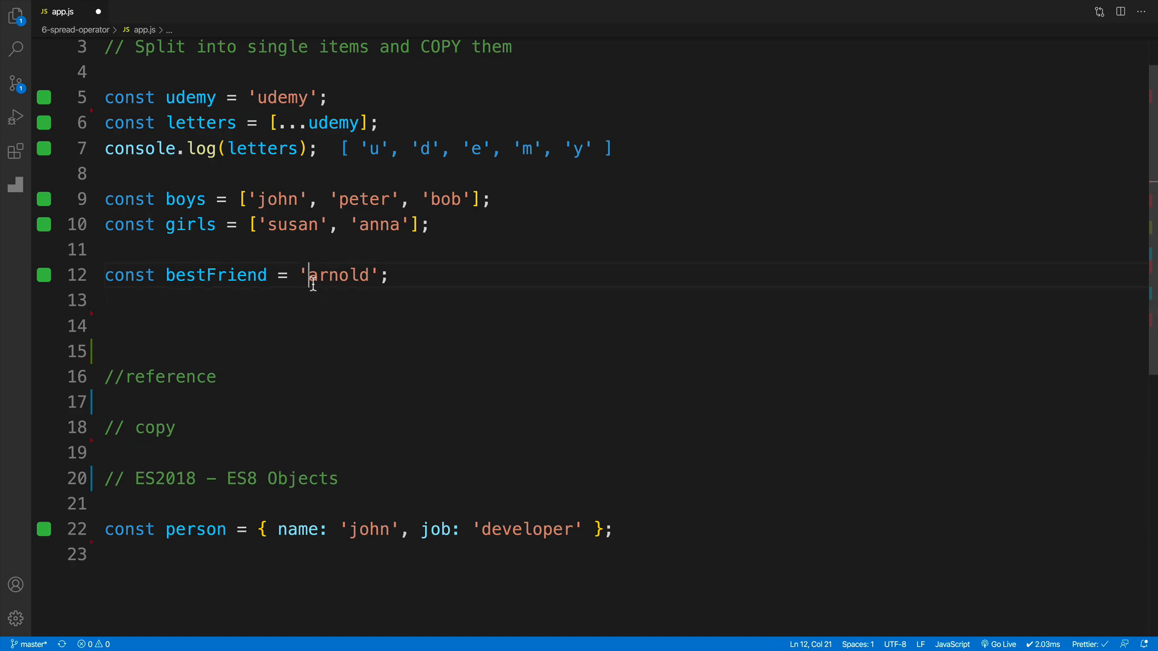
pyautogui.click(104, 326)
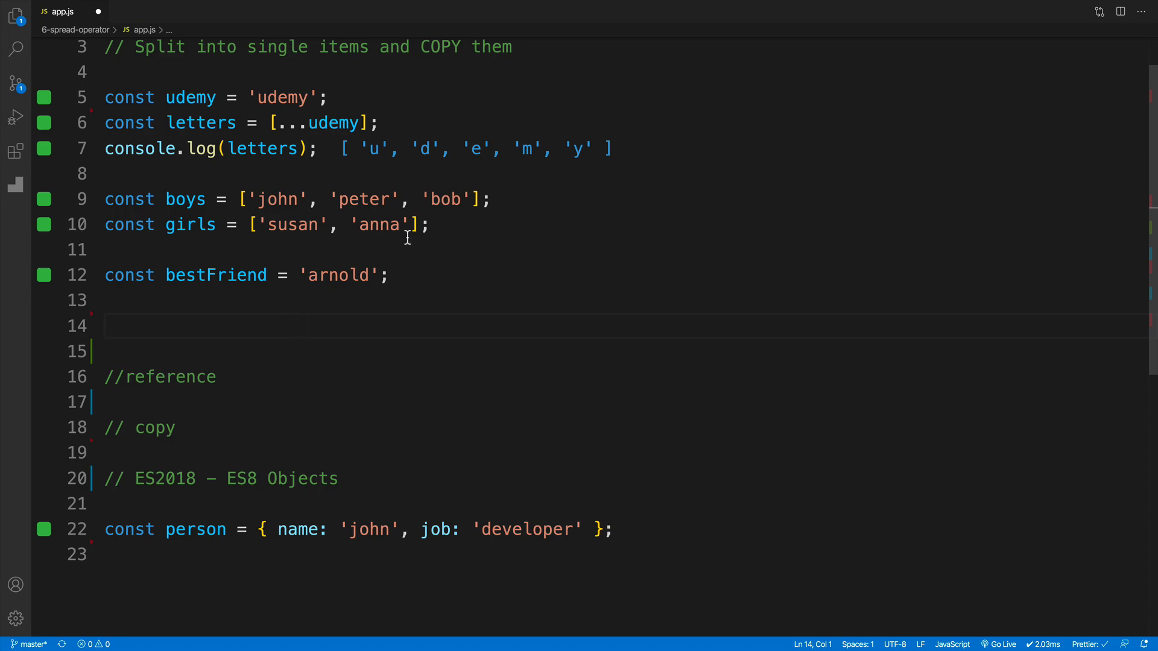
# Declare const friends = [boys, girls, bestFriend] on the empty line.
pyautogui.write('const []')
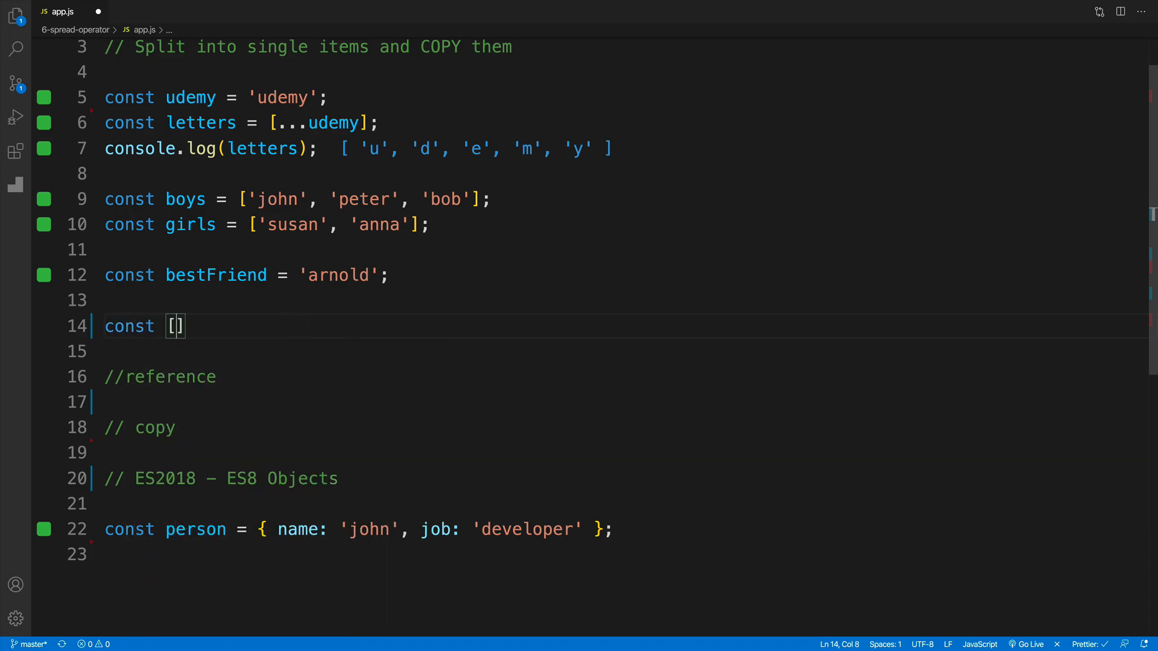
pyautogui.write('frien')
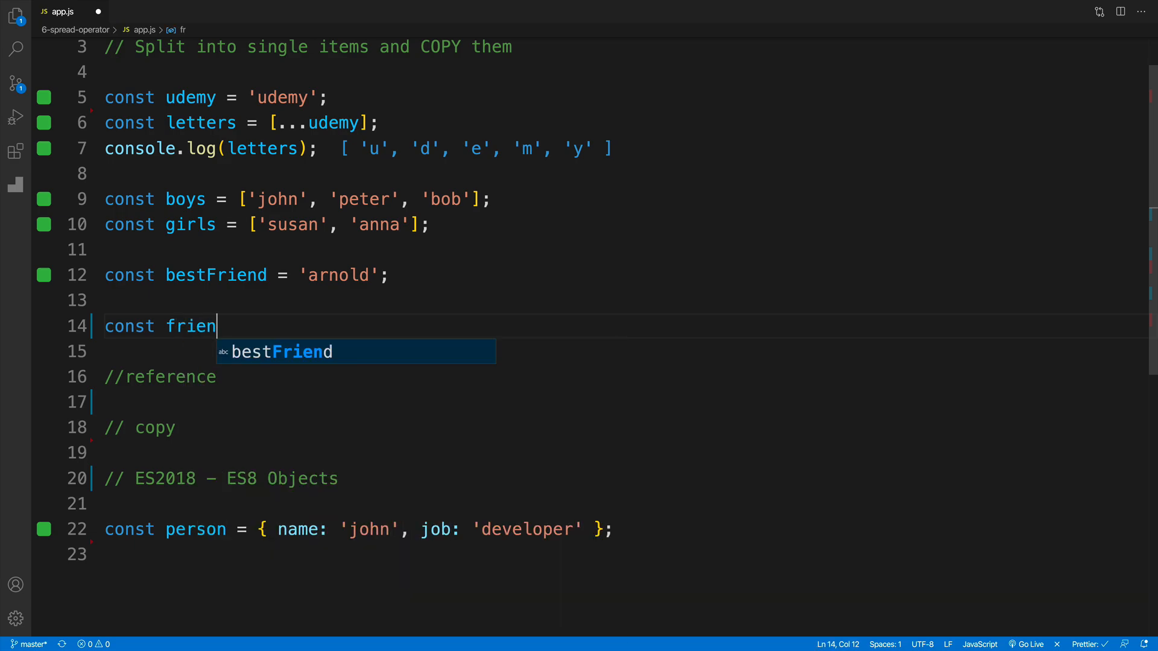
pyautogui.write('ds =')
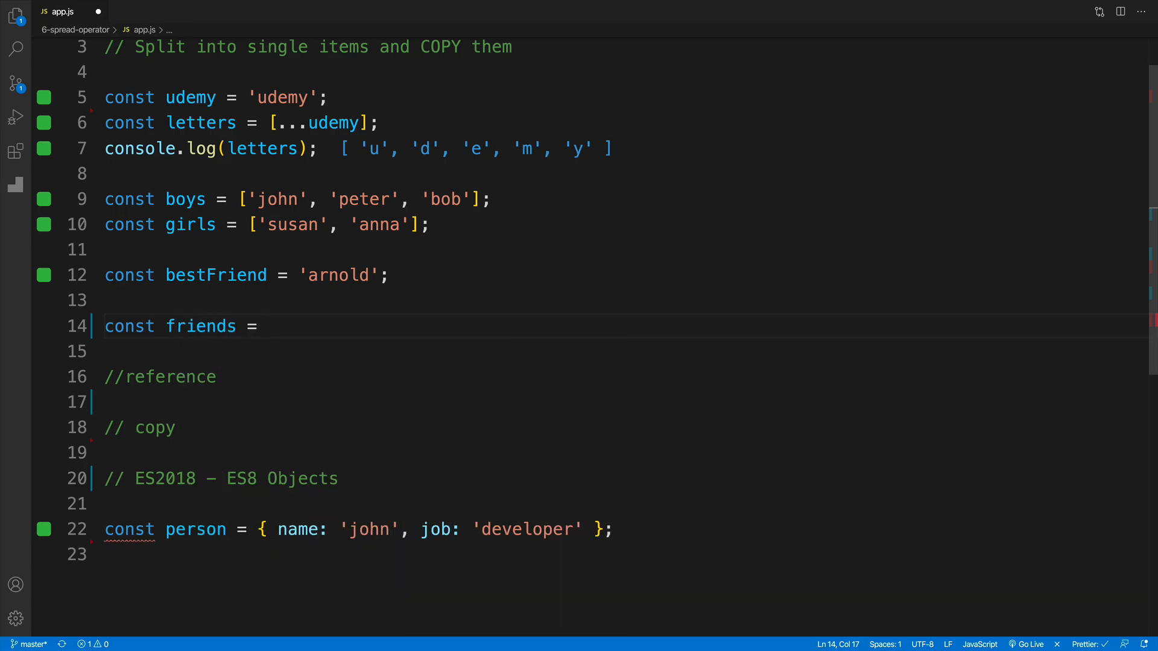
pyautogui.write('[]')
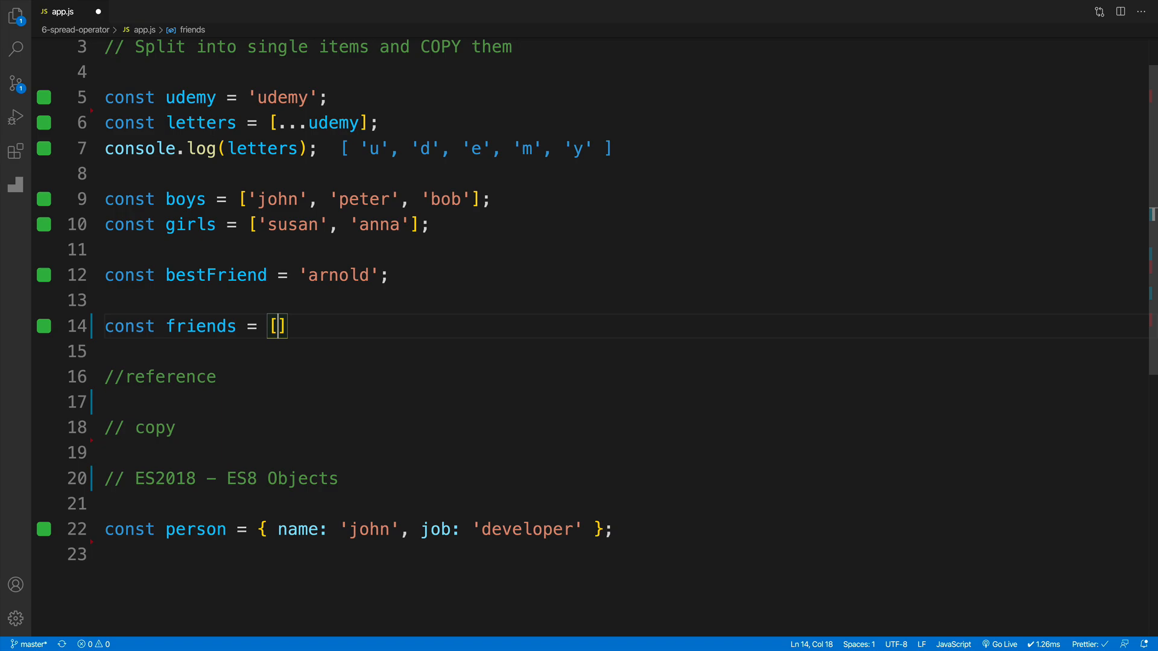
pyautogui.write('boys,')
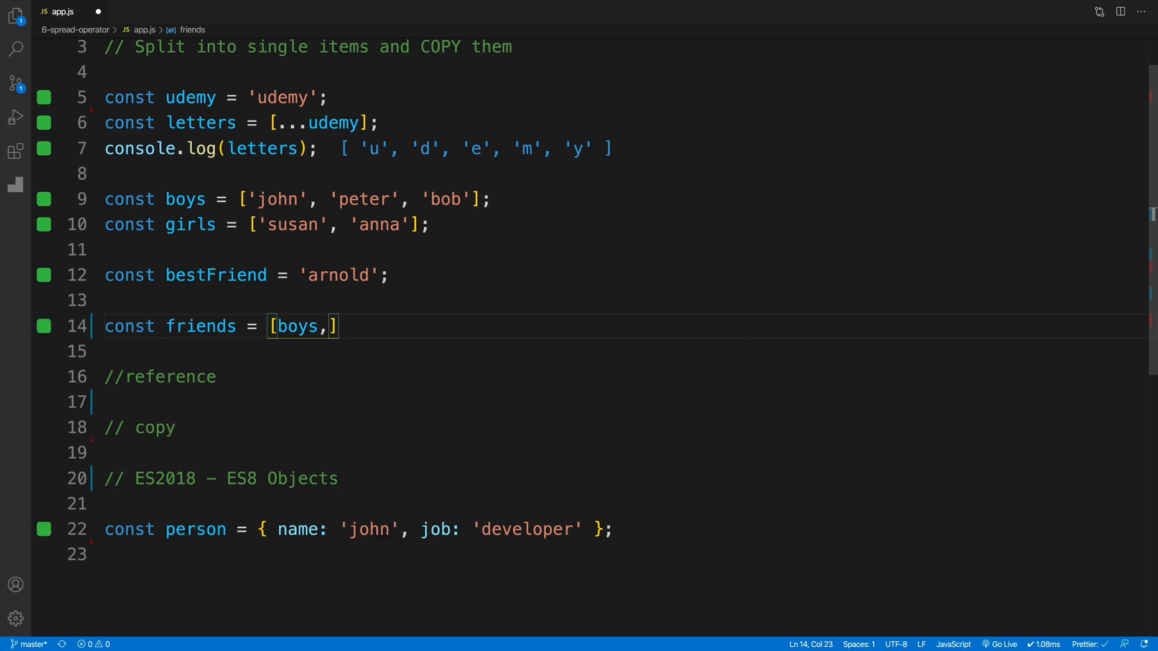
pyautogui.write('girls')
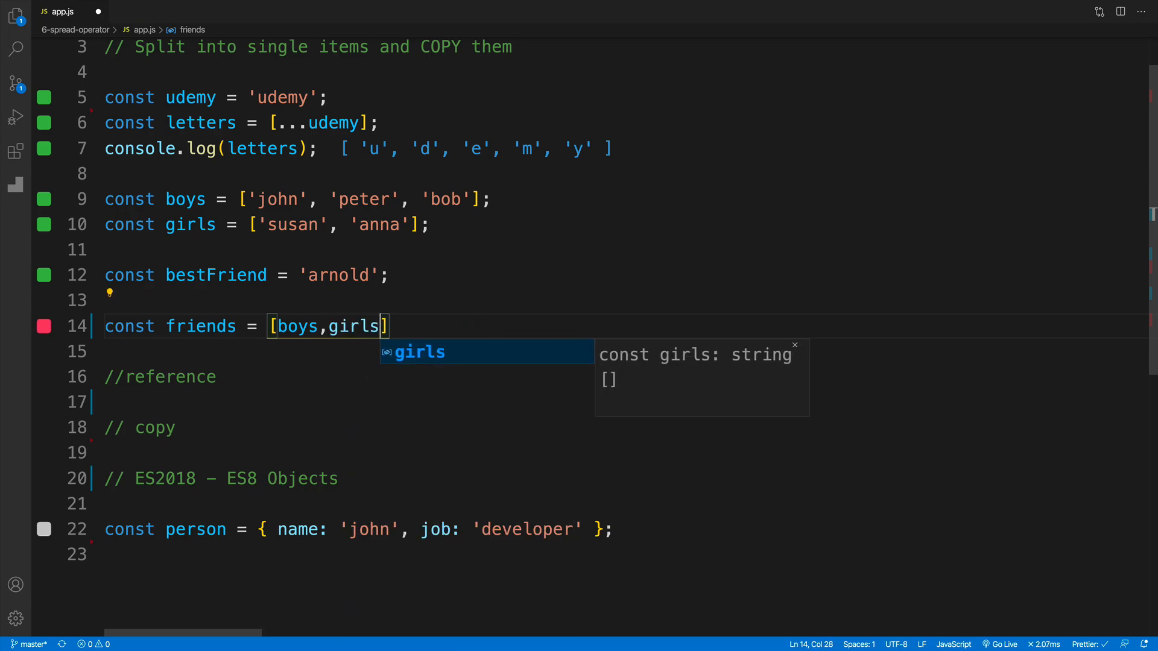
pyautogui.write(',bestFriend')
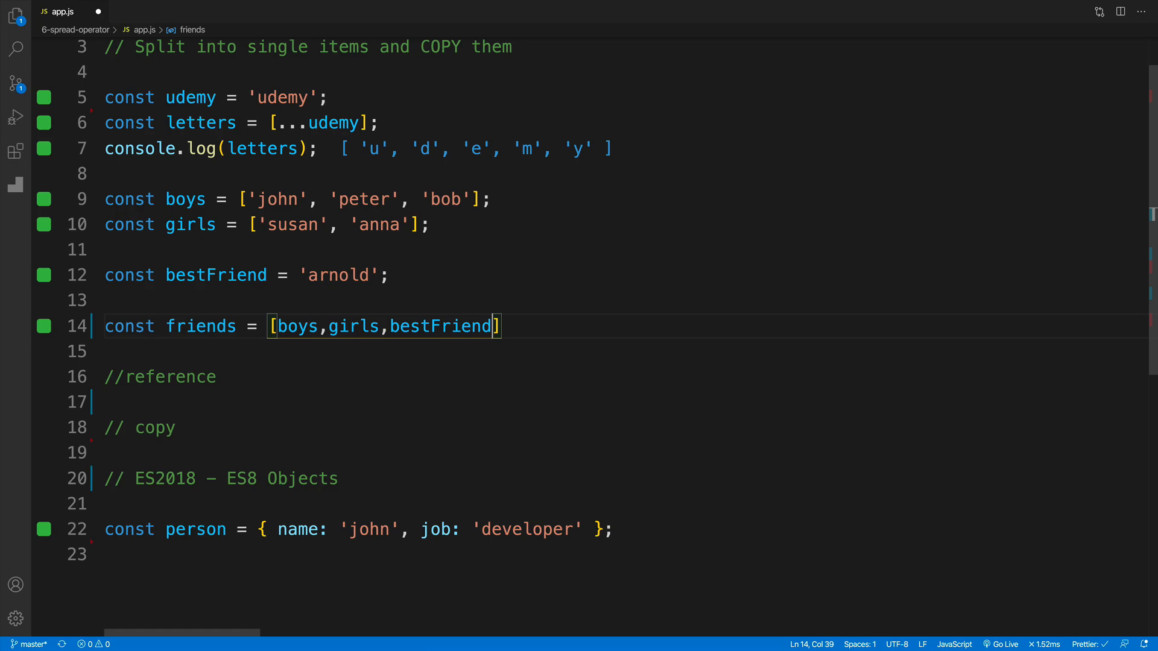
pyautogui.press('Enter')
pyautogui.write('console.log(friends);')
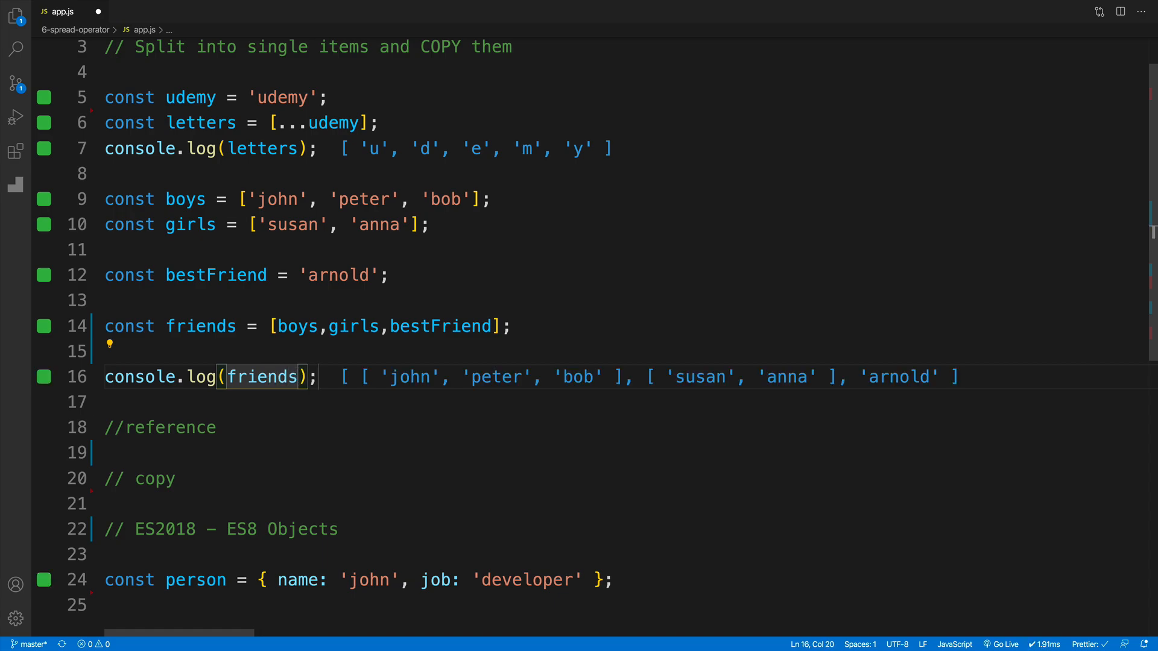
# Click around the friends declaration and its Quokka output.
pyautogui.click(107, 351)
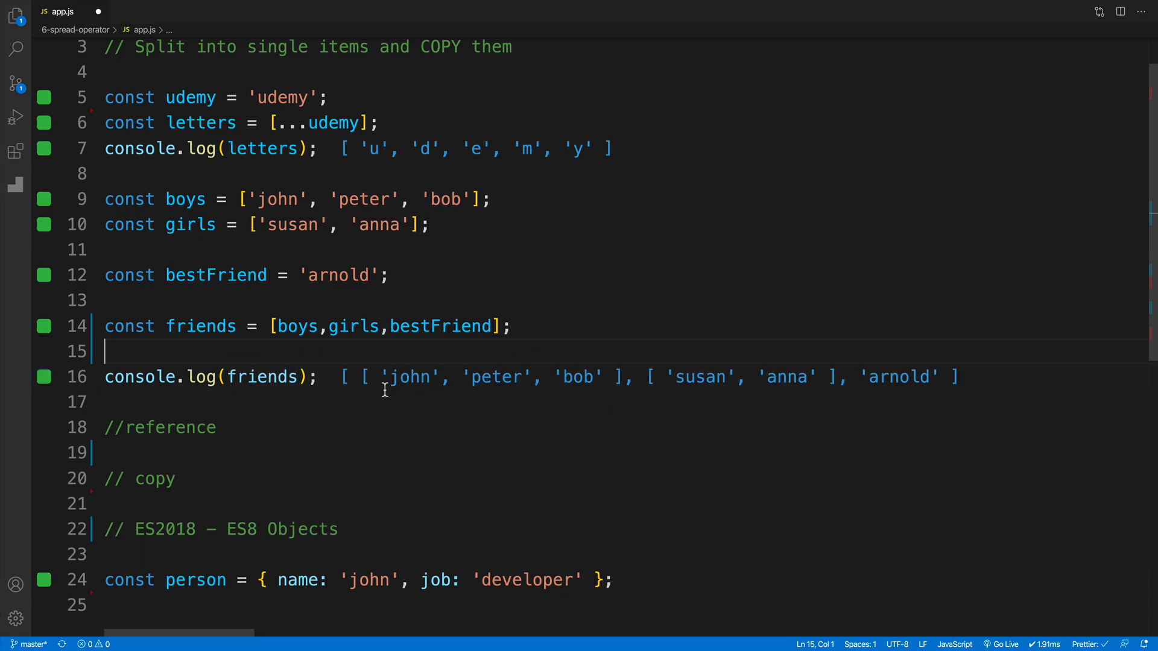
pyautogui.click(218, 427)
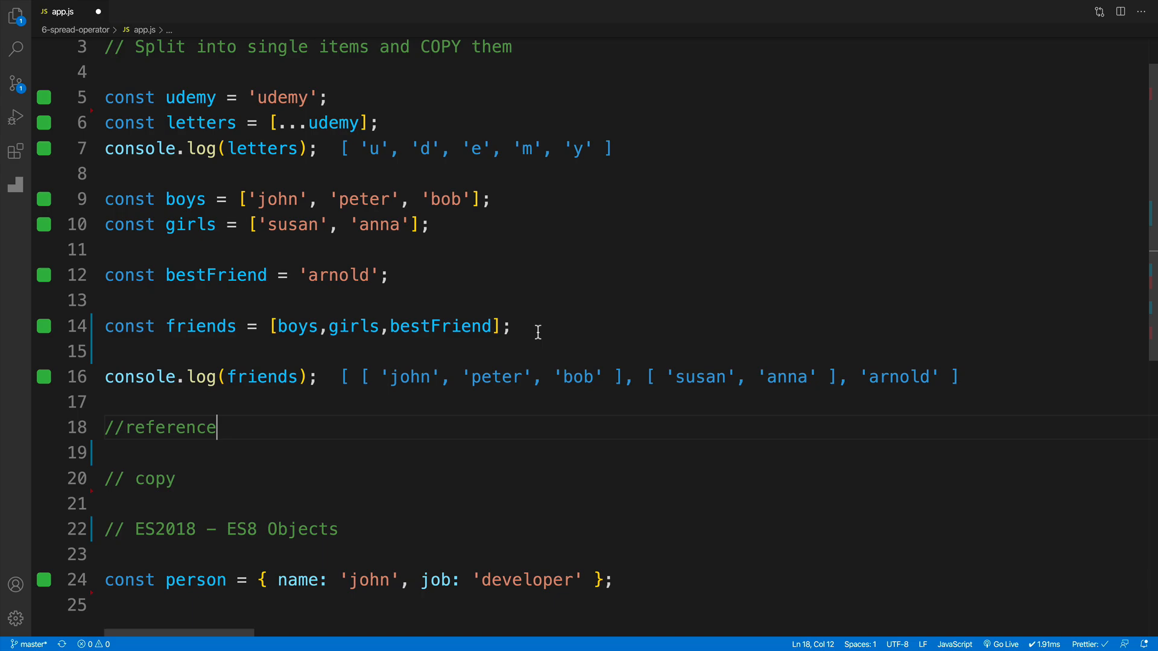
pyautogui.click(512, 326)
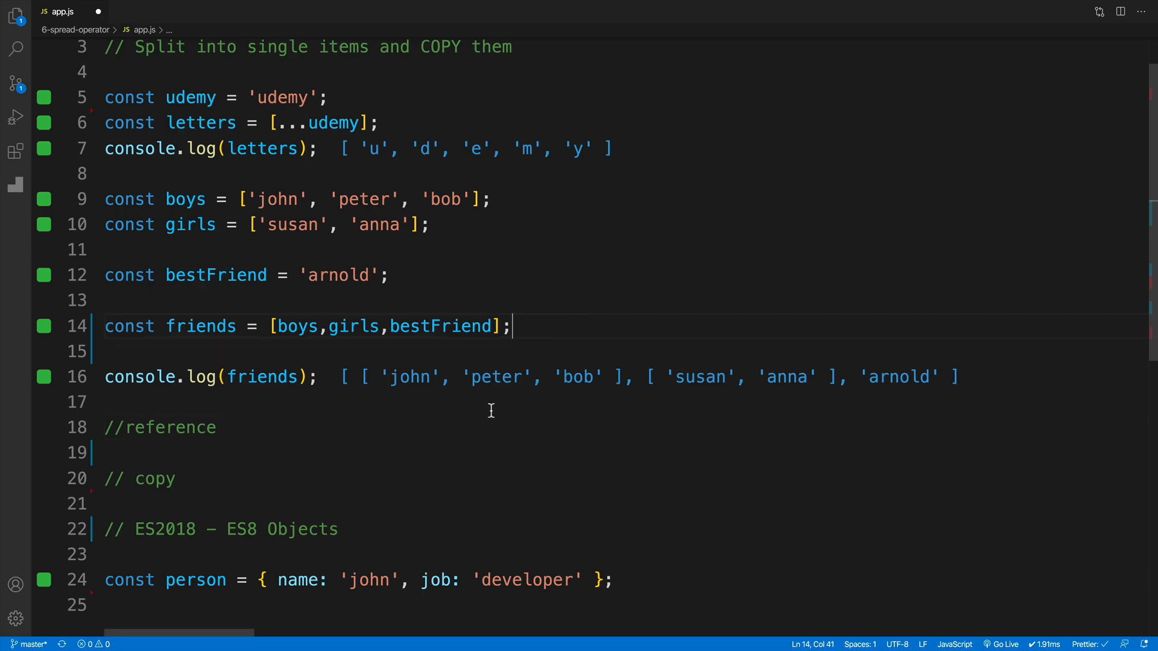
pyautogui.click(318, 377)
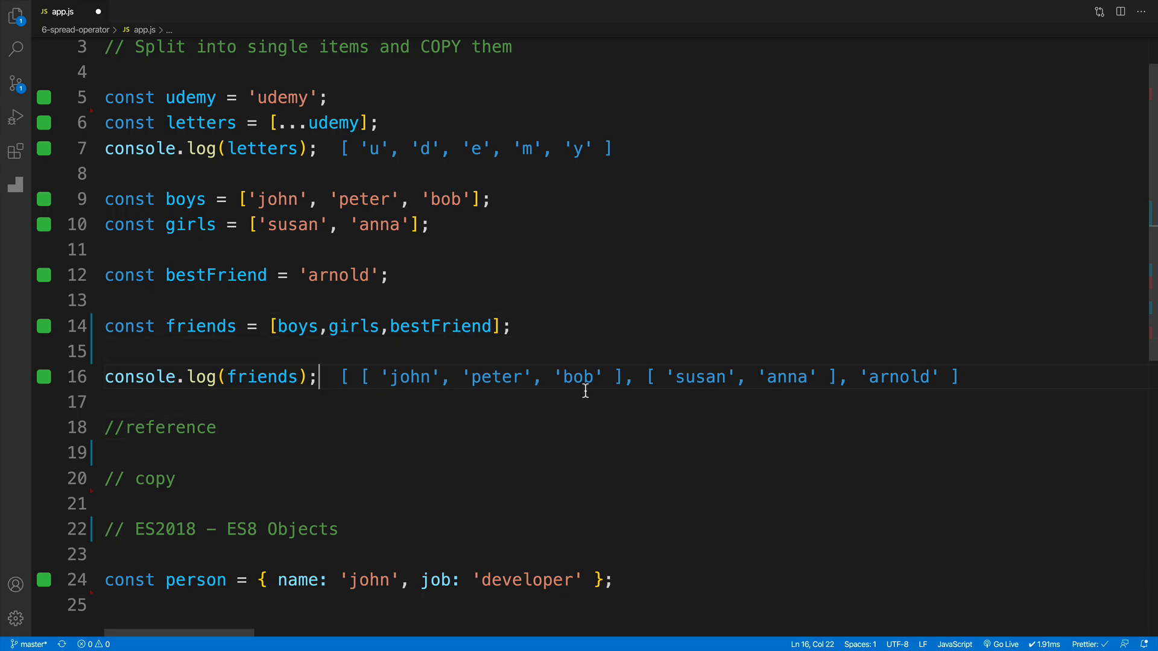
pyautogui.click(111, 452)
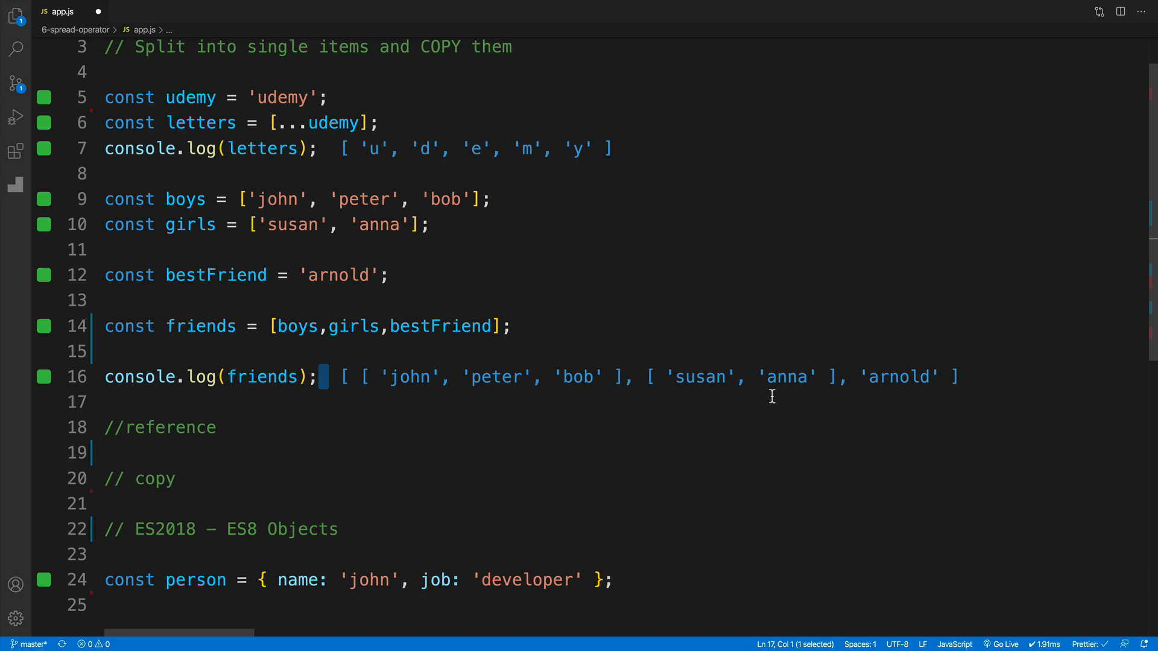
pyautogui.click(217, 427)
pyautogui.write('...')
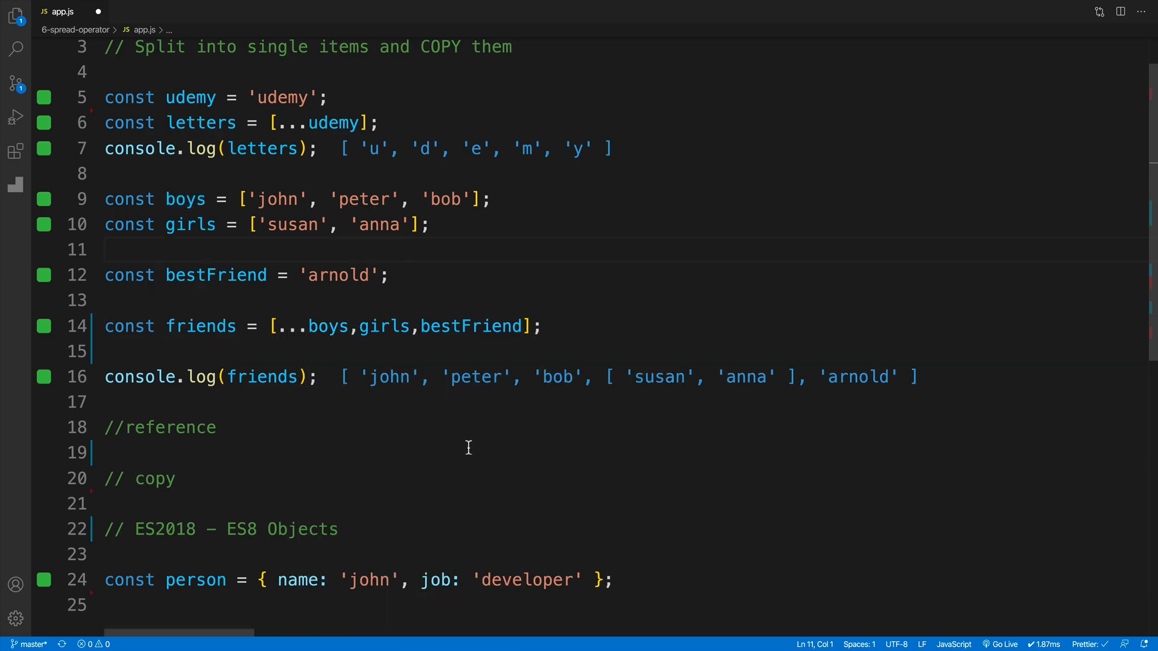
# Spread girls and move bestFriend between ...boys and ...girls, logging six names.
pyautogui.click(319, 376)
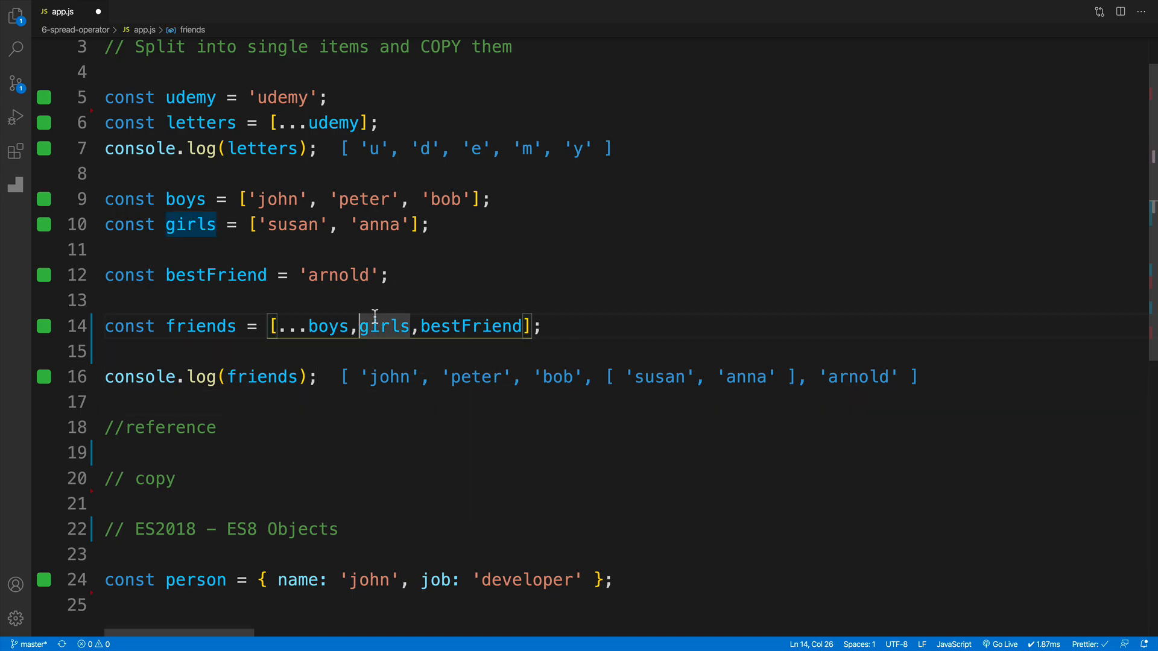
pyautogui.write('...')
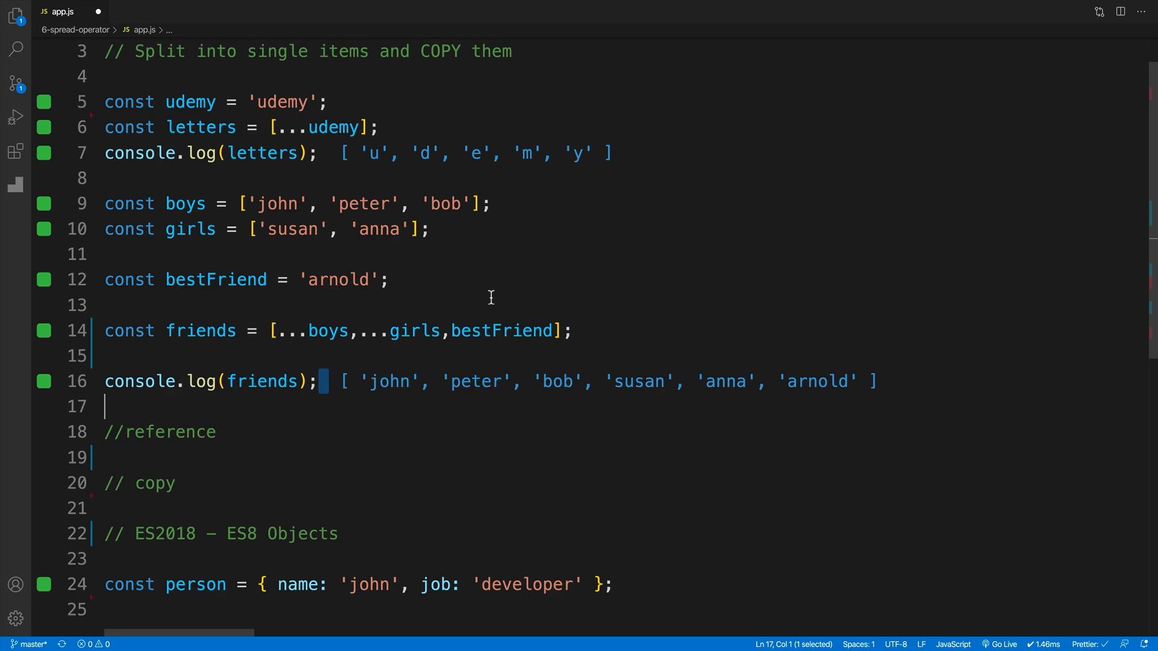
pyautogui.doubleClick(503, 329)
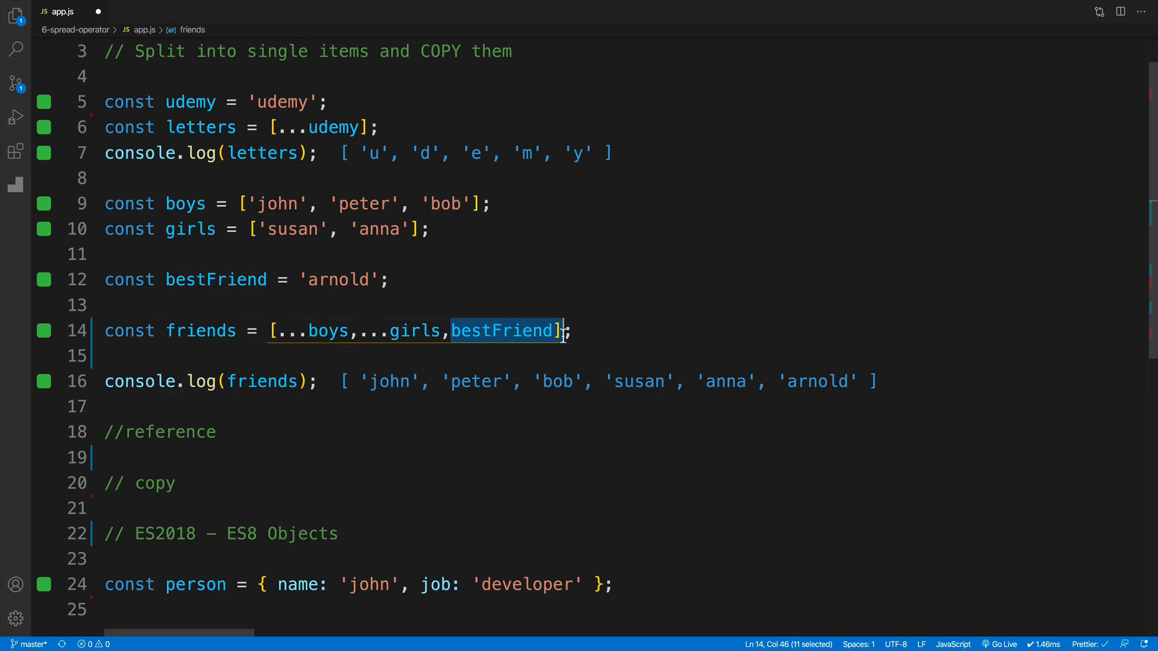
pyautogui.press('Delete')
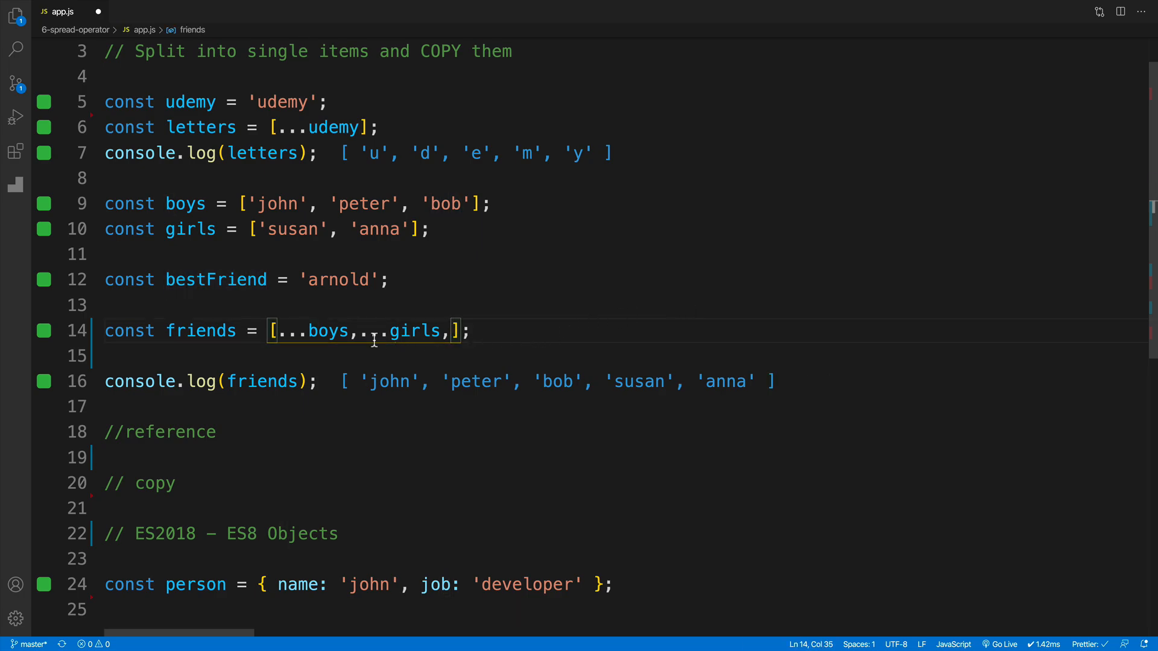
pyautogui.write('bestFriend')
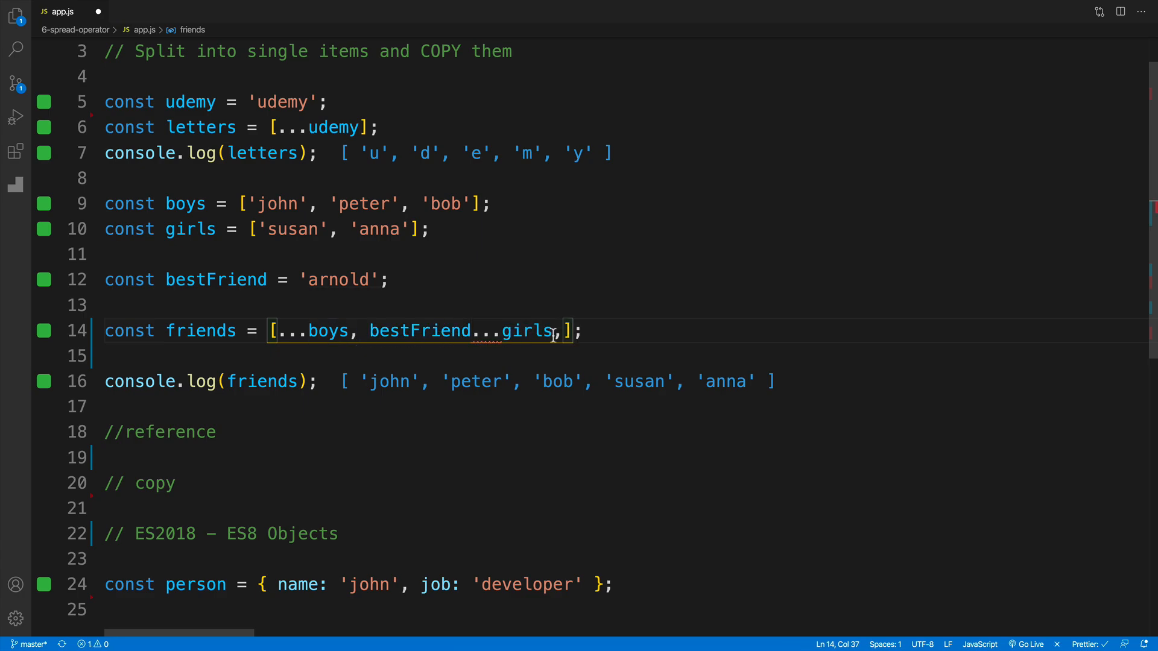
pyautogui.press('Backspace')
pyautogui.write(',')
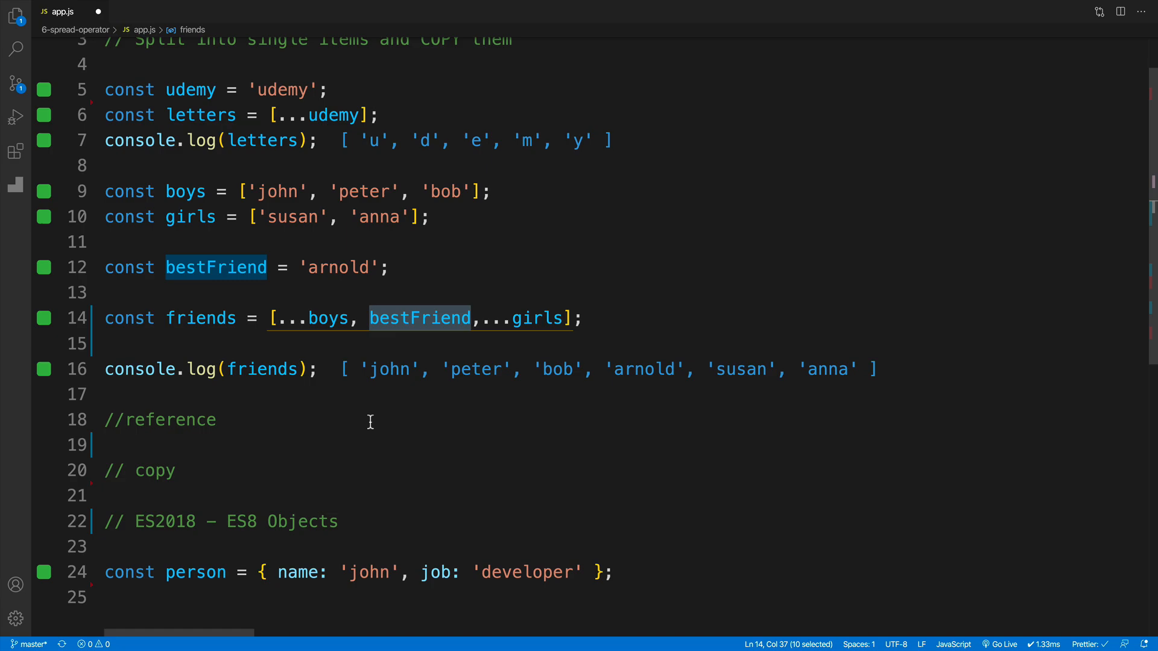
pyautogui.click(424, 369)
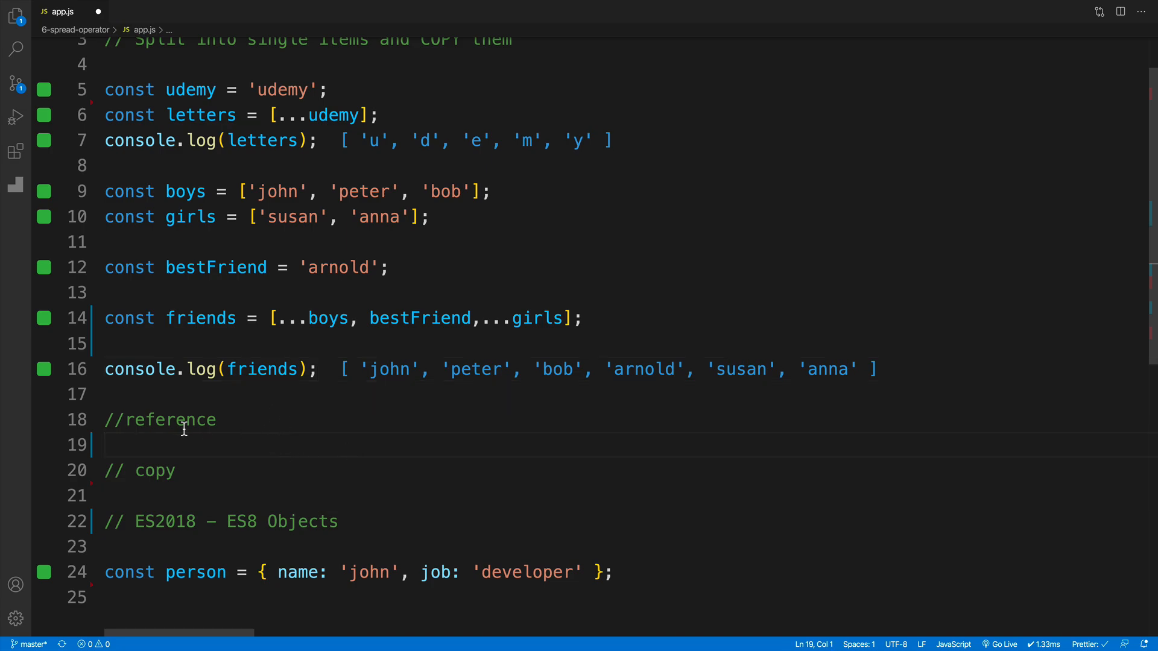
pyautogui.moveTo(280, 420)
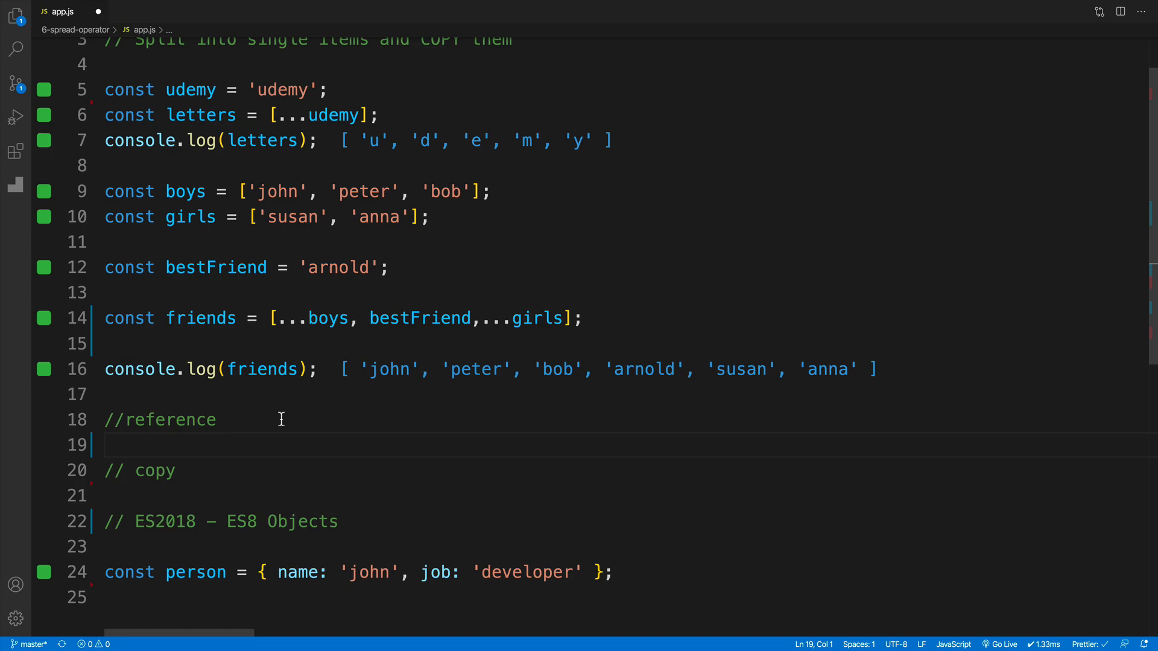
# Declare const newFriends = friends and set newFriends[0] = 'nancy'.
pyautogui.write('const new')
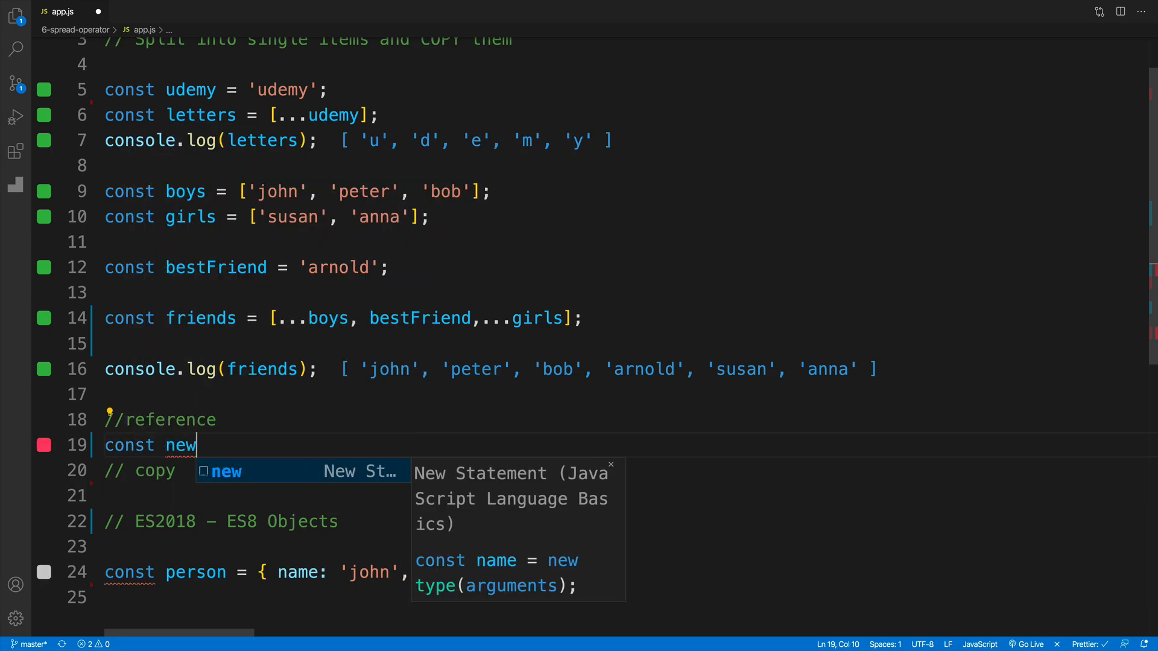
pyautogui.write('Fri')
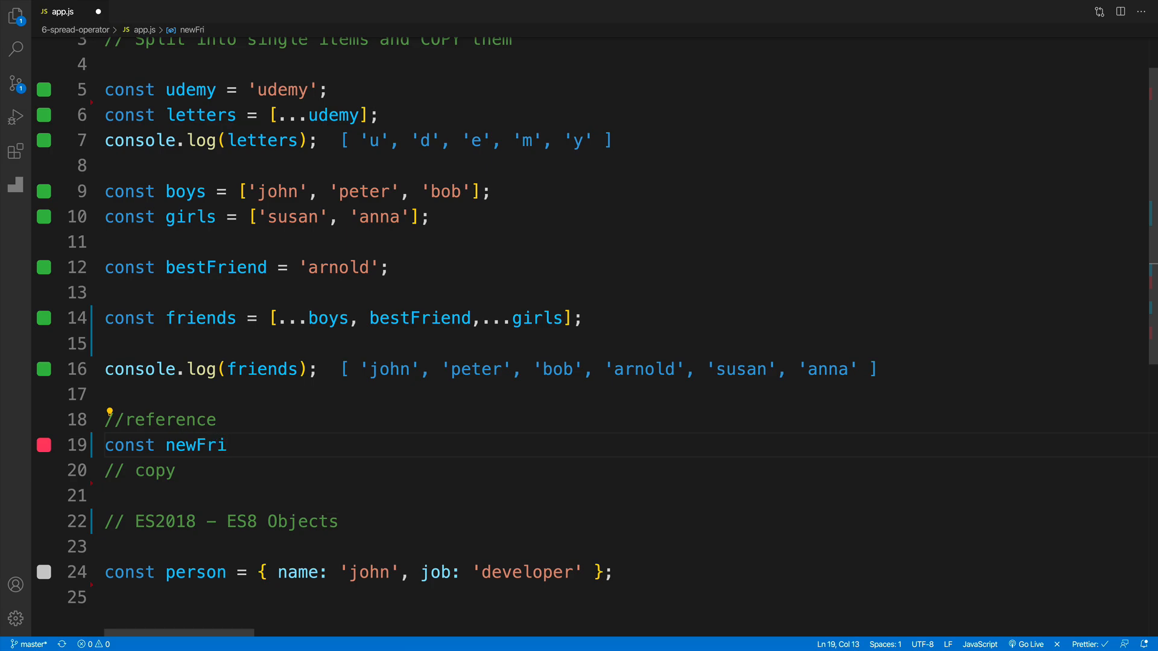
pyautogui.write('ends = friends;')
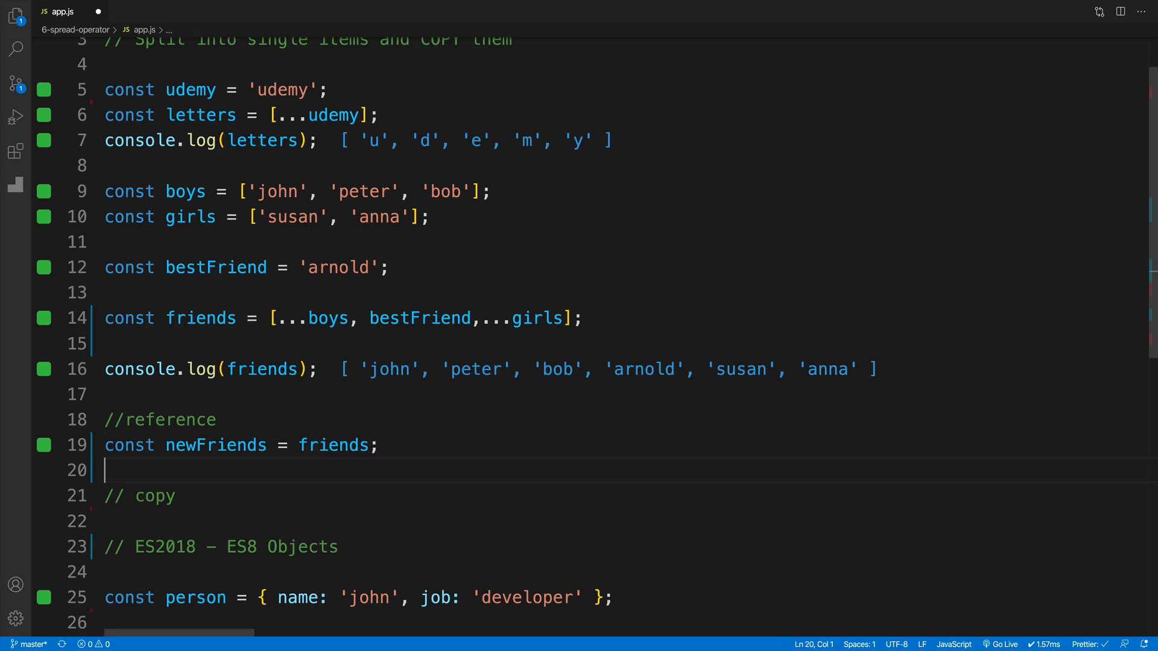
pyautogui.write('newFriends[')
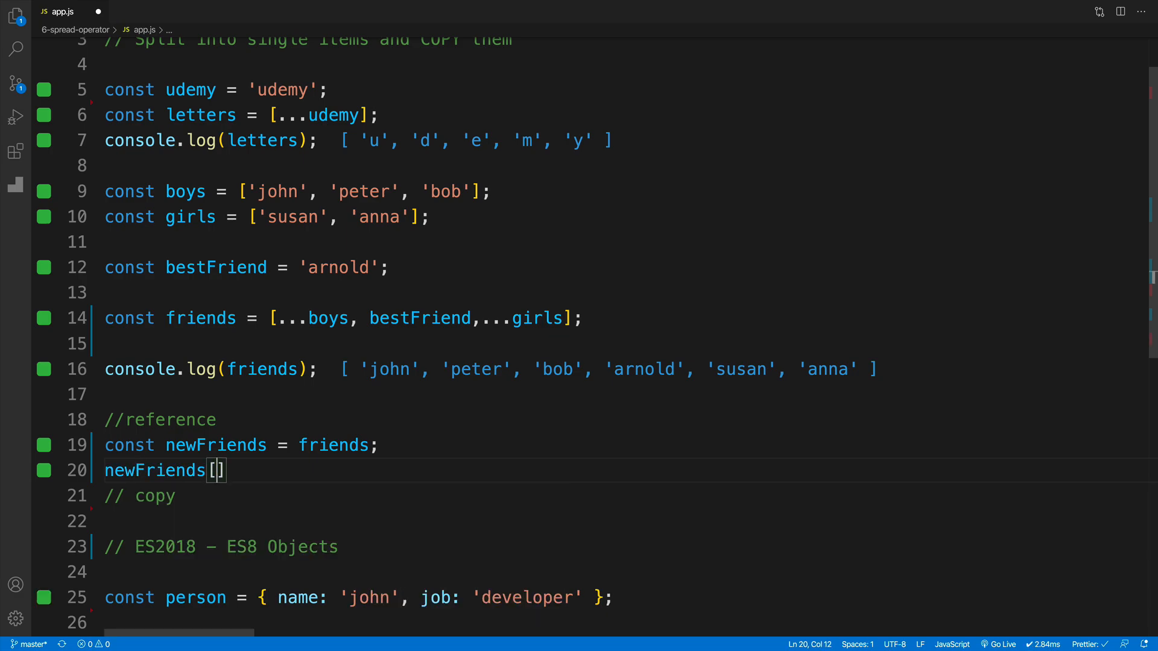
pyautogui.write('0')
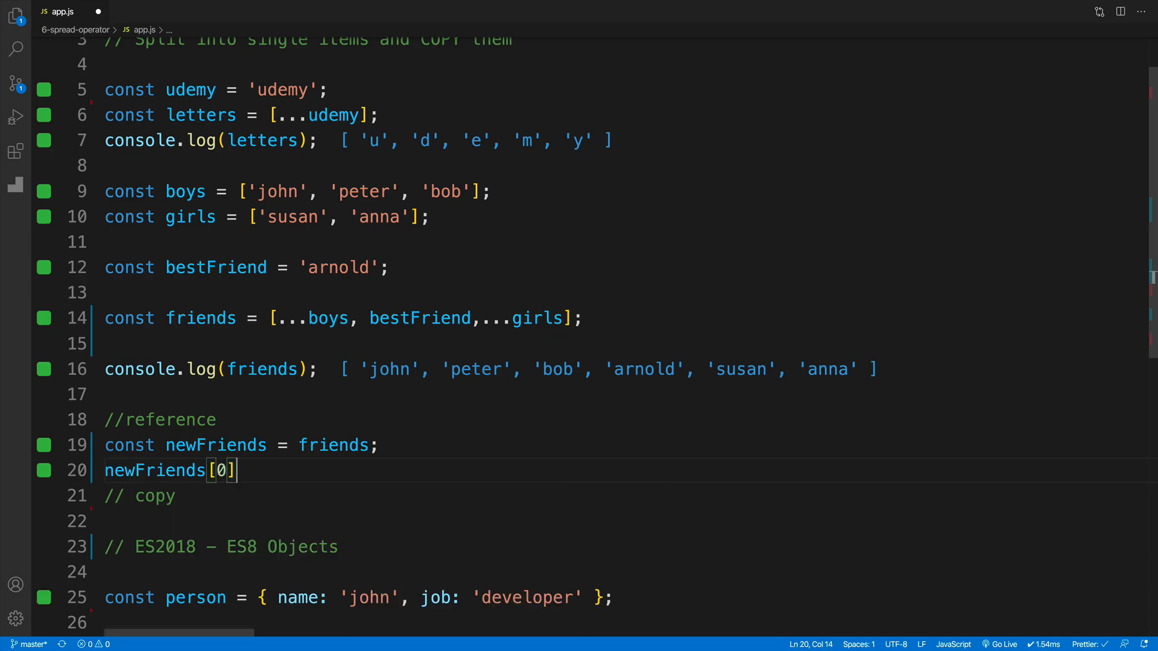
pyautogui.write("= ''")
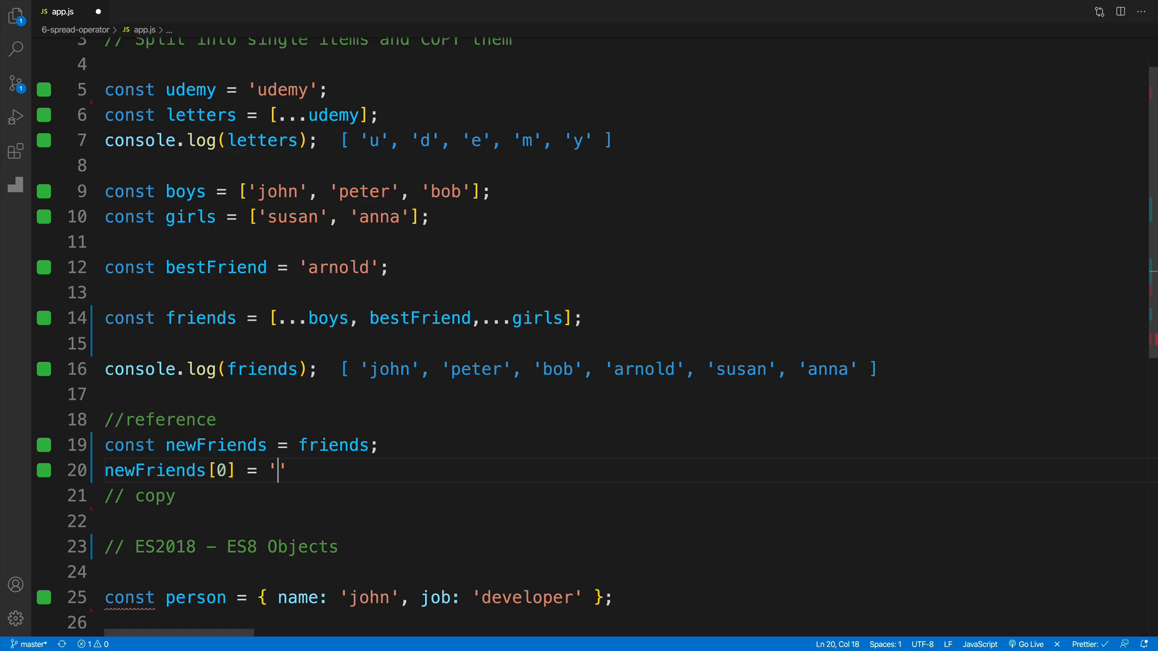
pyautogui.write('nancy')
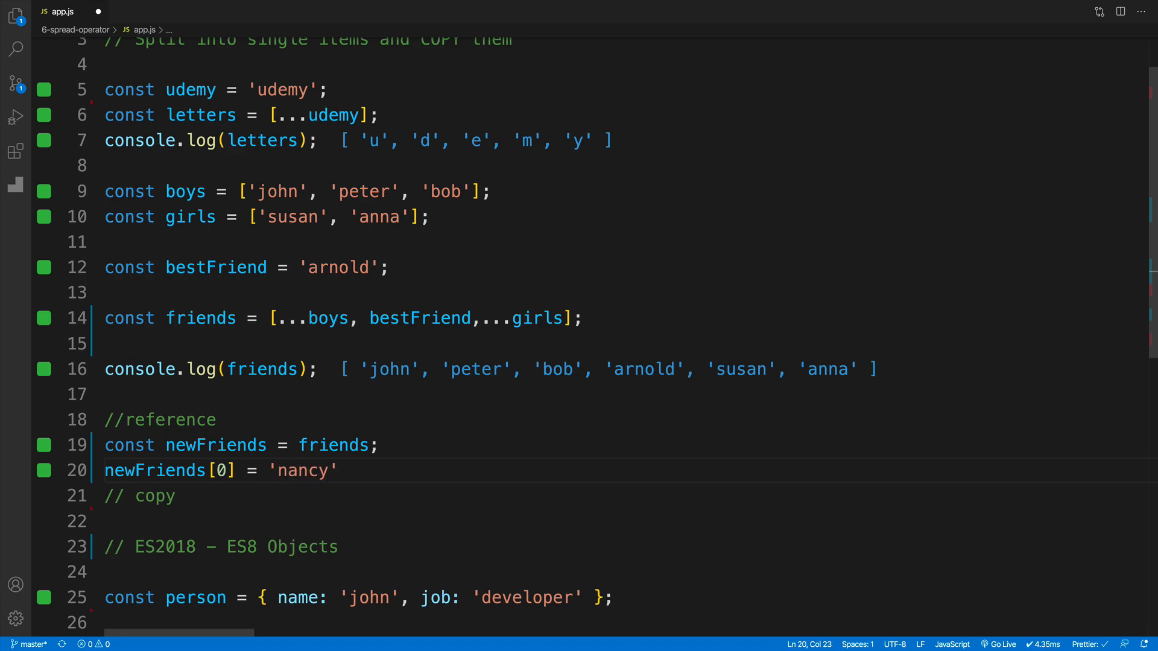
pyautogui.write(';')
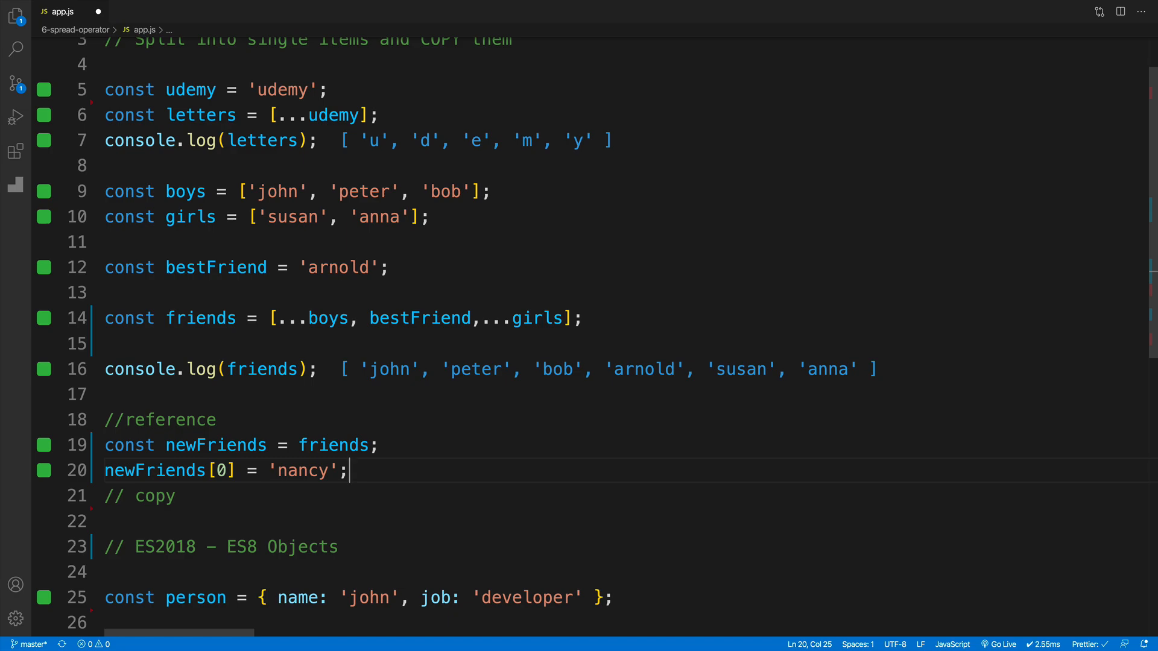
# Log friends and newFriends, both showing 'nancy' first.
pyautogui.write('console.log();')
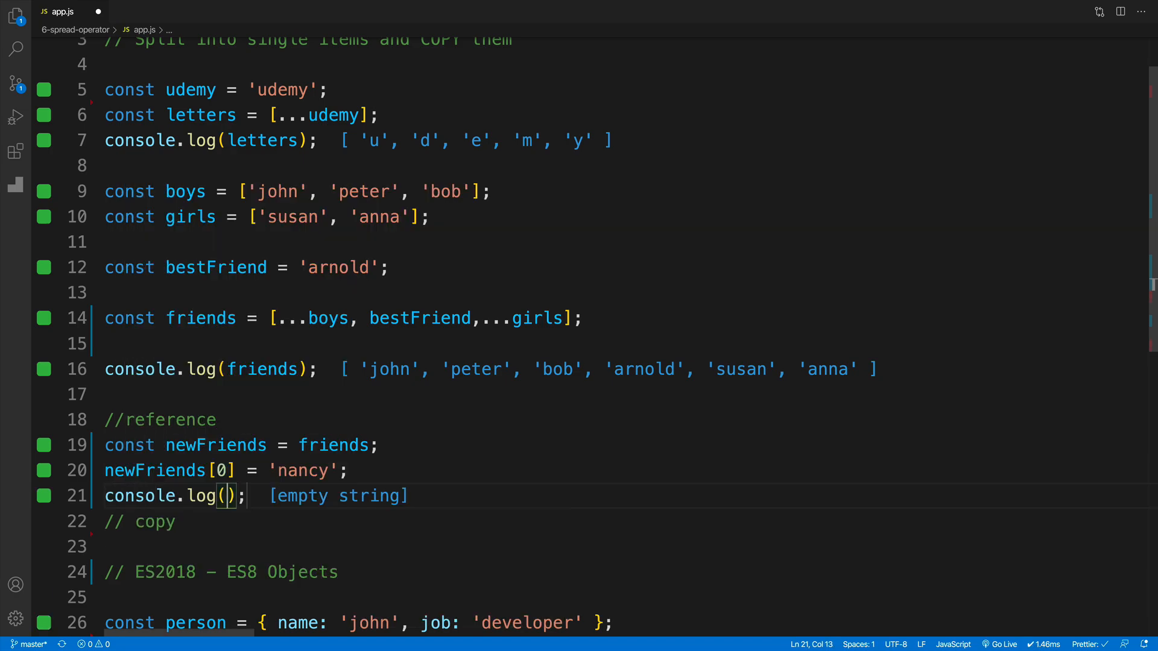
pyautogui.write('friend);')
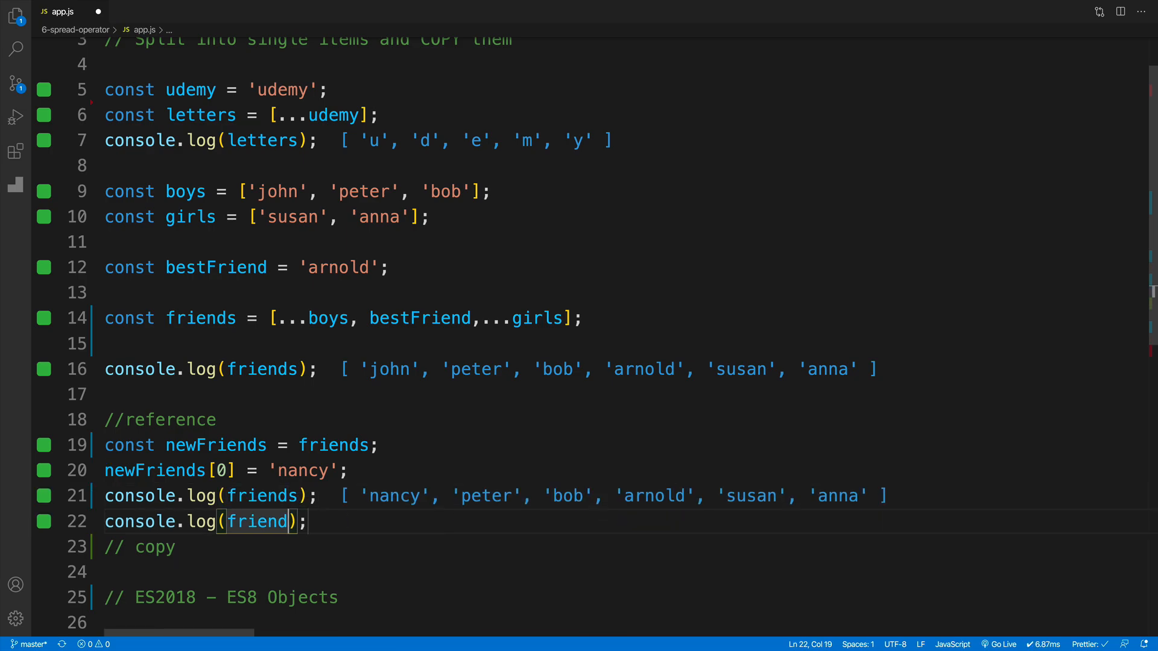
pyautogui.write('newF')
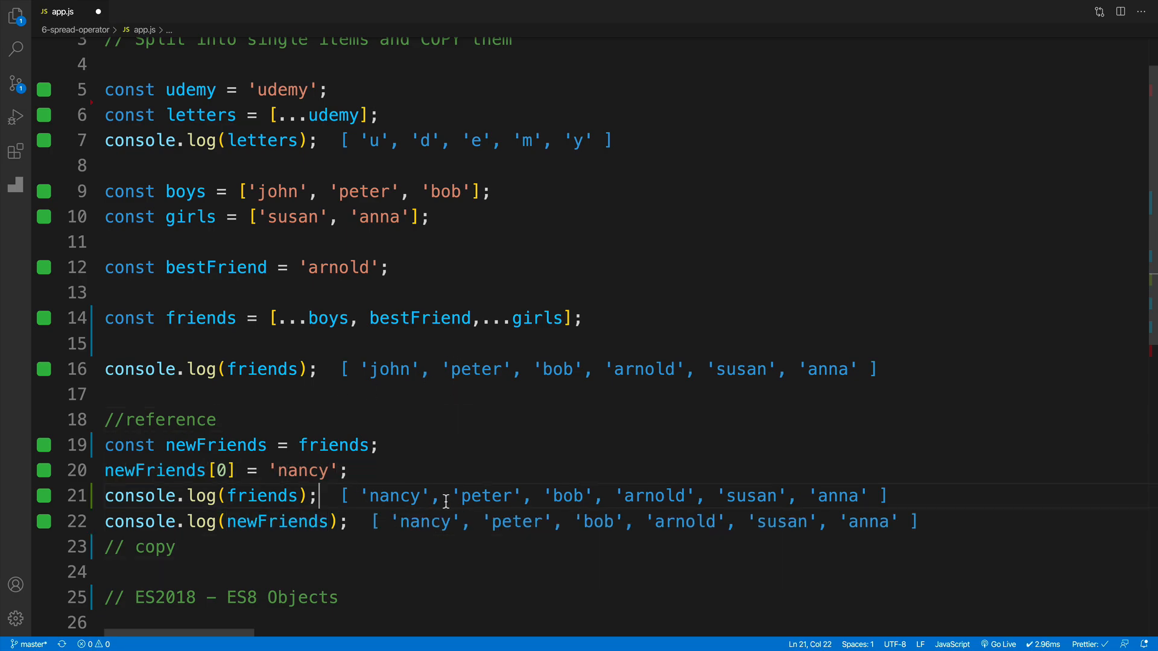
pyautogui.moveTo(359, 418)
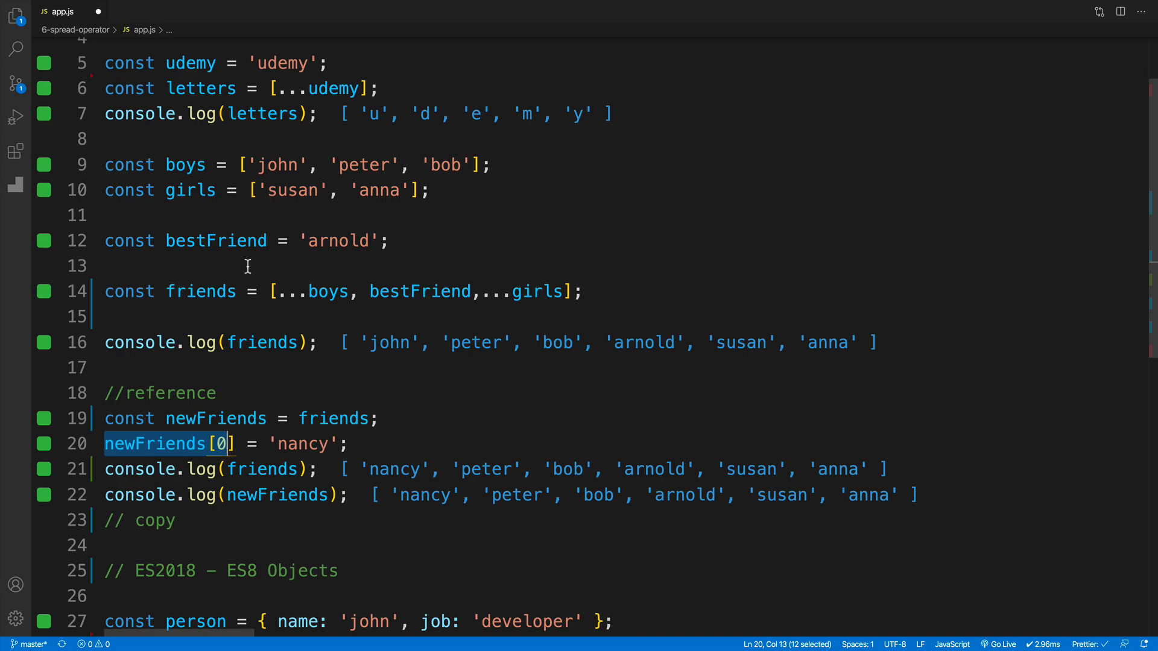
pyautogui.click(216, 392)
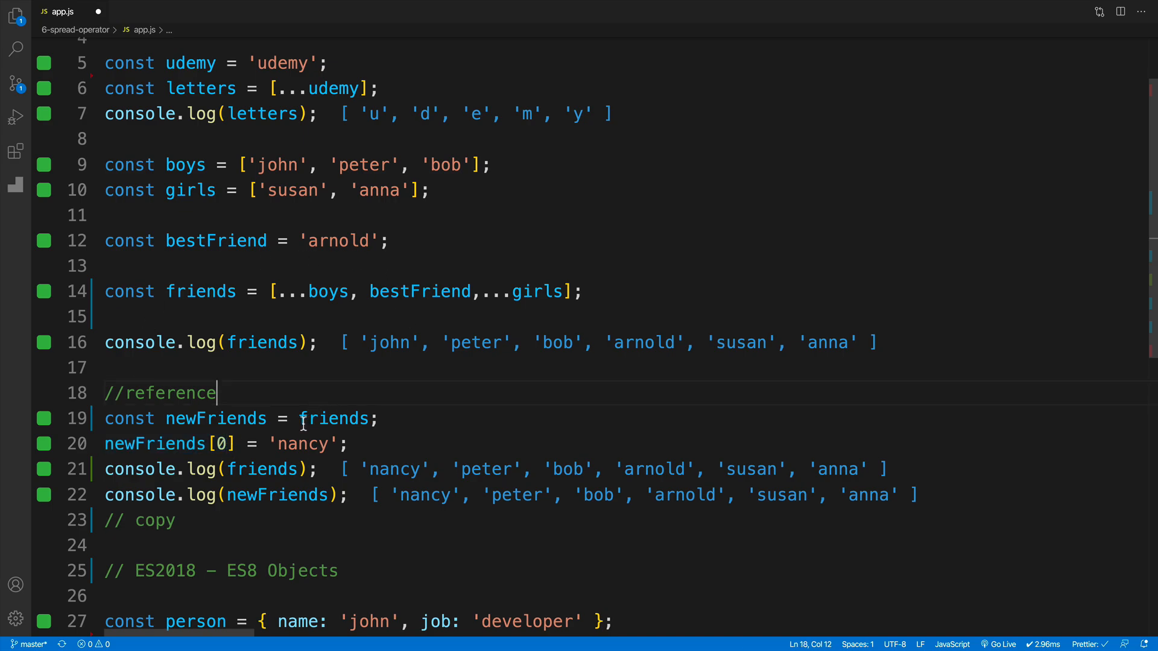
pyautogui.doubleClick(333, 419)
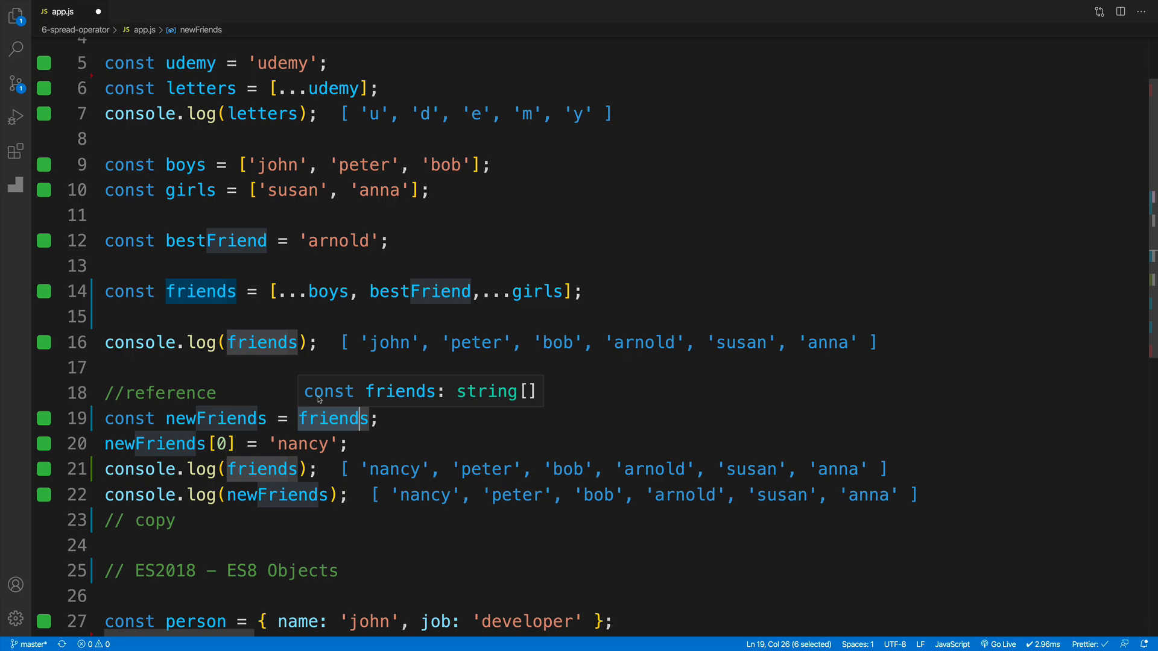
pyautogui.moveTo(378, 341)
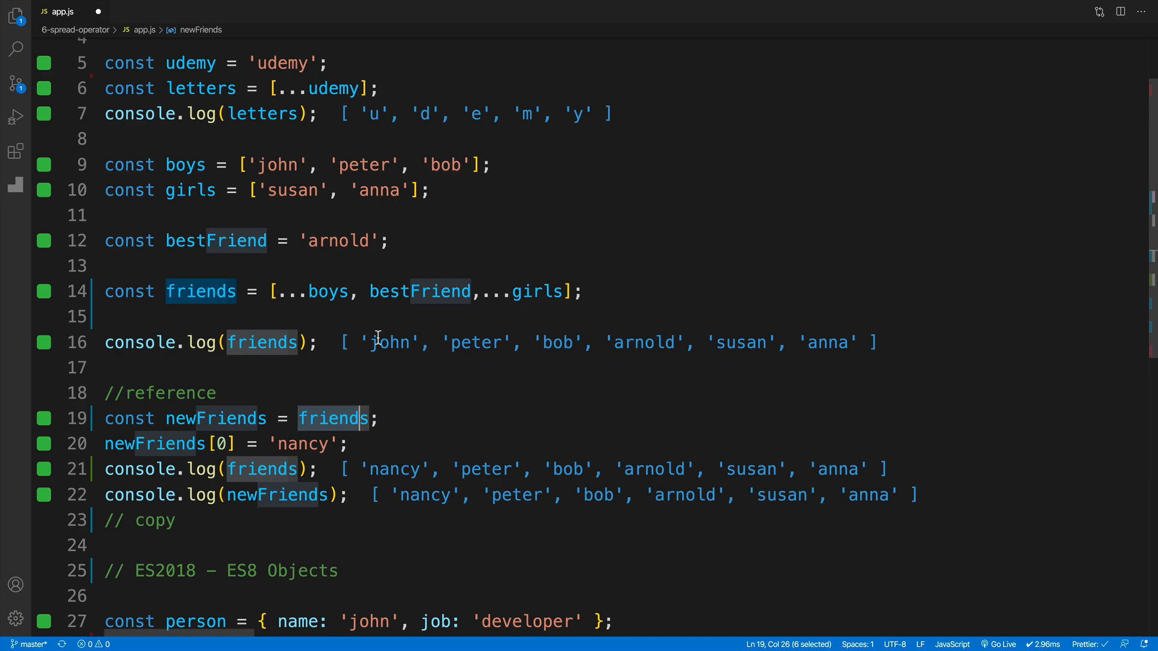
pyautogui.moveTo(320, 405)
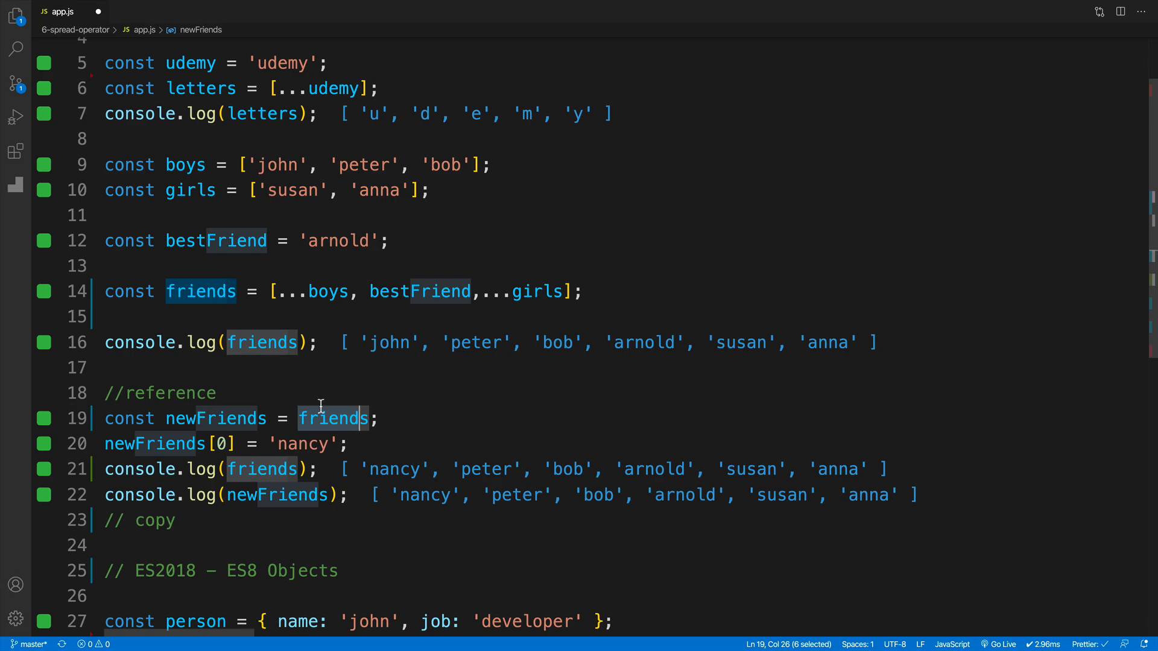
pyautogui.click(280, 290)
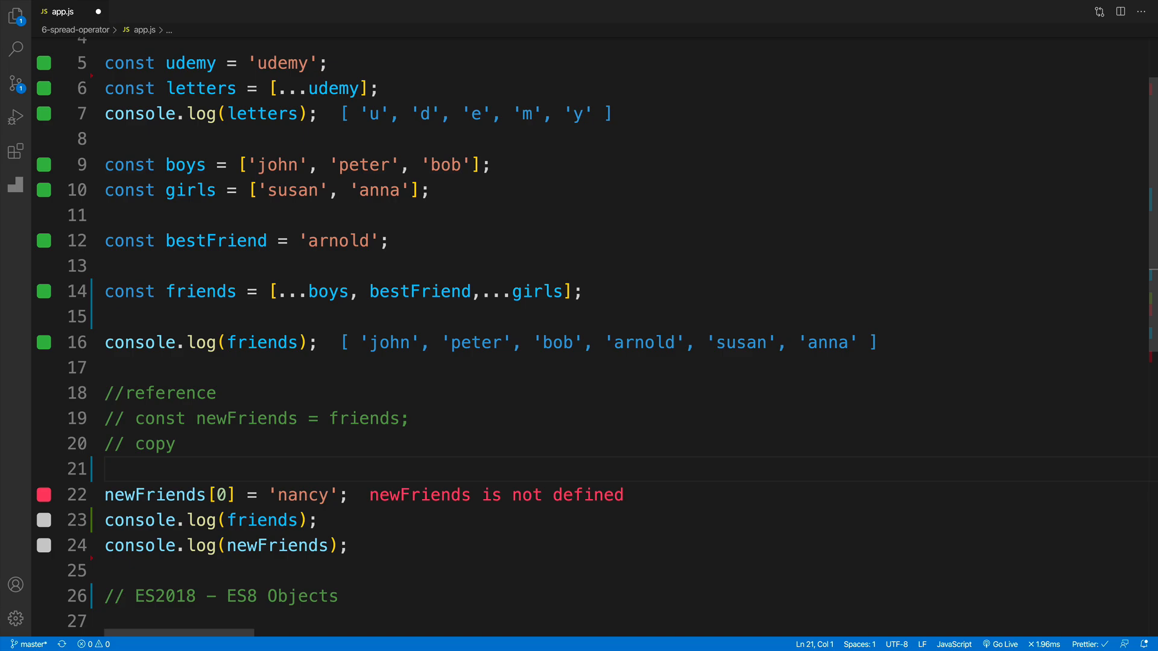
# Declare const newFriends = [...friends] as a copy of friends.
pyautogui.write('c')
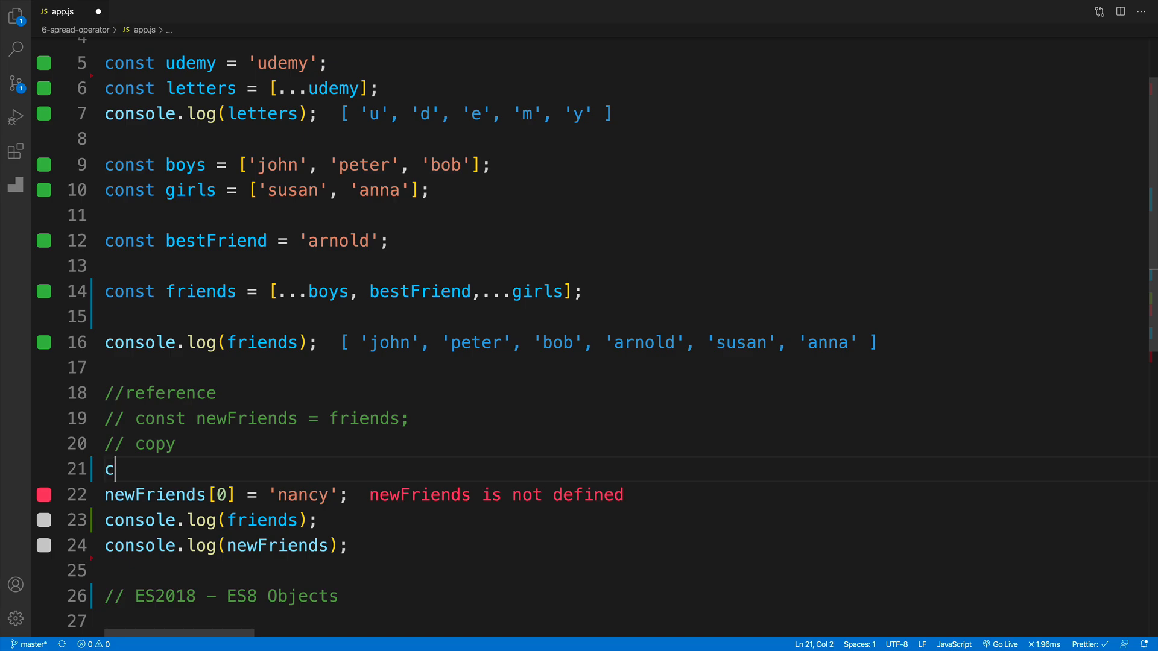
pyautogui.write('onst newFri')
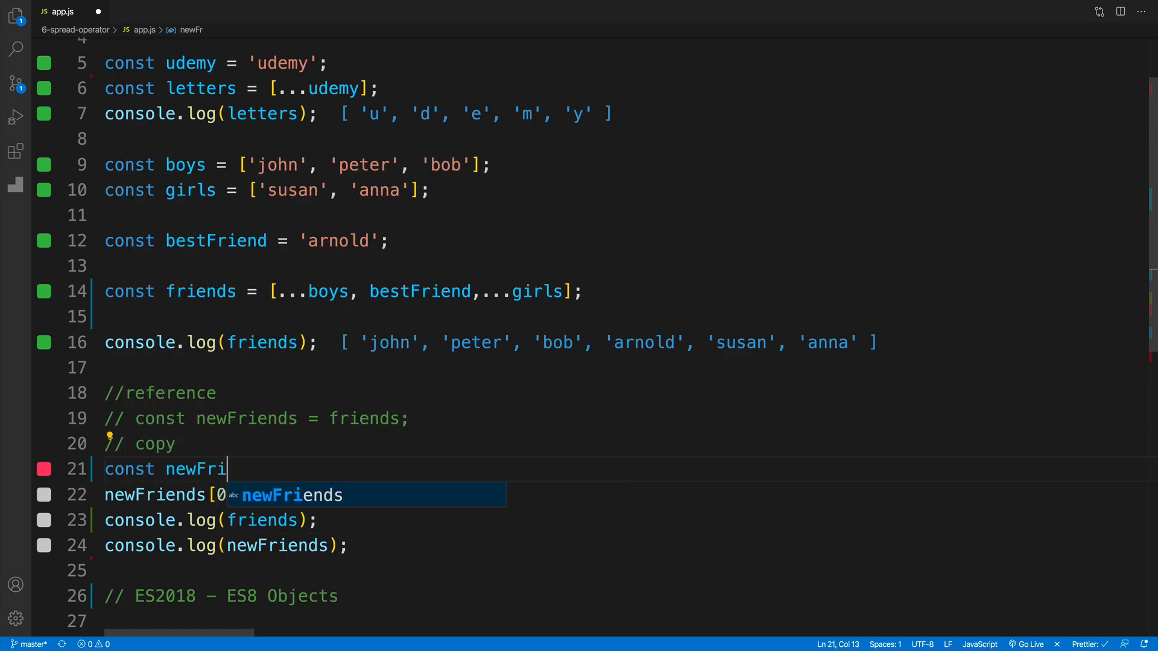
pyautogui.write('ends = []')
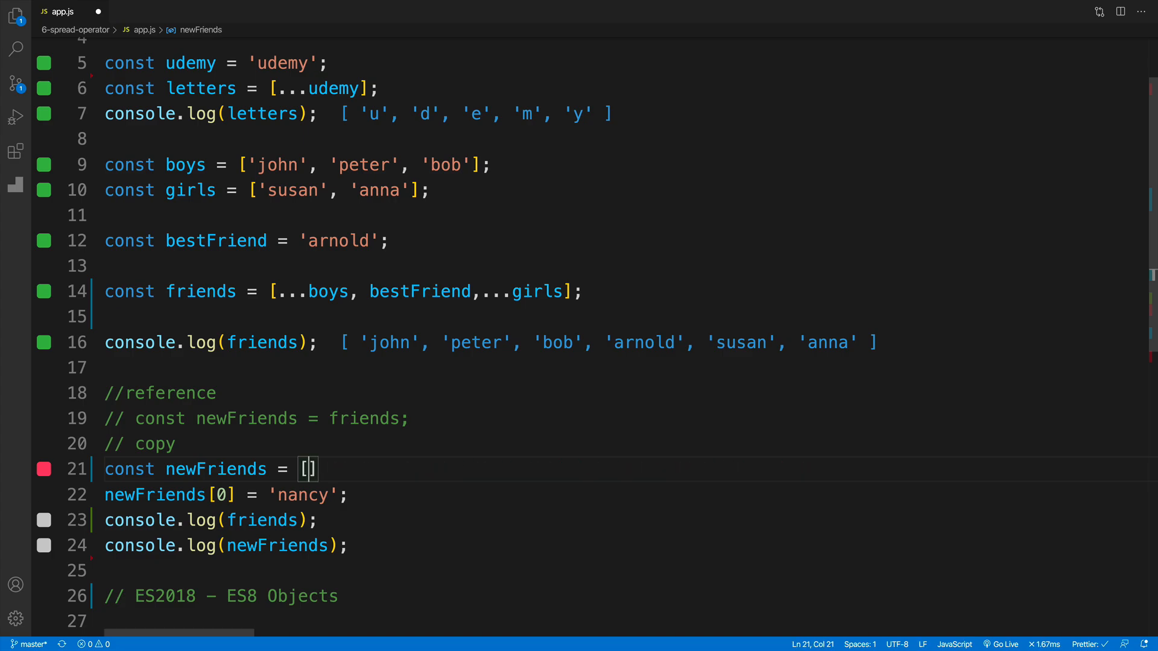
pyautogui.write('...')
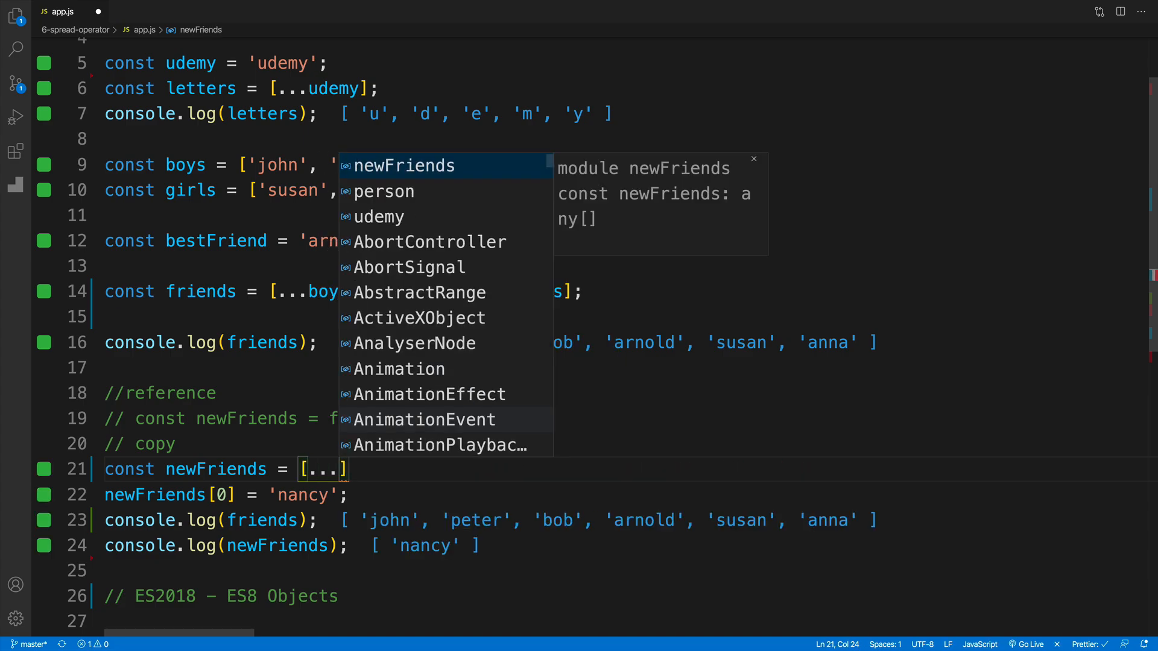
pyautogui.write('friends')
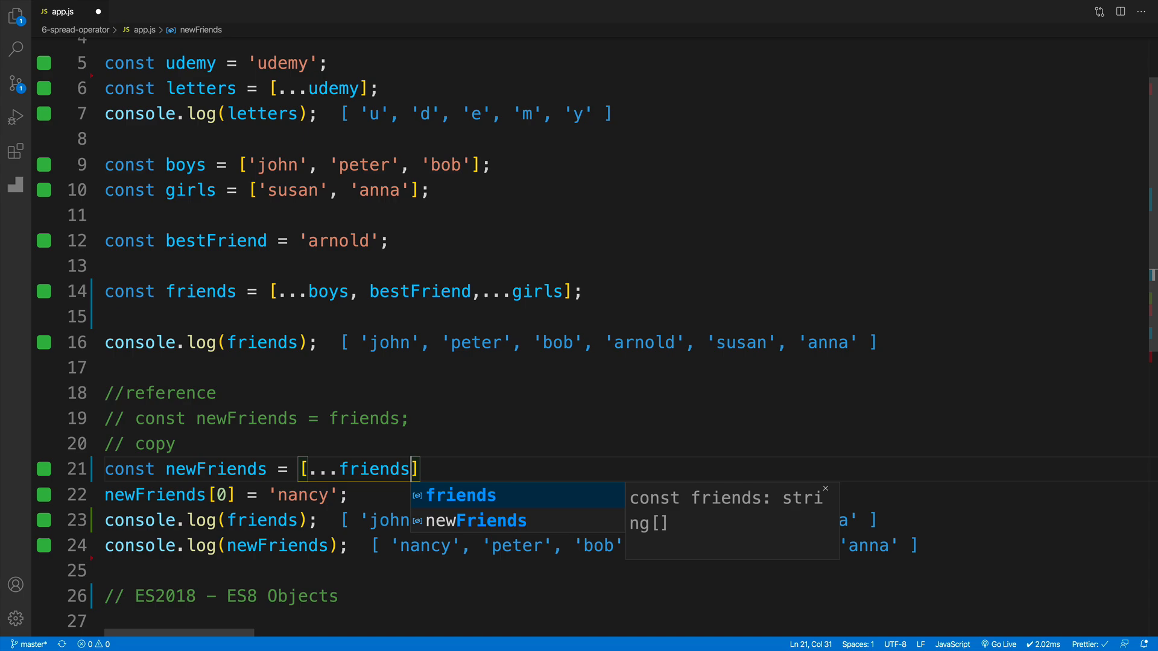
pyautogui.click(479, 481)
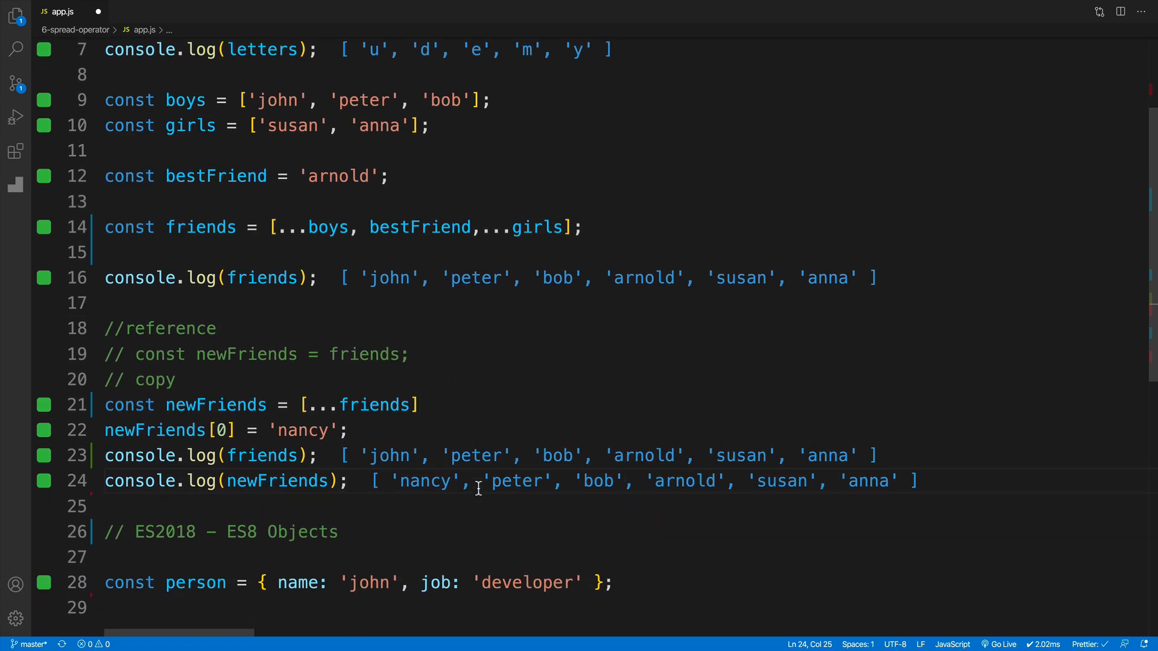
# Compare the friends and newFriends logs, highlighting newFriends usages.
pyautogui.scroll(-3)
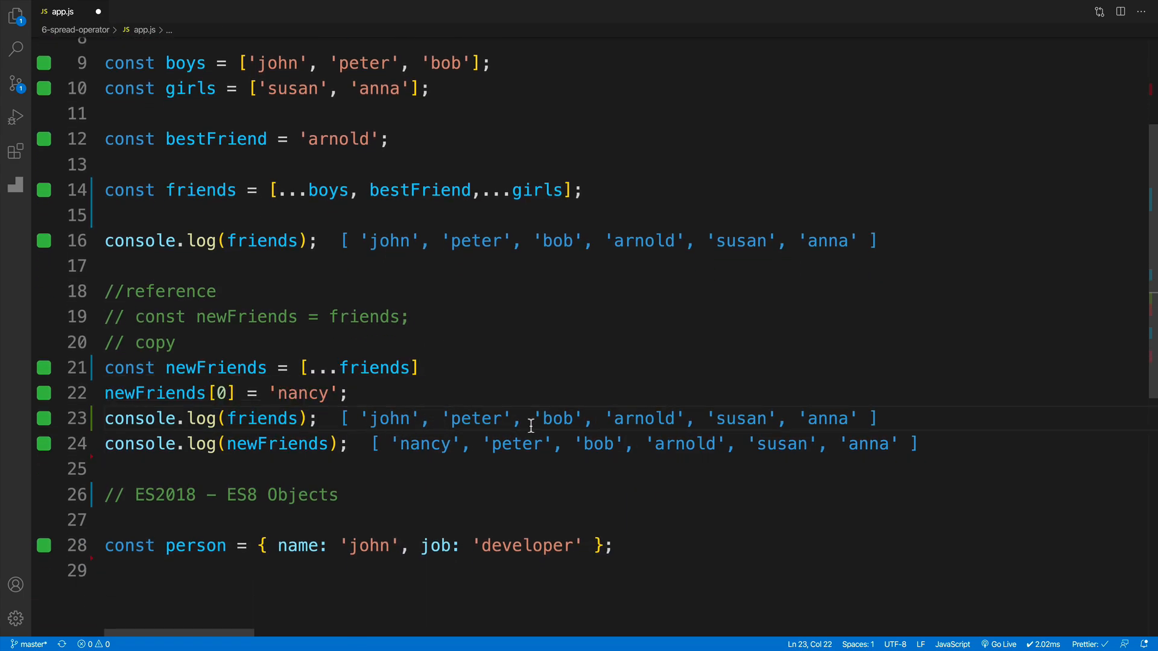
pyautogui.click(155, 397)
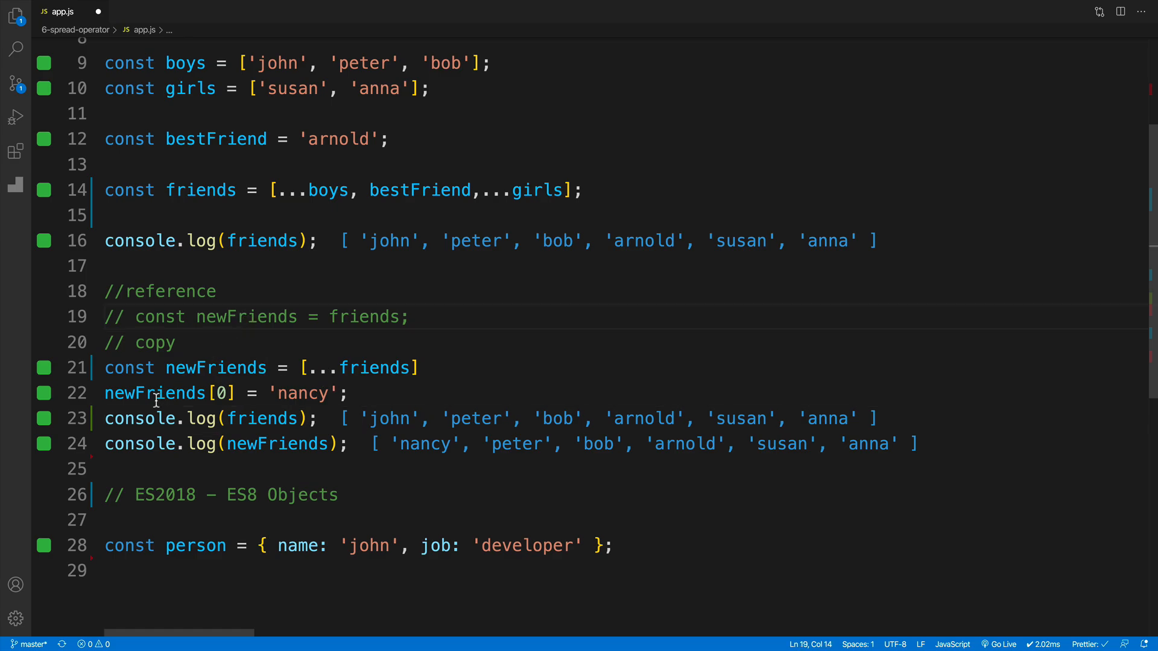
pyautogui.doubleClick(153, 393)
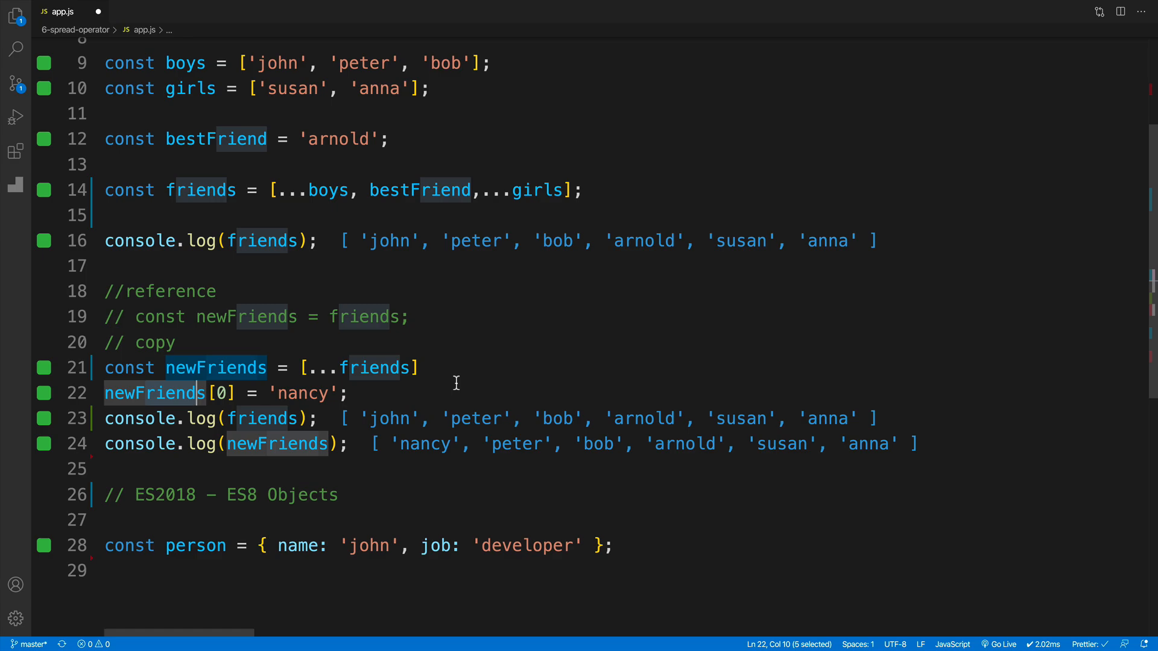
pyautogui.scroll(-3)
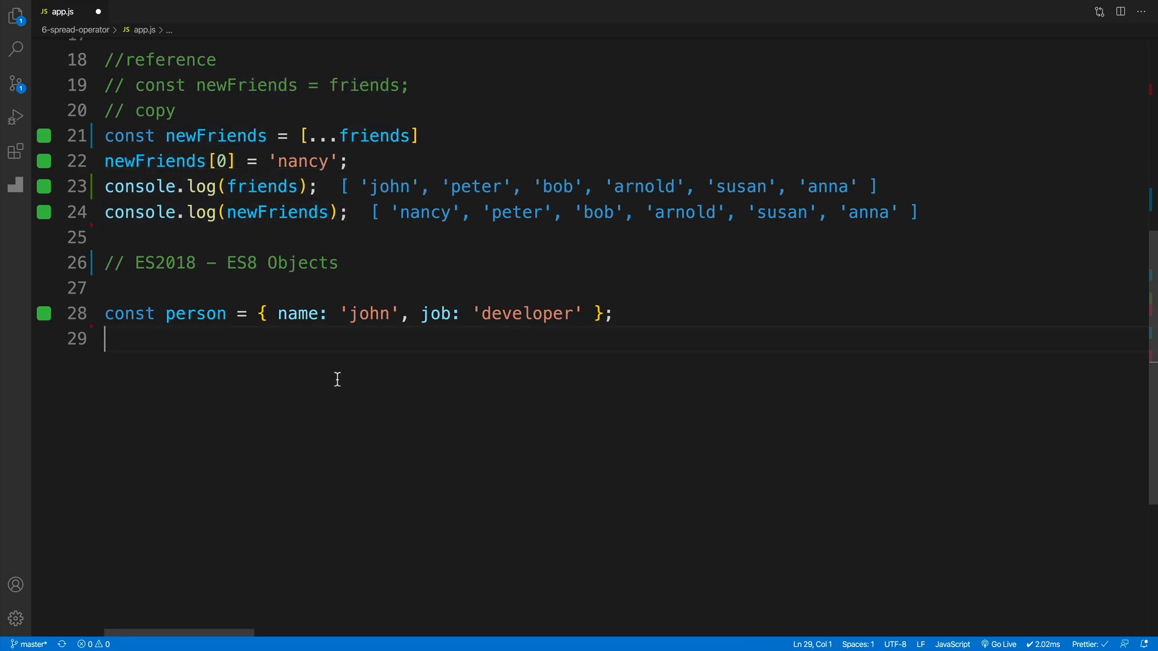
pyautogui.doubleClick(299, 263)
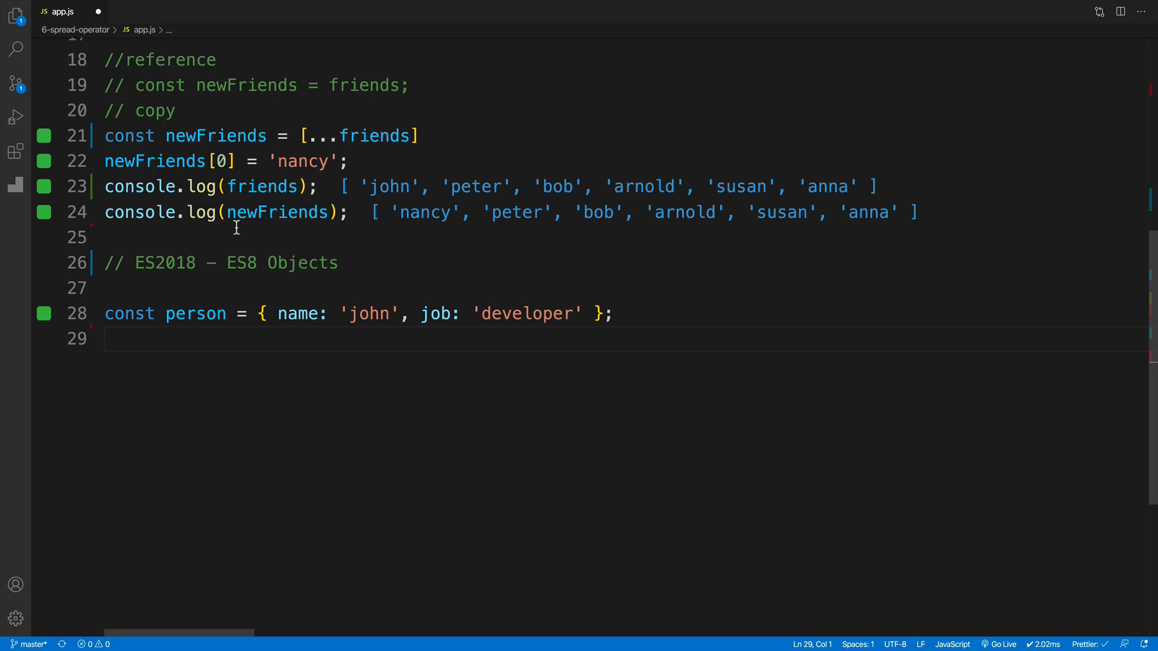
pyautogui.moveTo(234, 364)
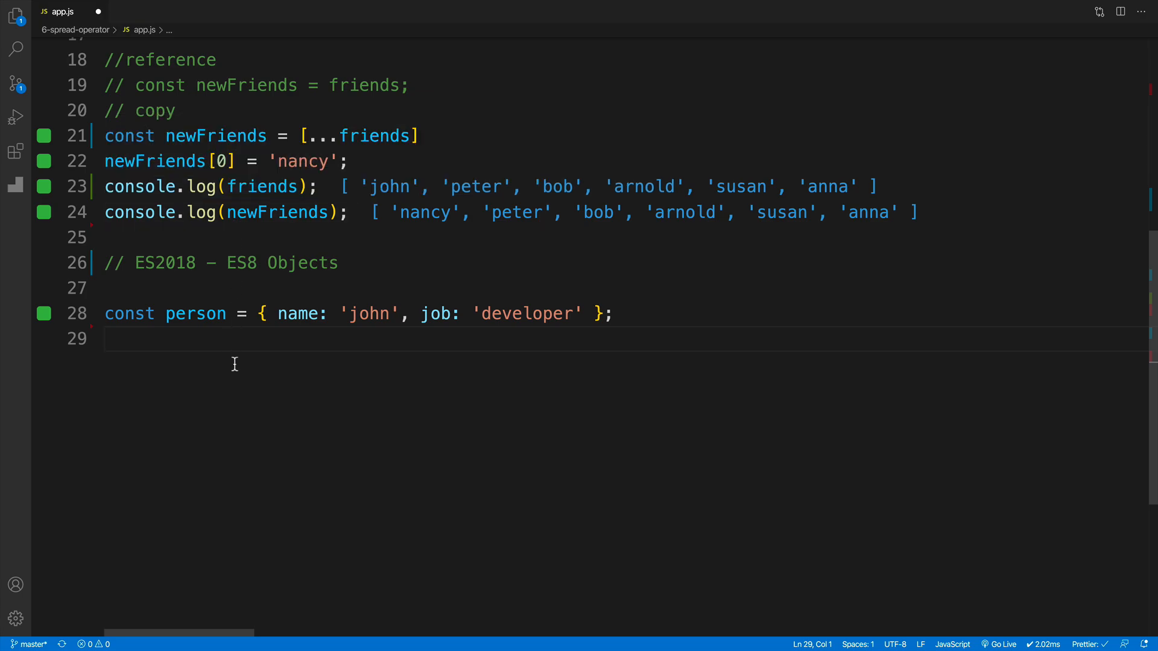
pyautogui.scroll(3)
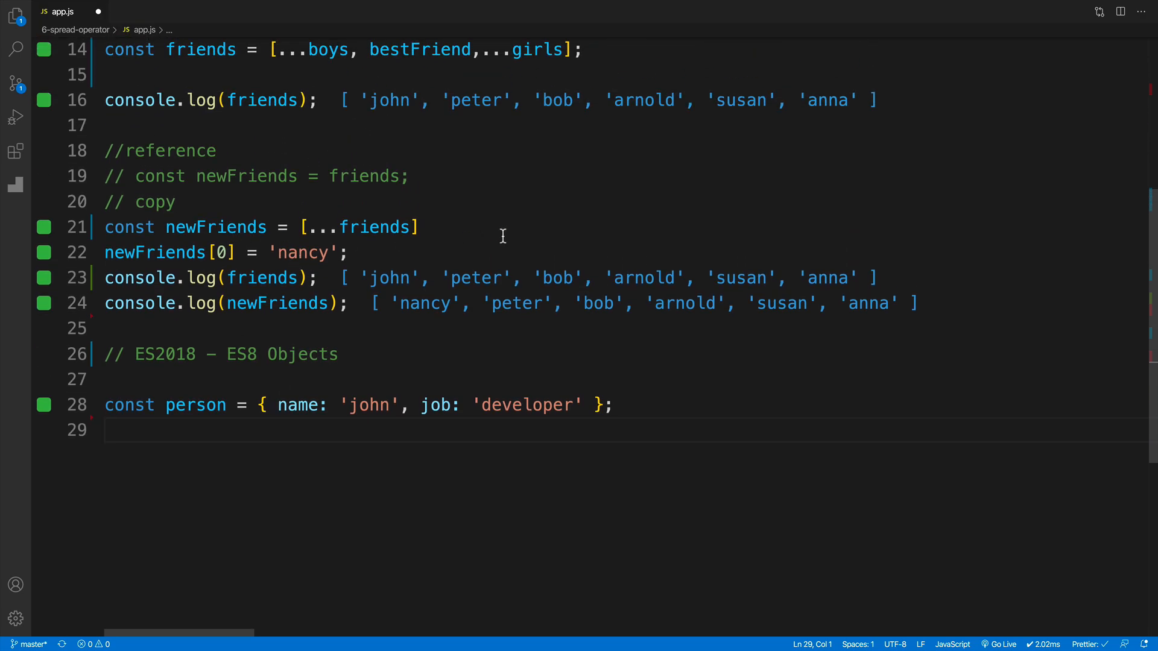
pyautogui.click(421, 227)
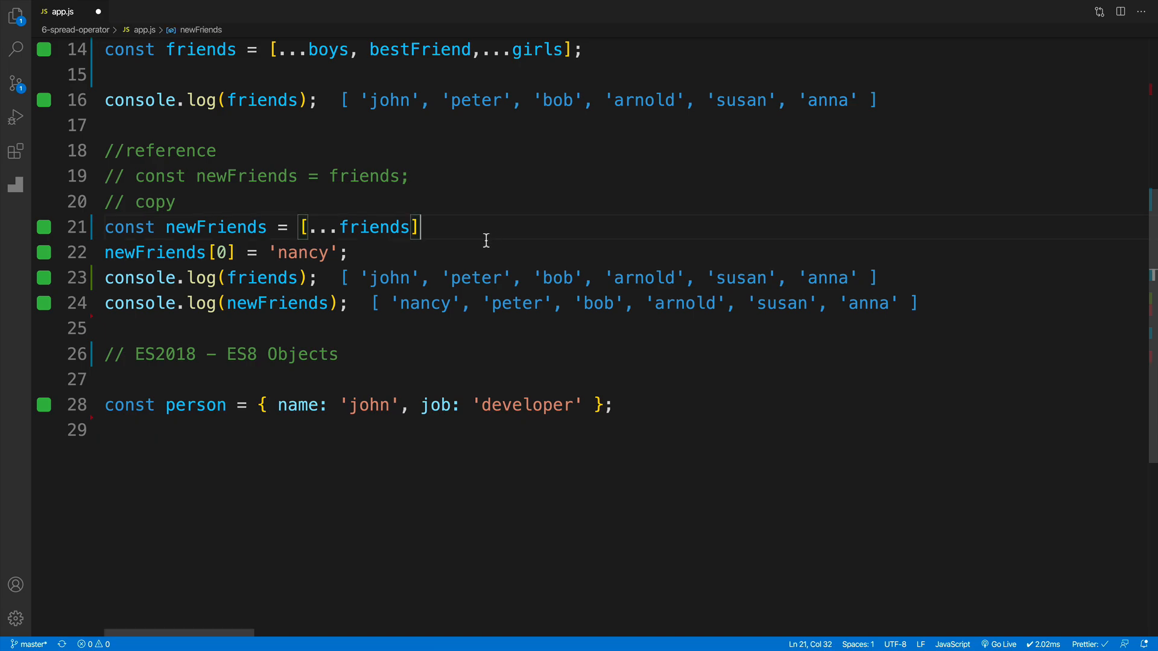
pyautogui.click(214, 453)
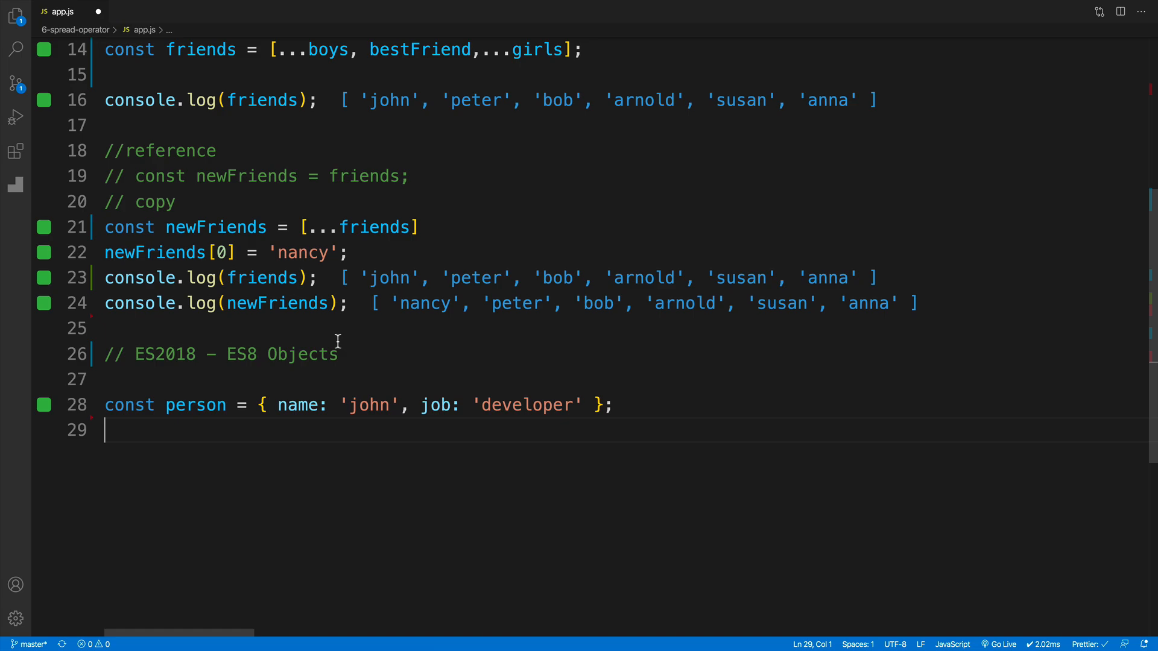
# Declare const newPerson = {...person} below the person object.
pyautogui.write('const')
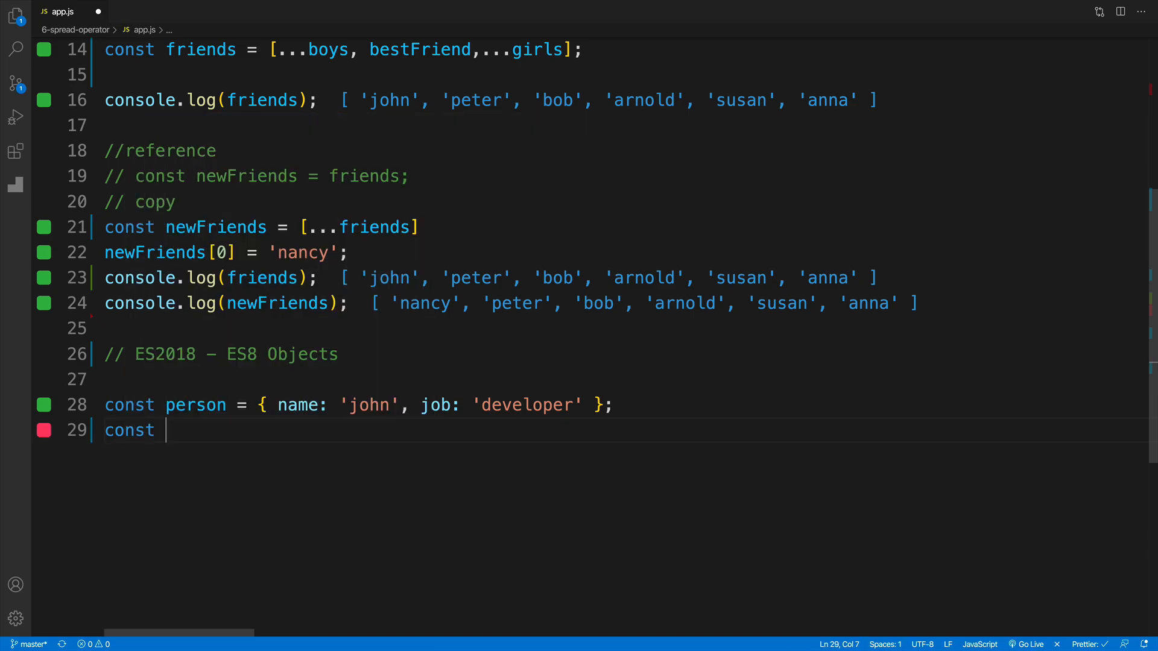
pyautogui.write('newP')
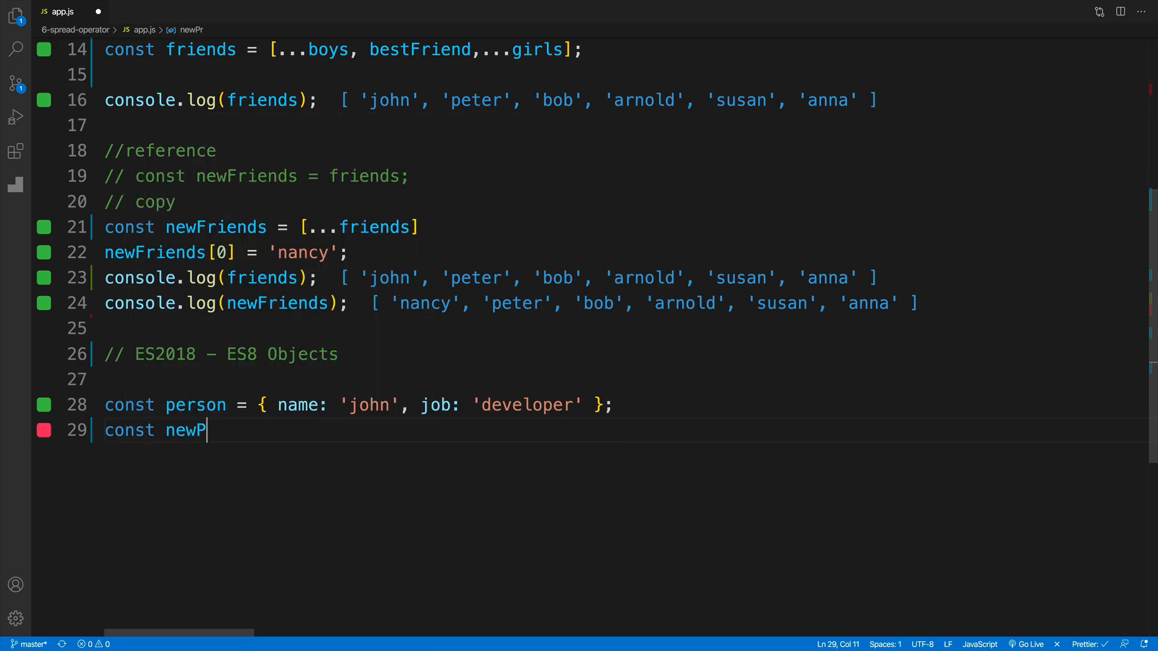
pyautogui.write('erson')
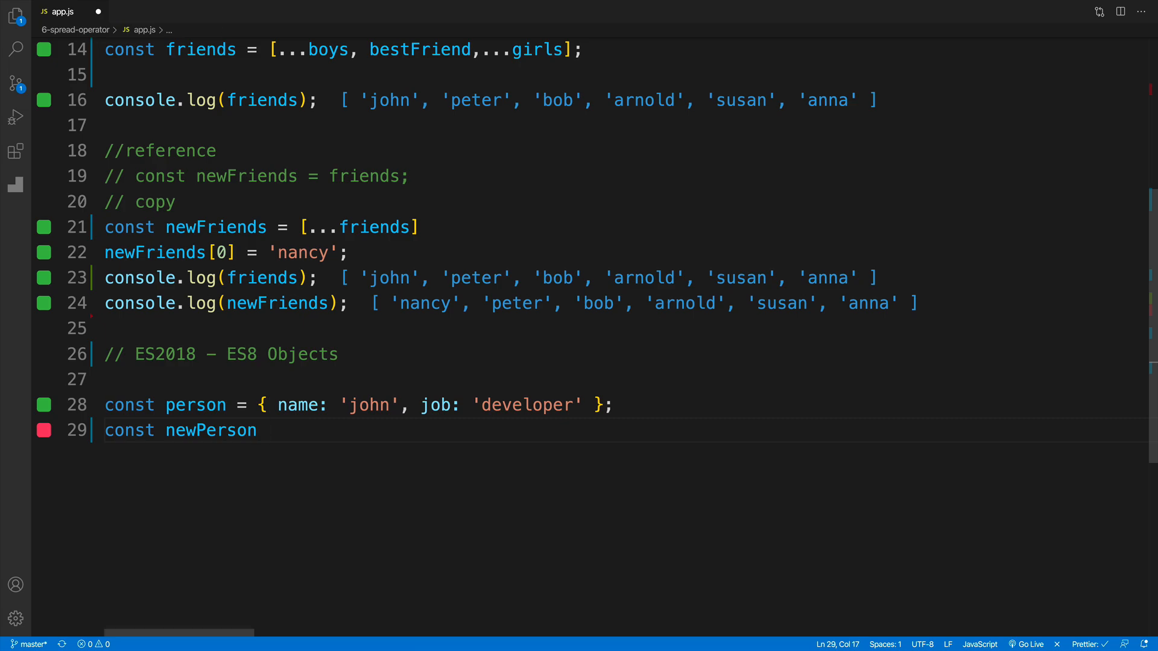
pyautogui.write('=')
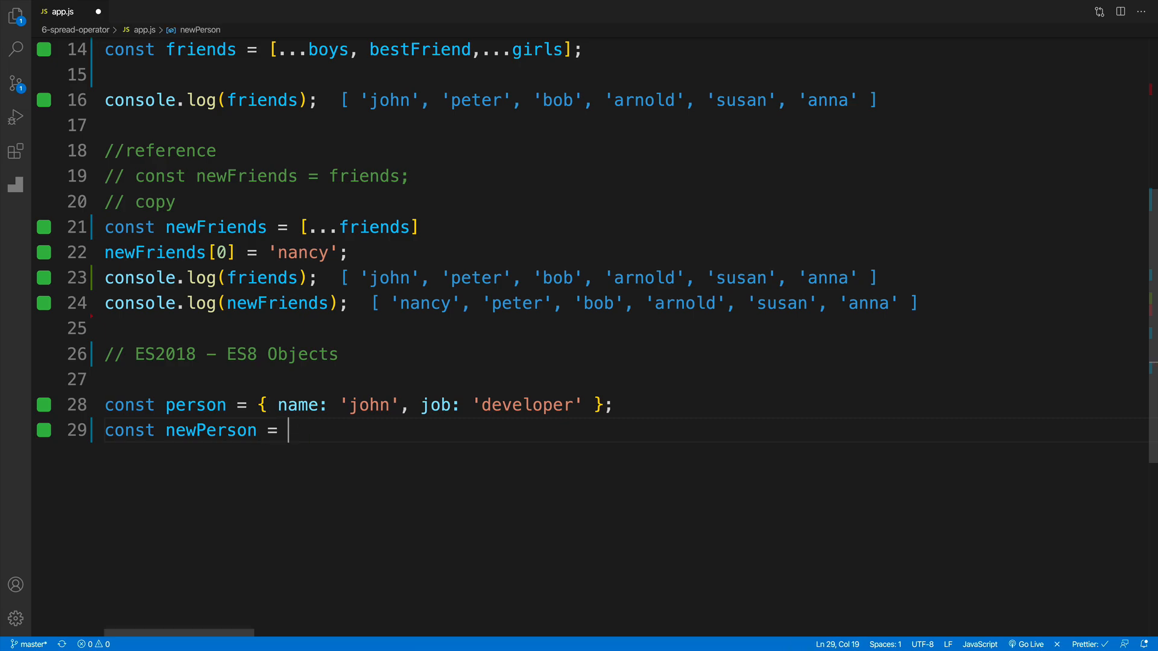
pyautogui.write('{...}')
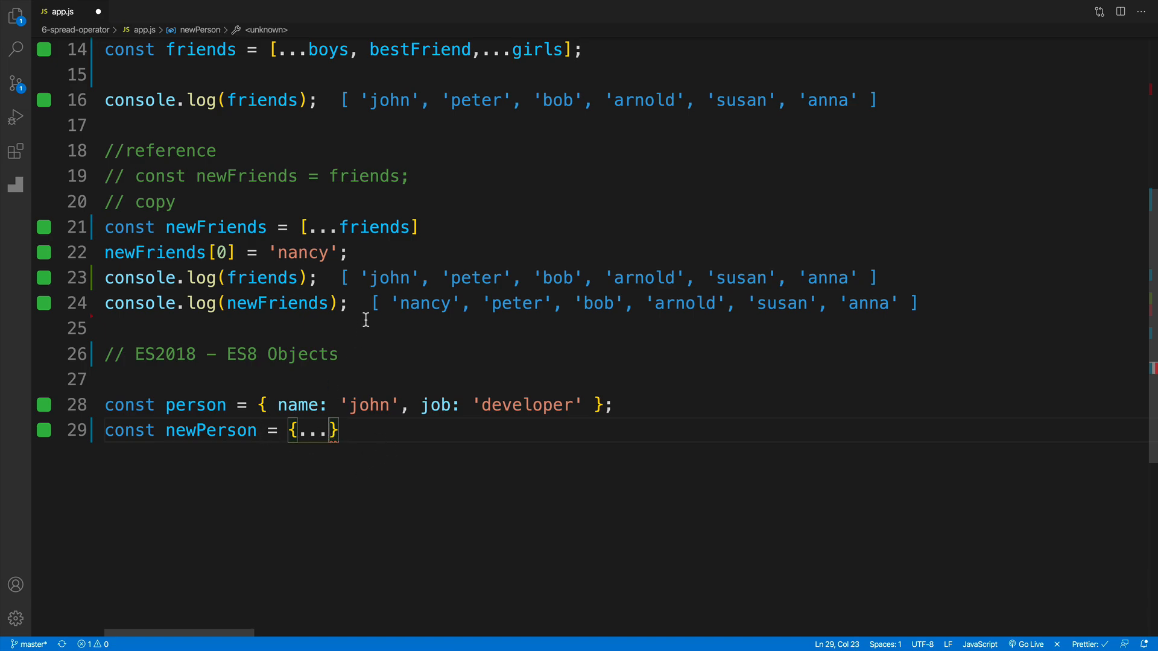
pyautogui.write('person')
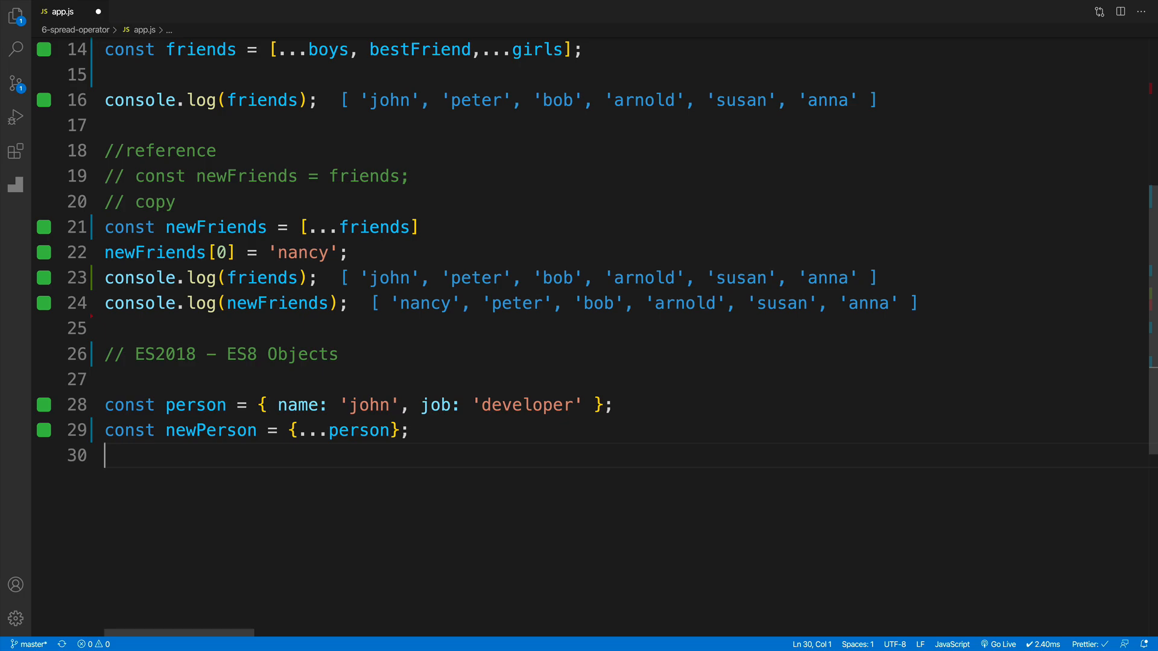
# Log person and newPerson, both showing name 'john' and job 'developer'.
pyautogui.write('console.log(p)')
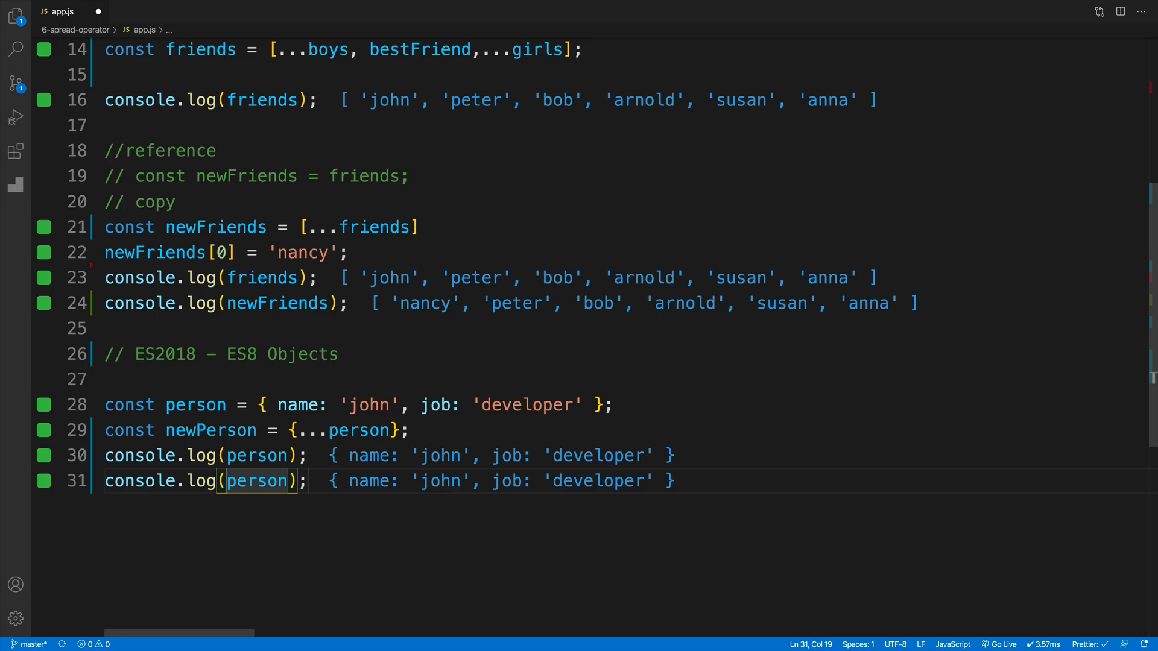
pyautogui.write('newperson')
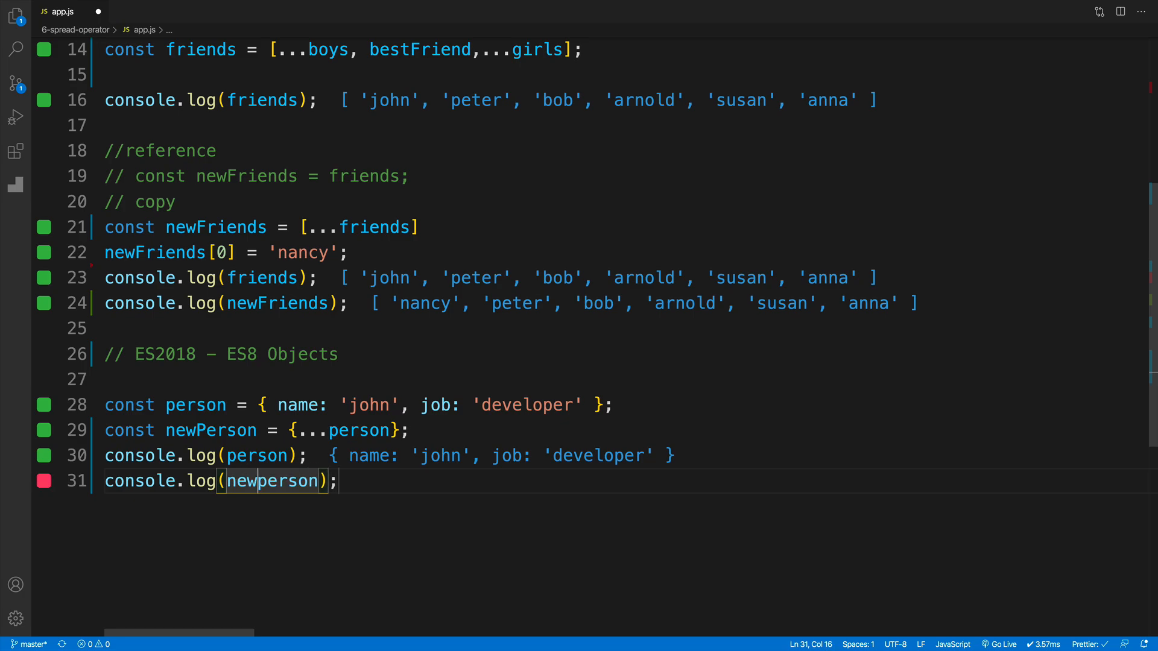
pyautogui.write('P')
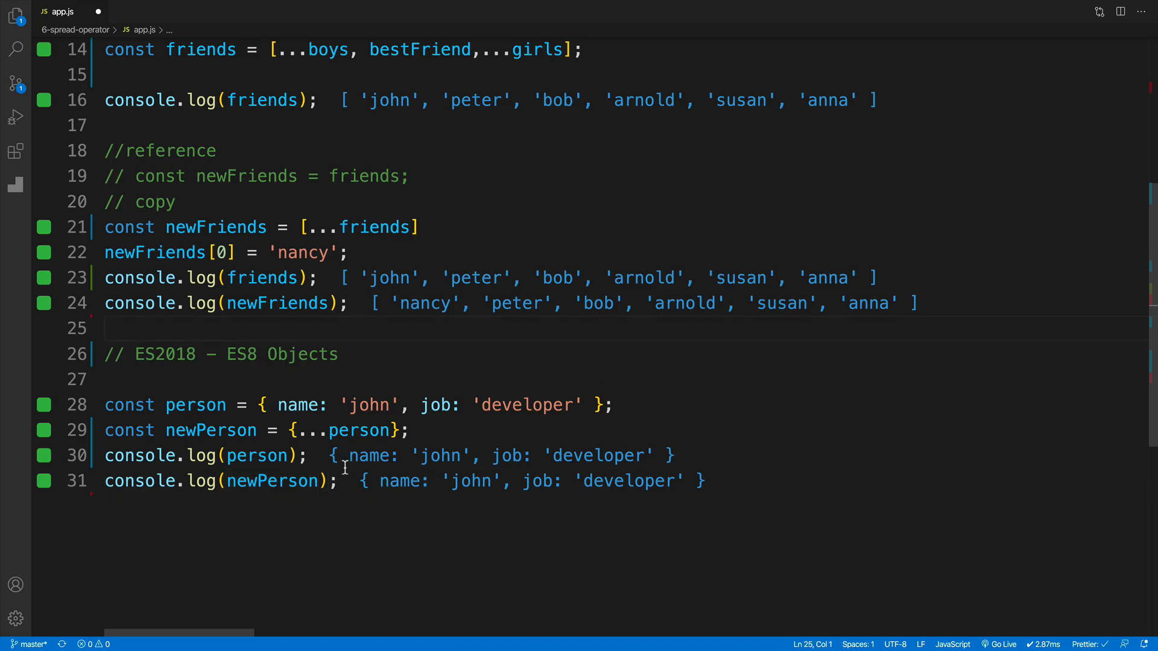
pyautogui.click(463, 431)
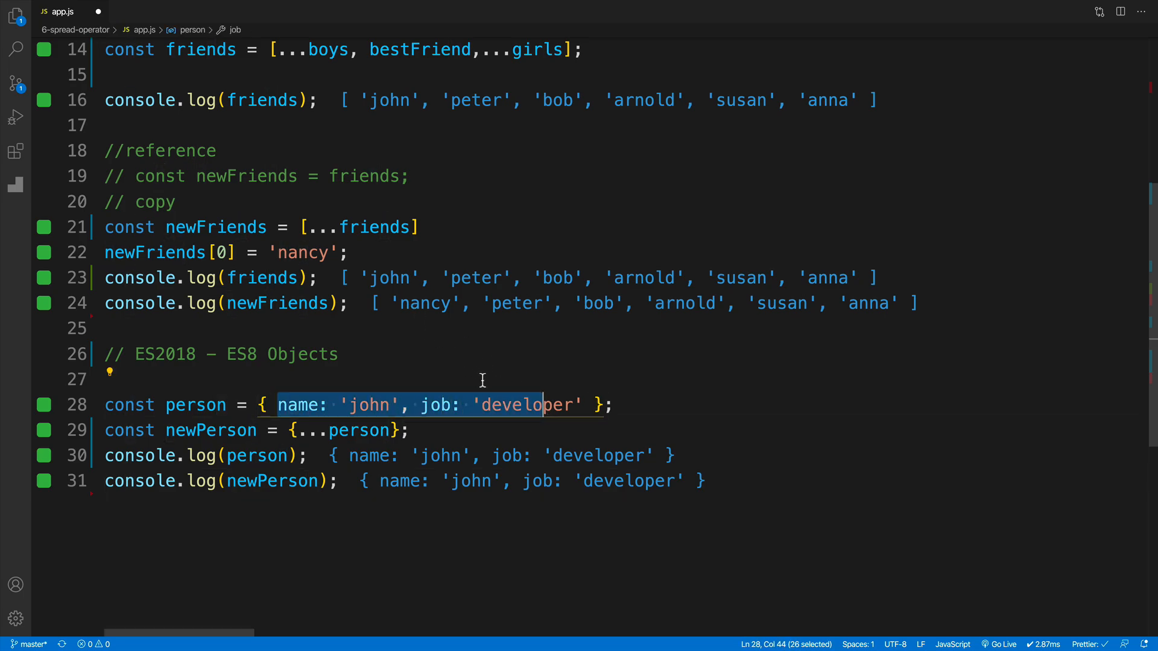
pyautogui.click(338, 481)
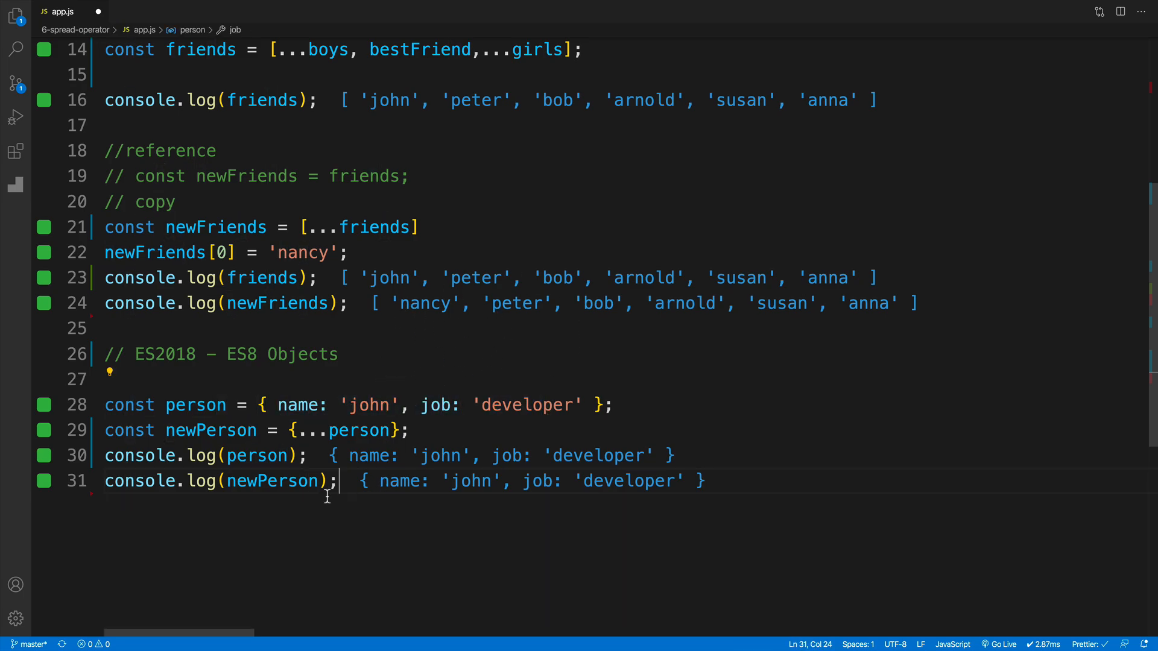
pyautogui.doubleClick(210, 430)
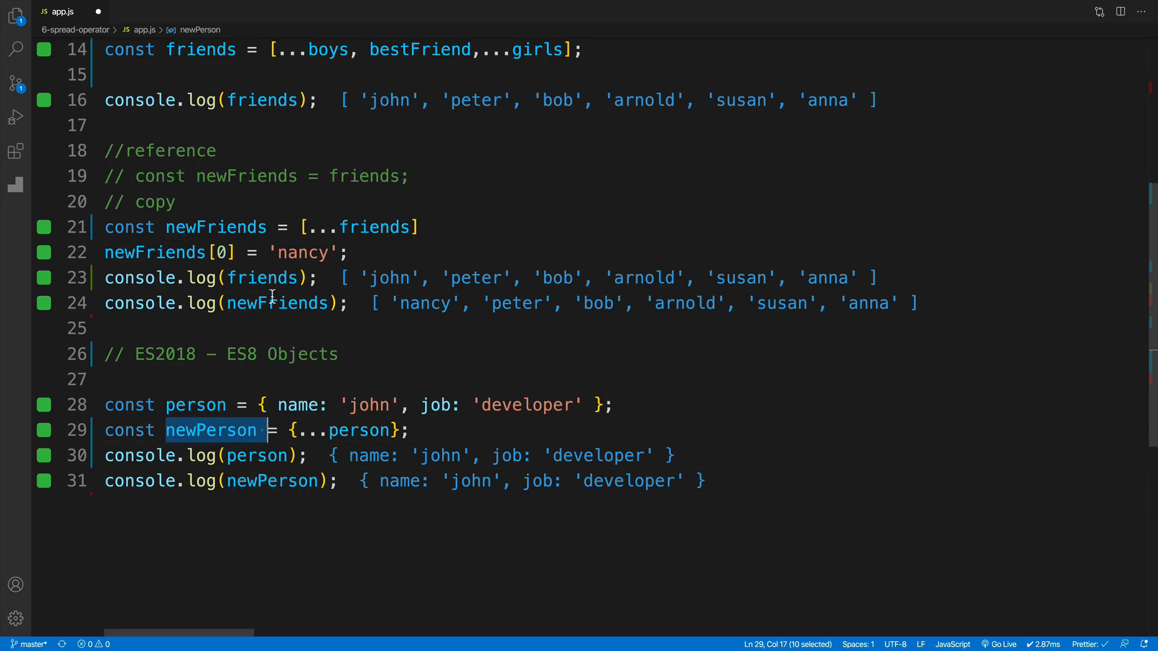
pyautogui.doubleClick(194, 404)
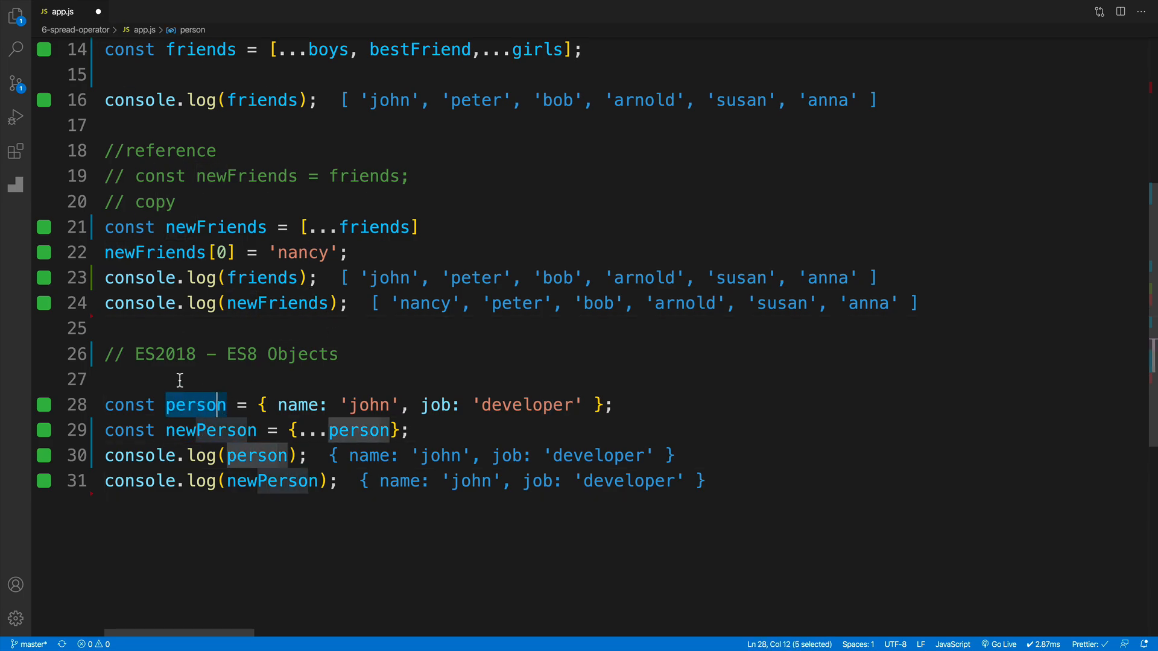
pyautogui.click(280, 379)
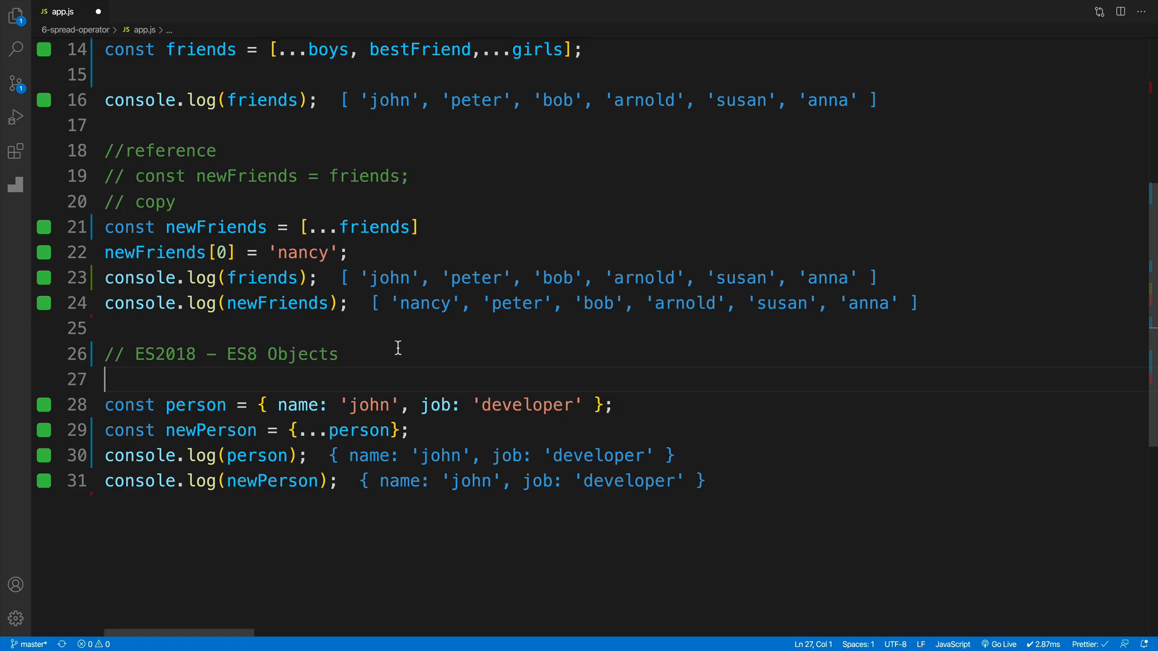
pyautogui.moveTo(300, 436)
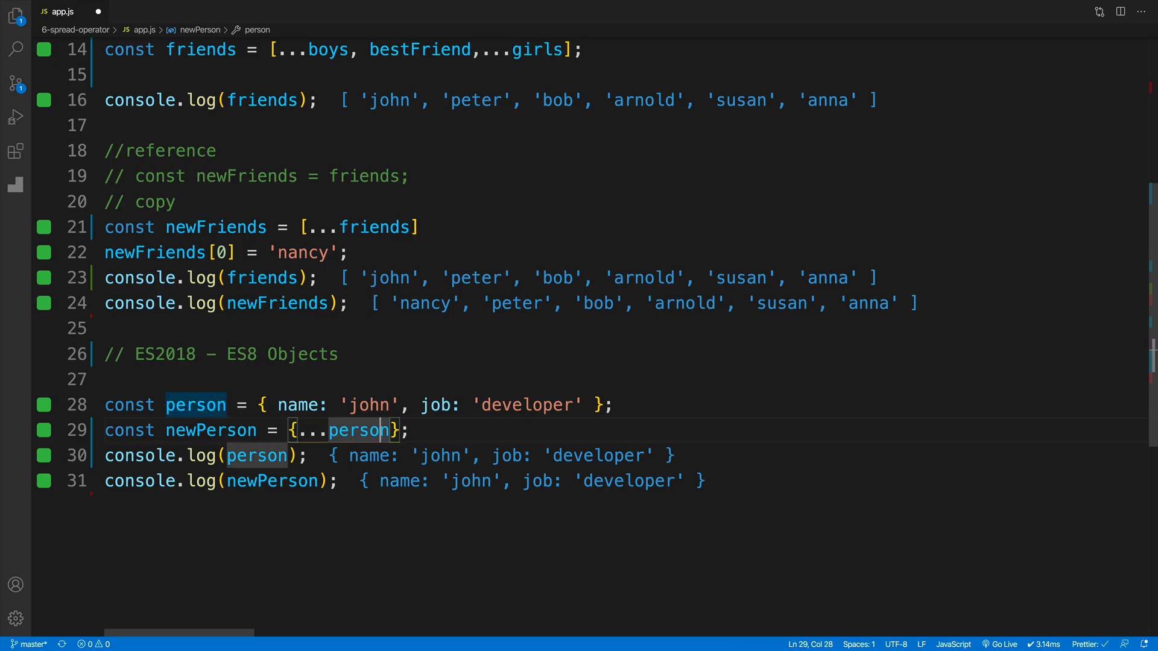
# Add city: 'chicago' after ...person in the newPerson object literal.
pyautogui.write(',')
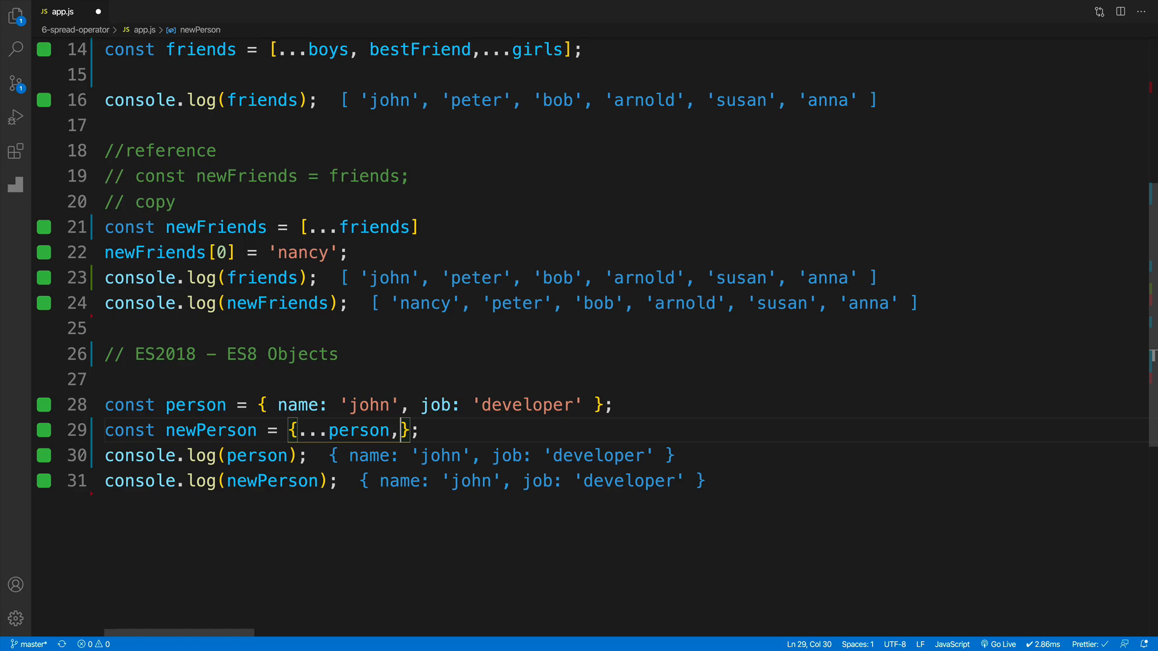
pyautogui.write('city')
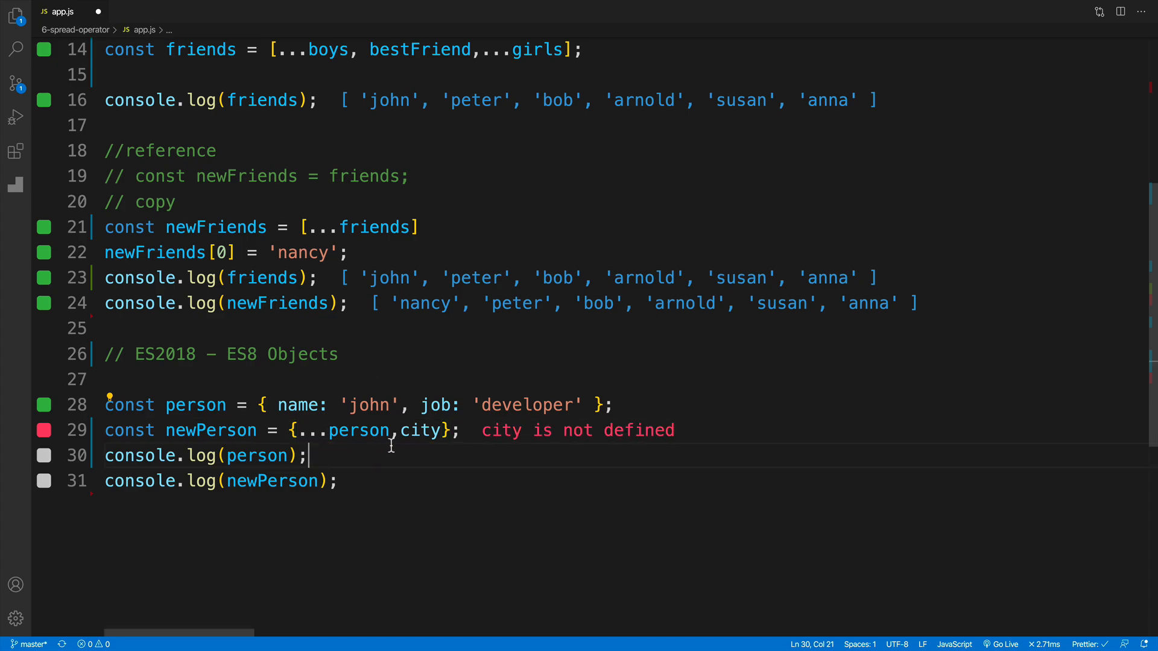
pyautogui.doubleClick(420, 429)
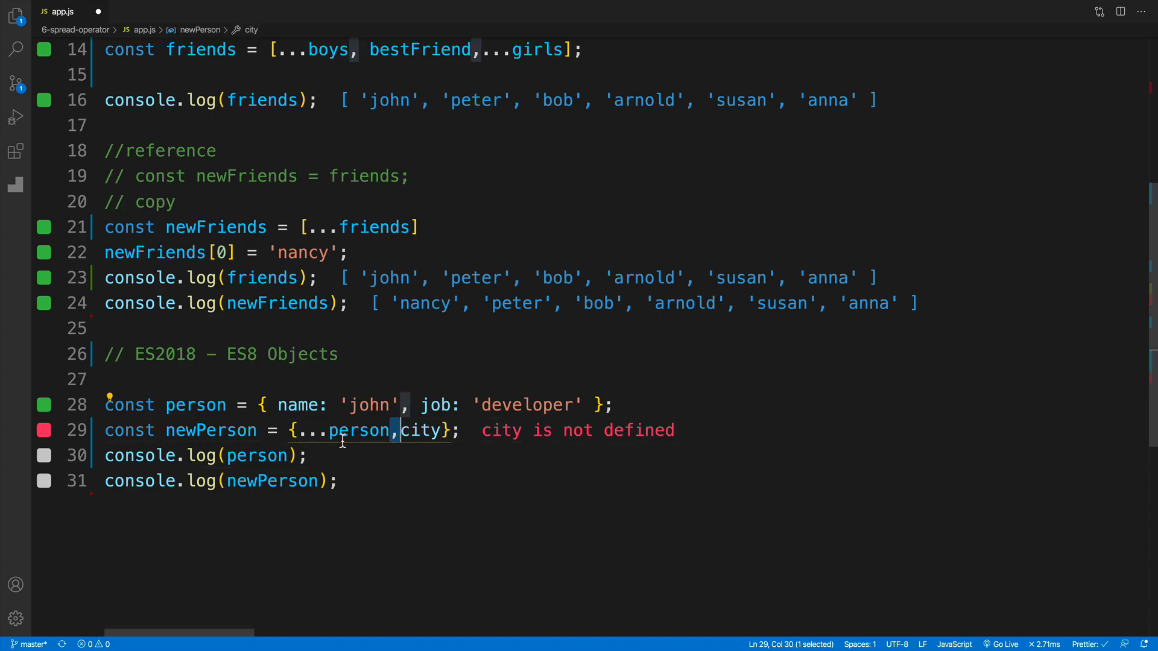
pyautogui.click(307, 455)
pyautogui.write(":'")
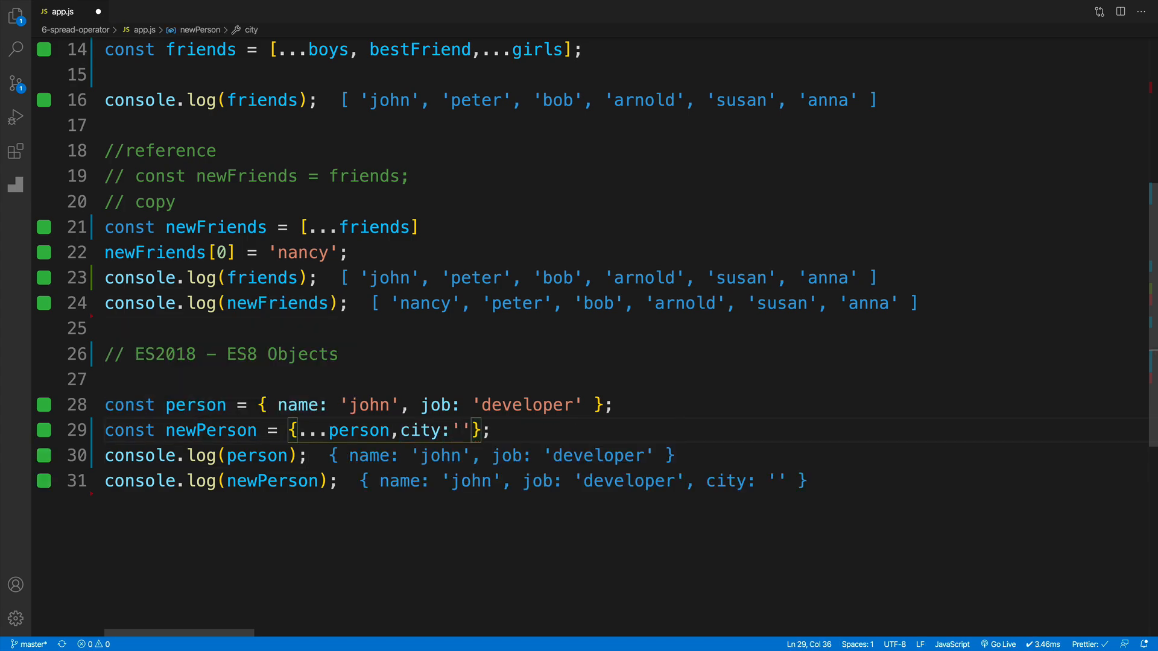
pyautogui.write('chica')
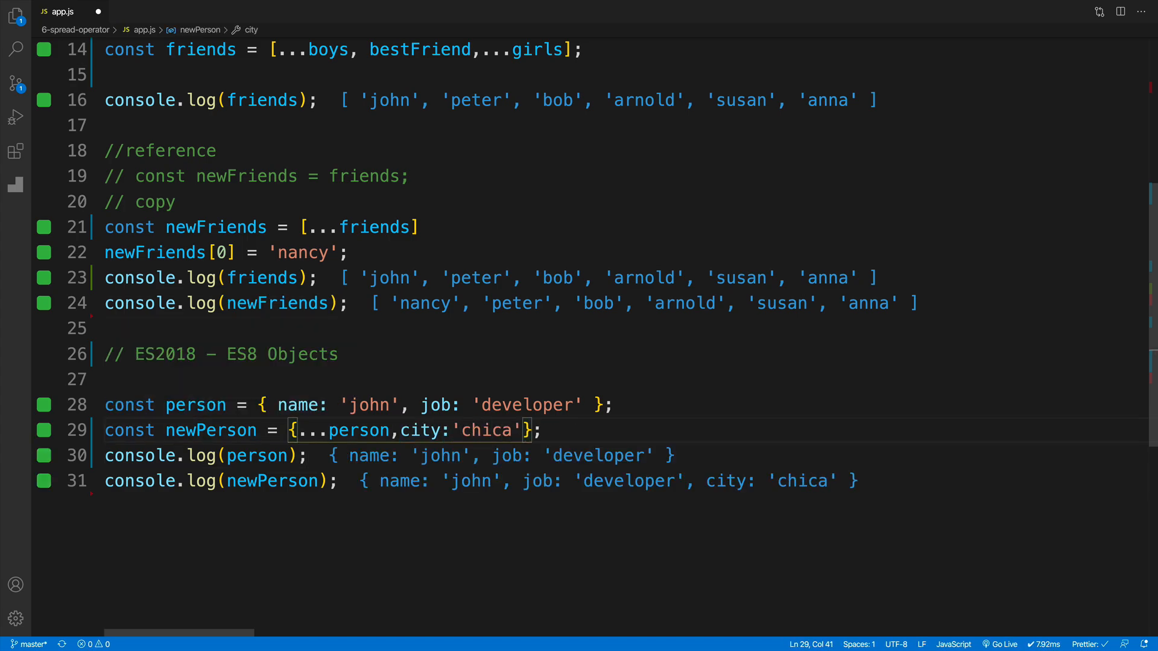
pyautogui.write('go')
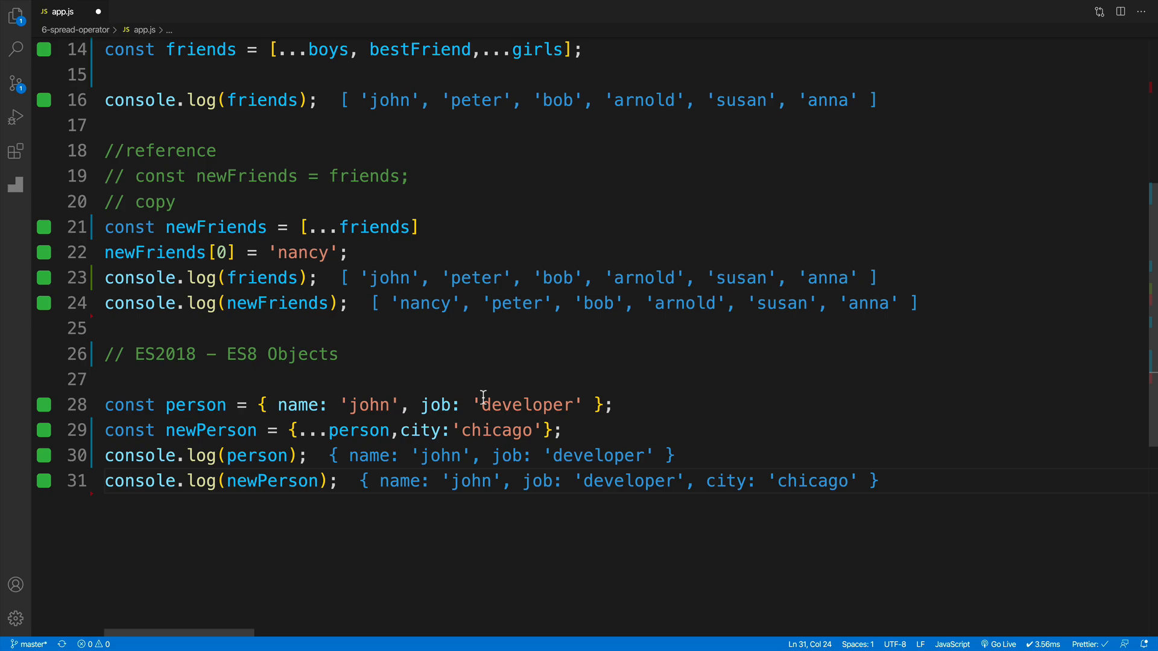
pyautogui.click(376, 354)
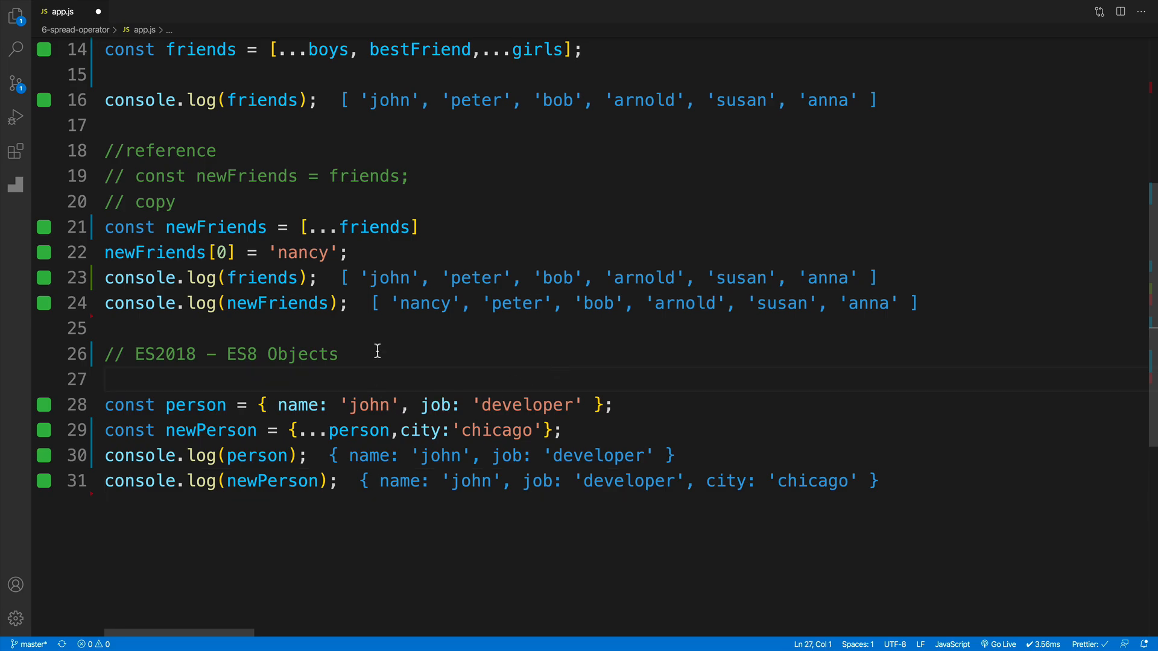
pyautogui.moveTo(362, 456)
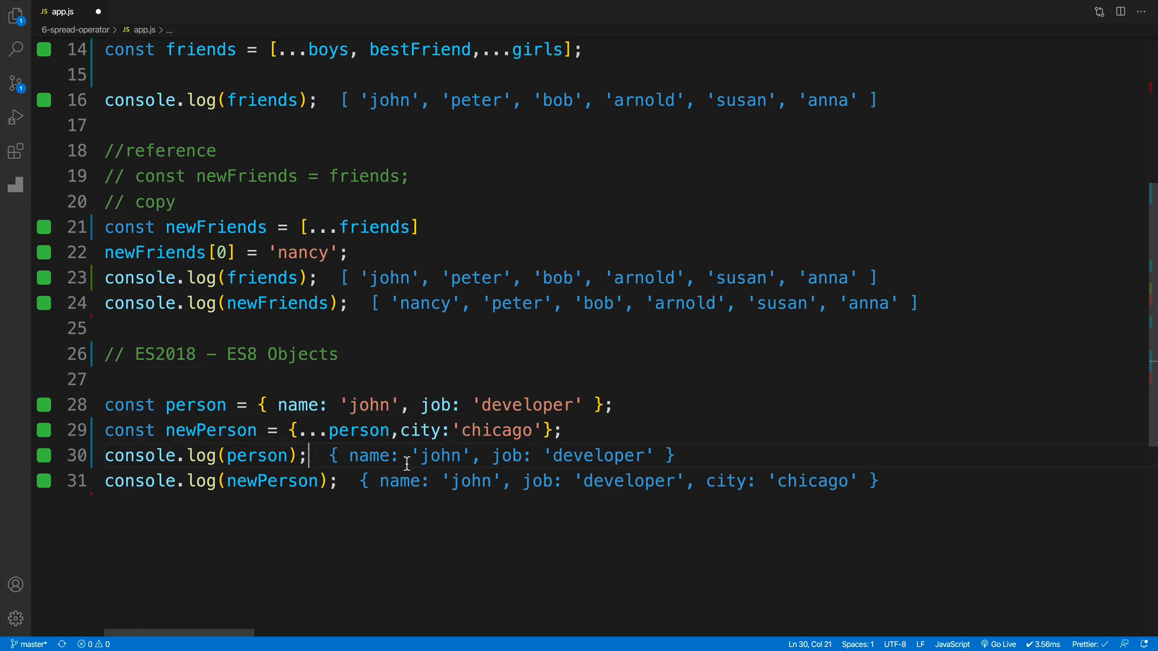
pyautogui.click(539, 431)
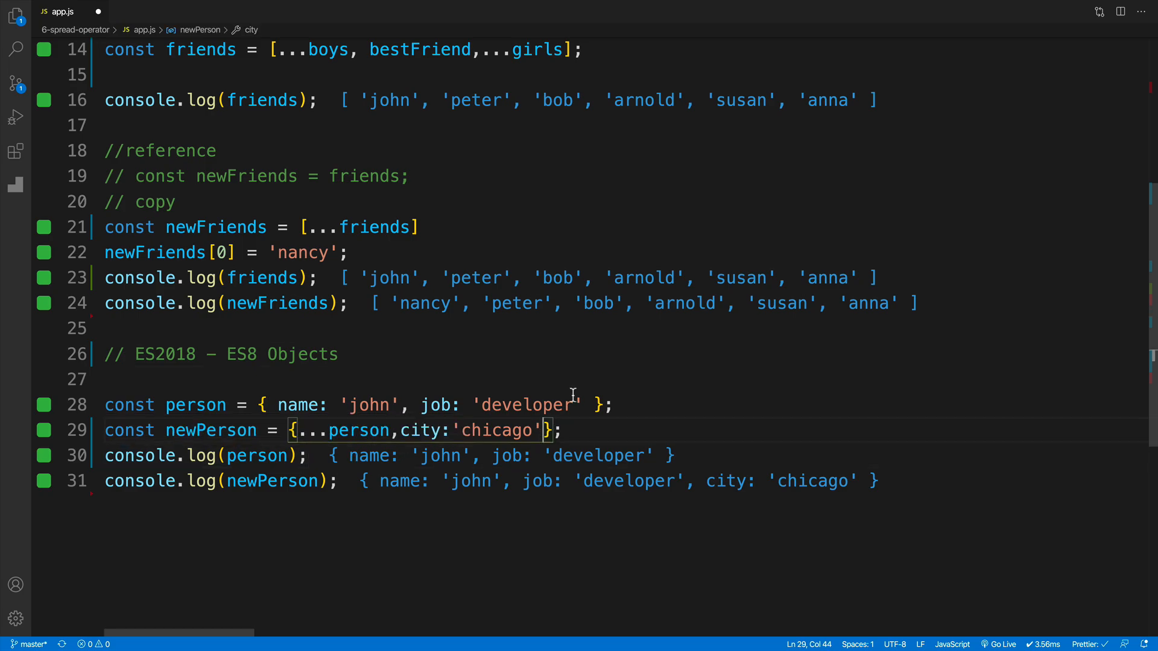
# Add name: 'peter' to newPerson after the city property.
pyautogui.write(',name')
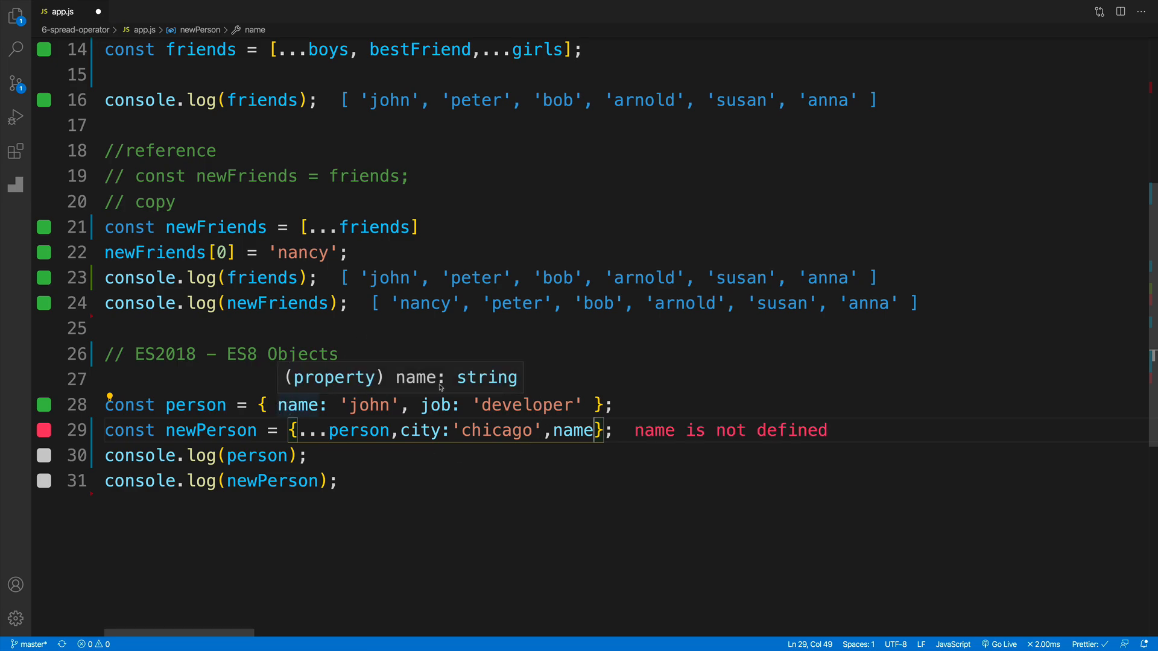
pyautogui.write(":'p'")
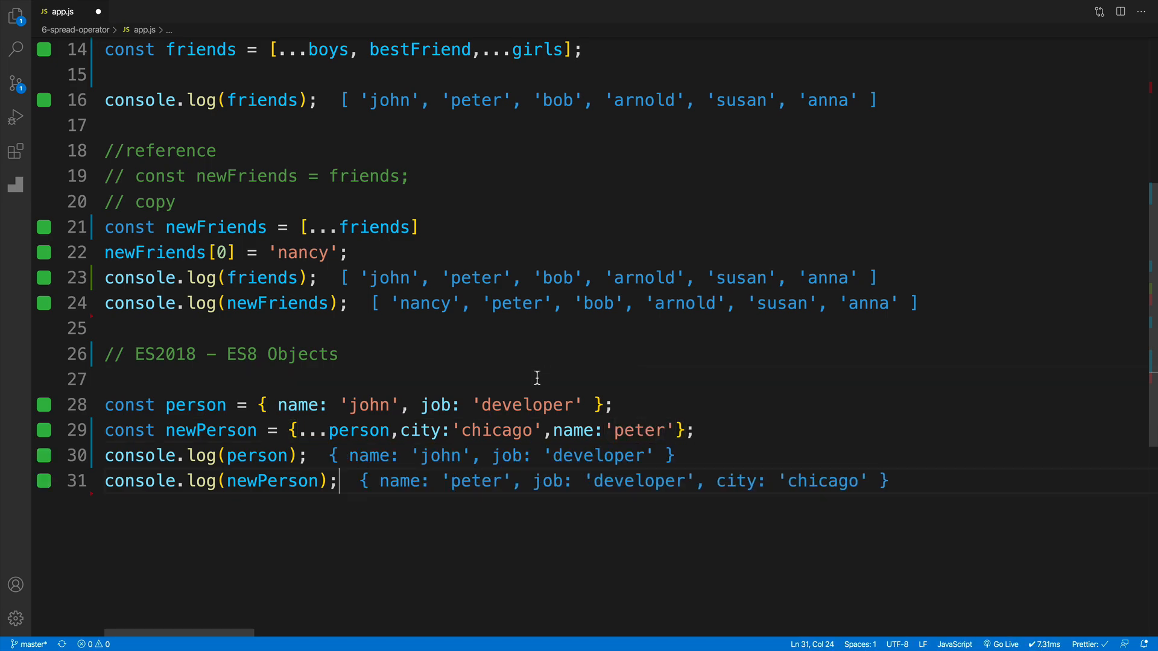
pyautogui.moveTo(431, 519)
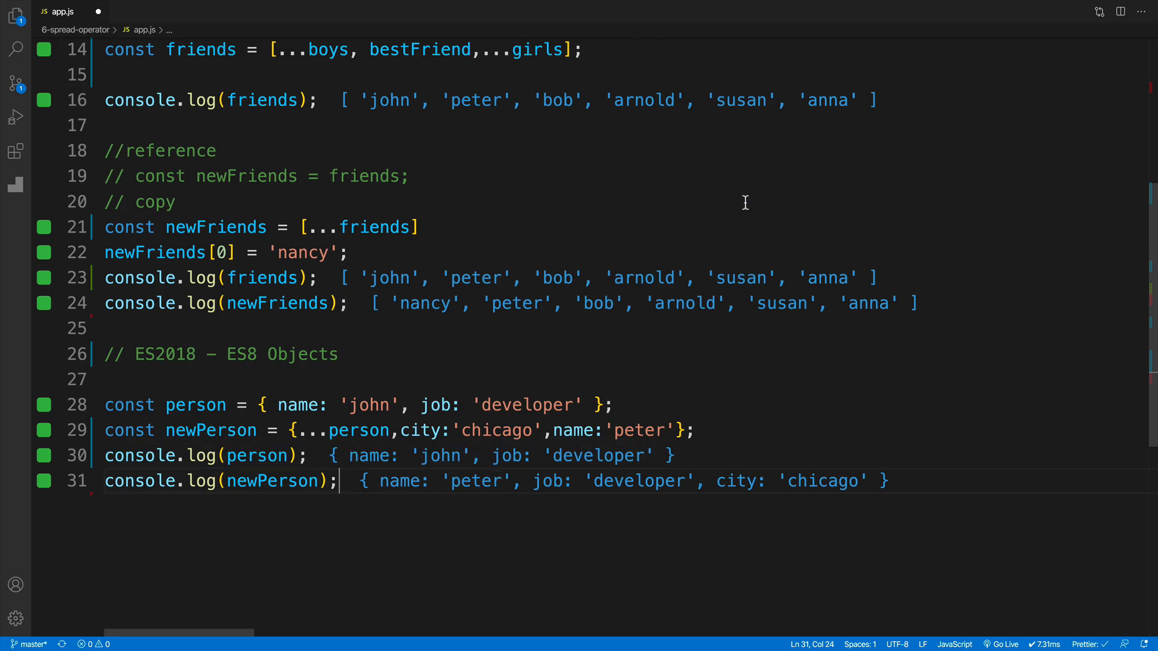
pyautogui.scroll(3)
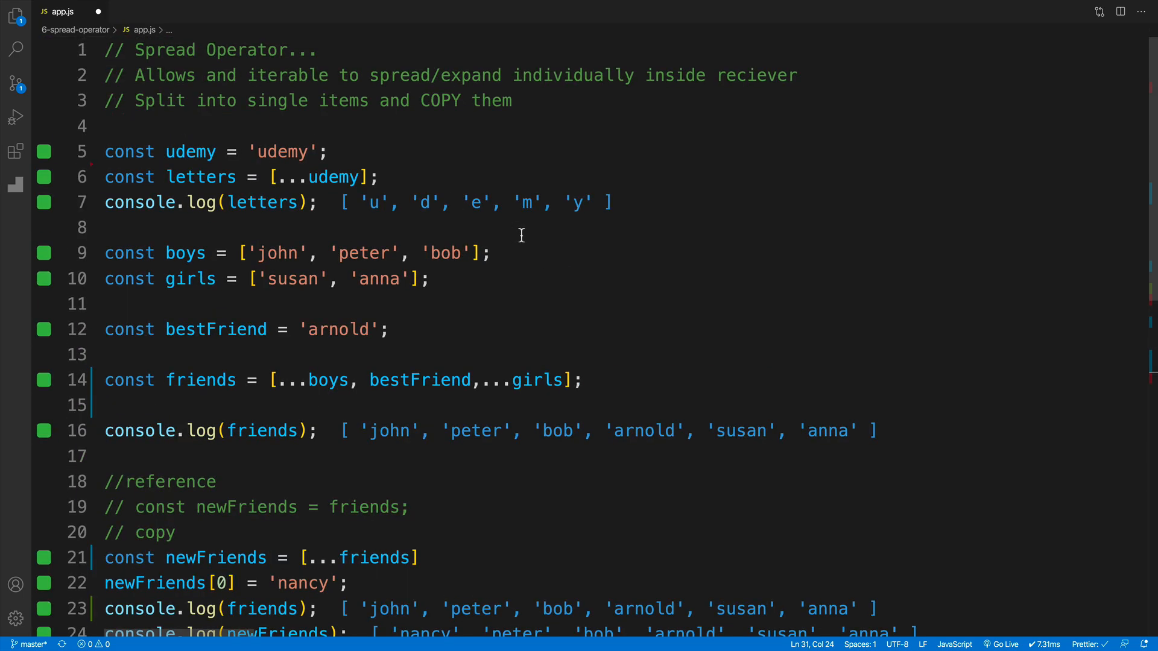
pyautogui.click(375, 126)
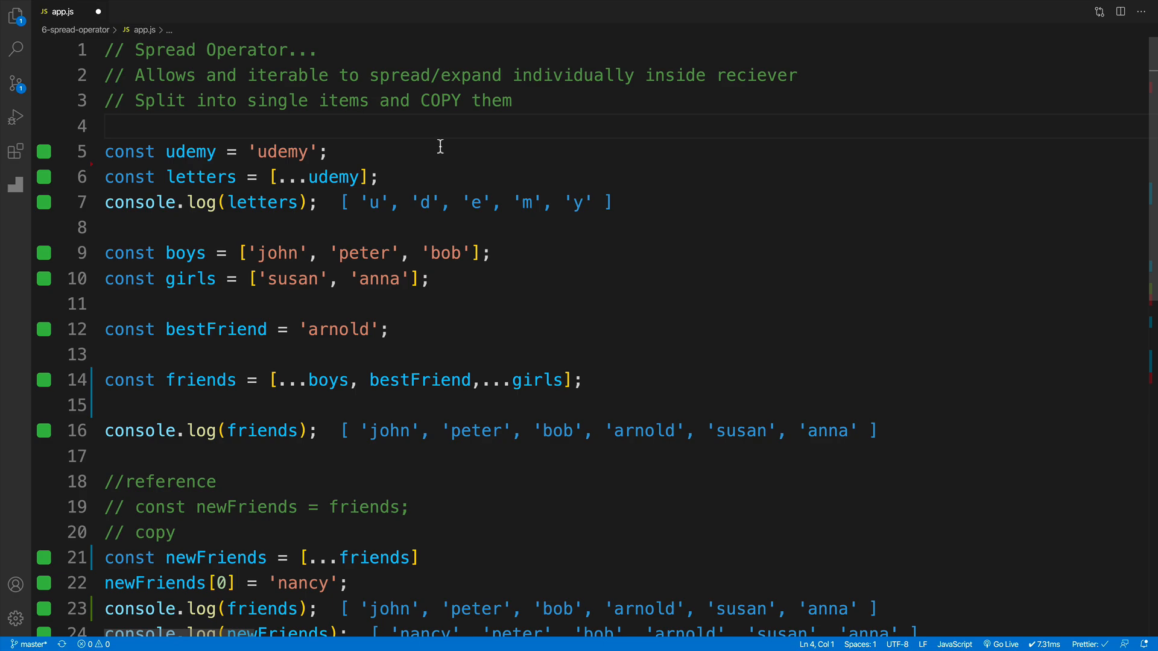
pyautogui.moveTo(700, 160)
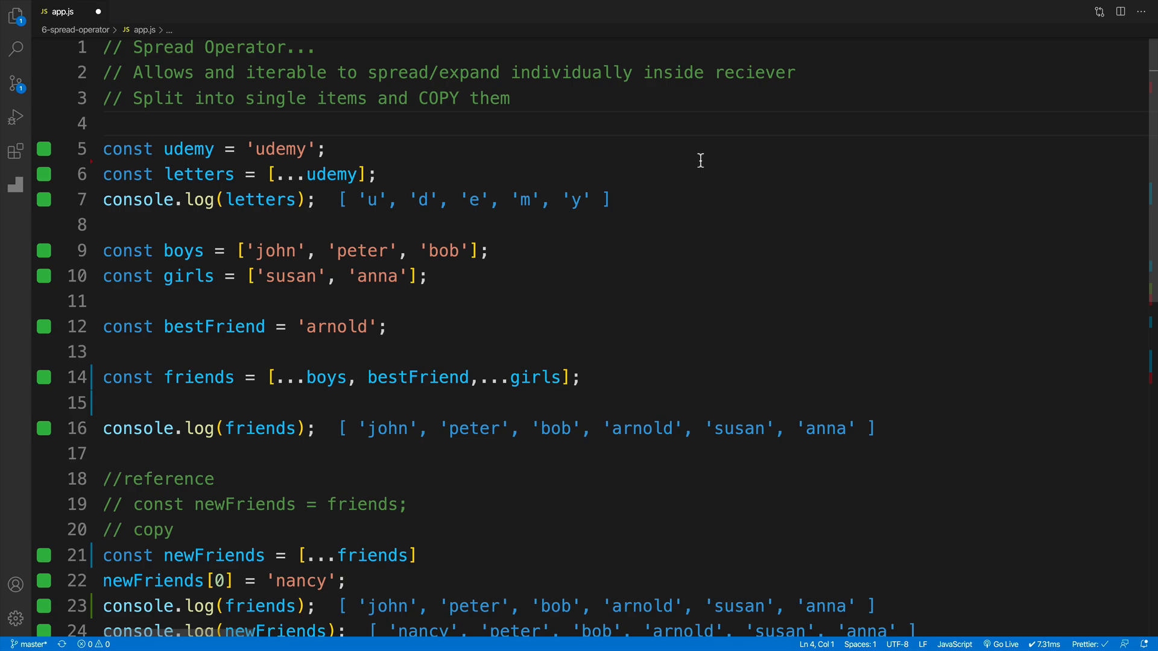
pyautogui.moveTo(630, 177)
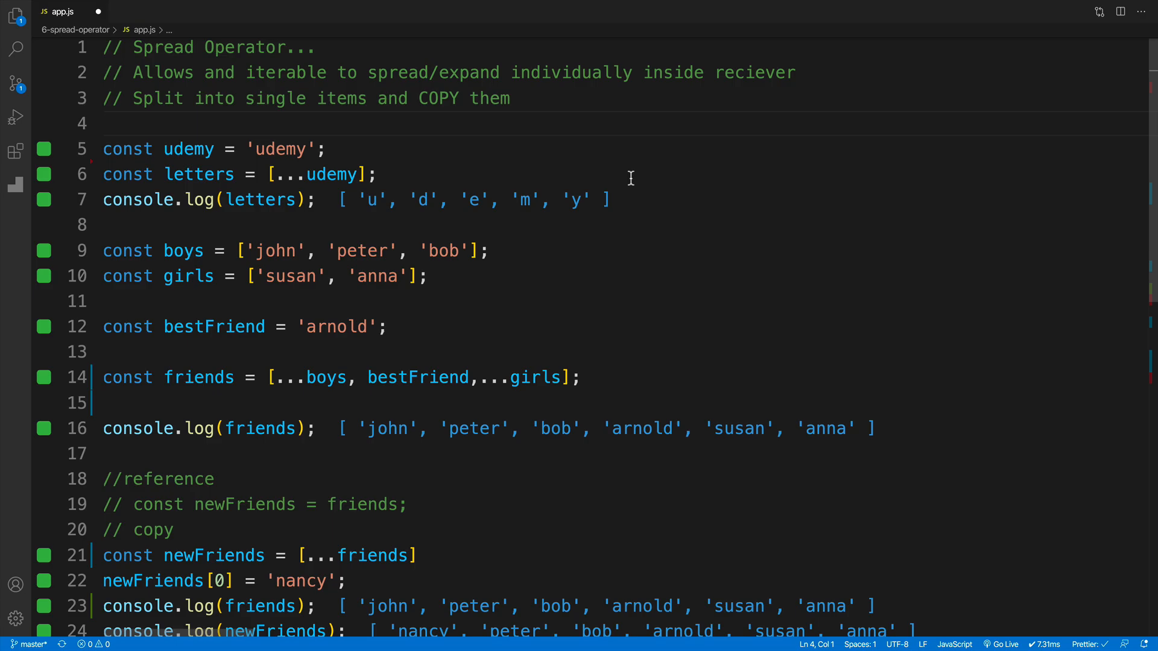